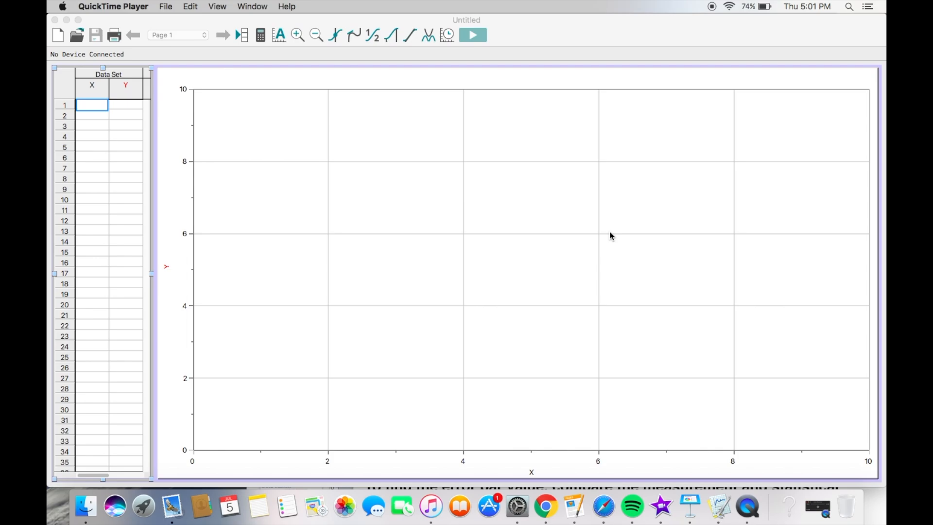
mouse_move(308, 258)
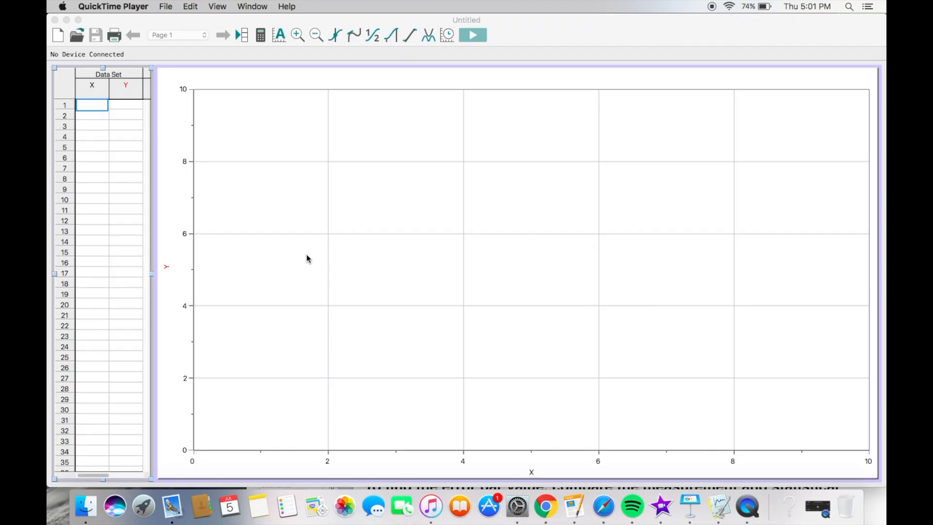
mouse_move(450, 231)
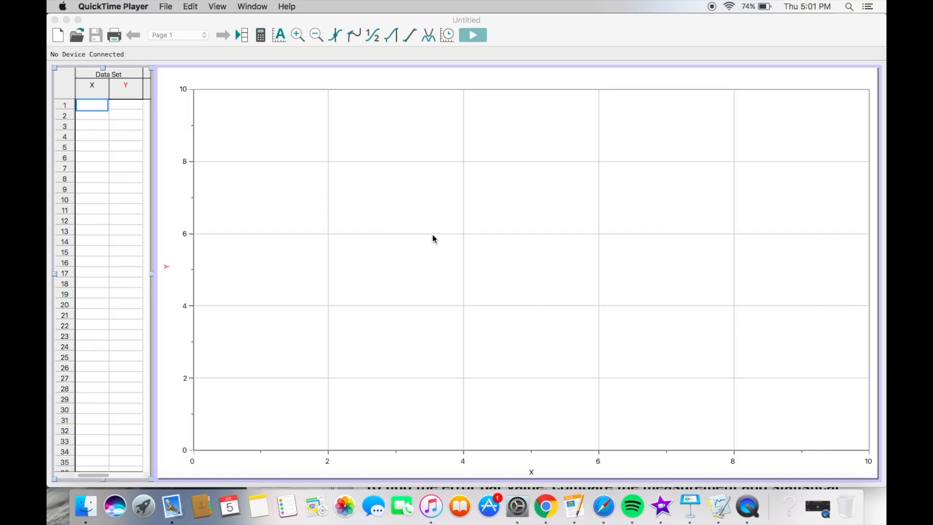
mouse_move(315, 217)
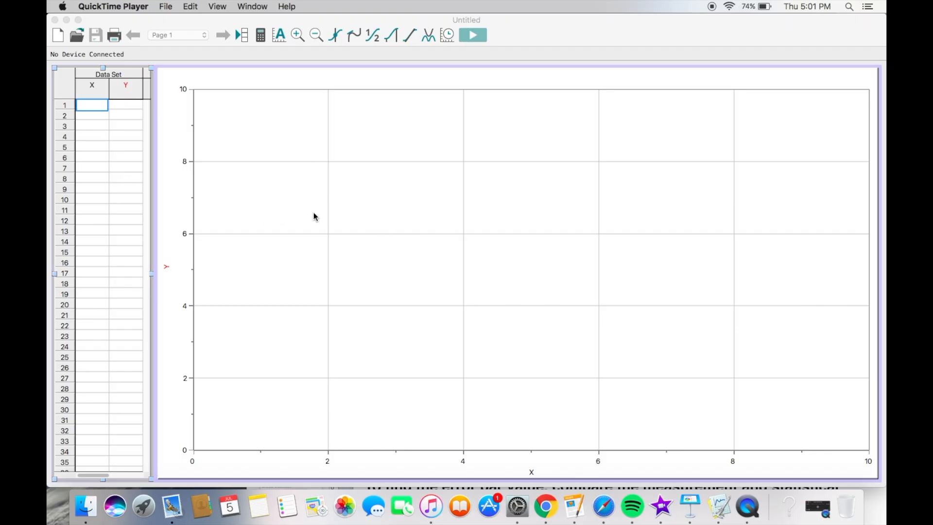
mouse_move(241, 417)
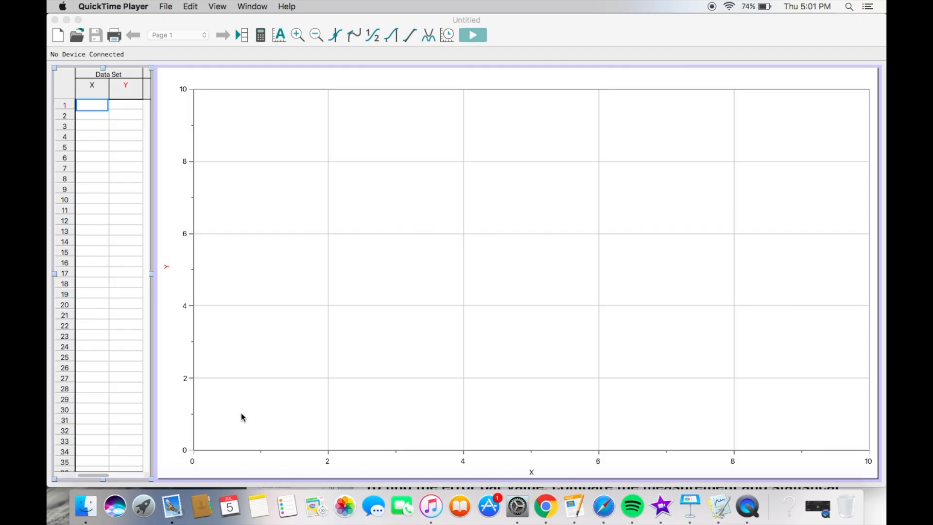
mouse_move(354, 348)
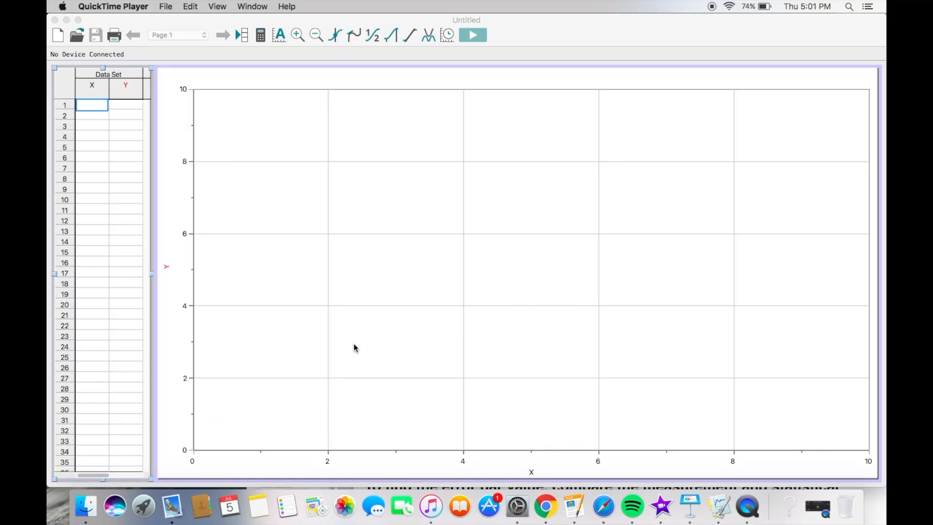
mouse_move(464, 196)
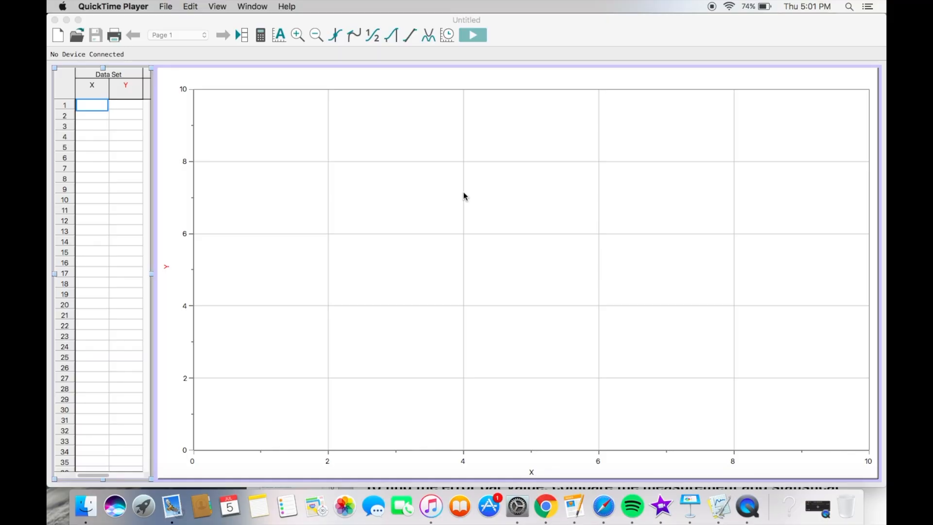
mouse_move(419, 227)
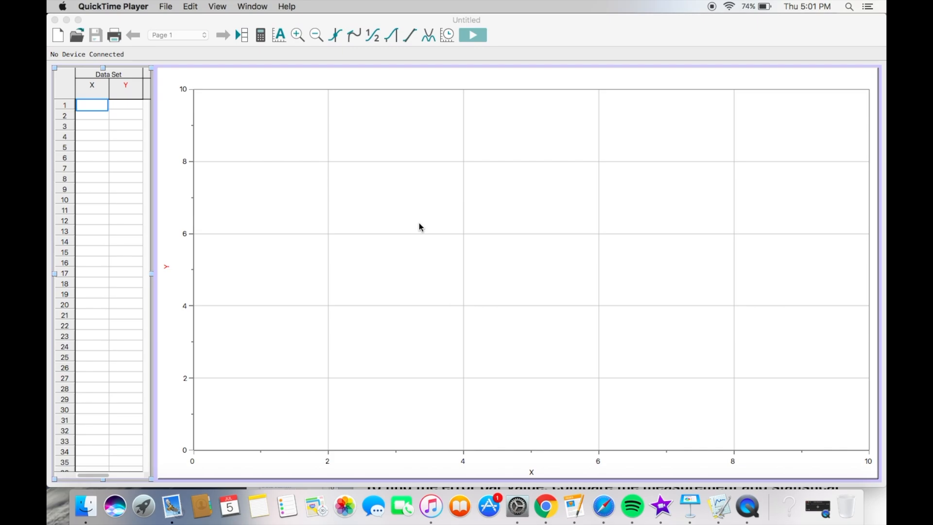
mouse_move(396, 289)
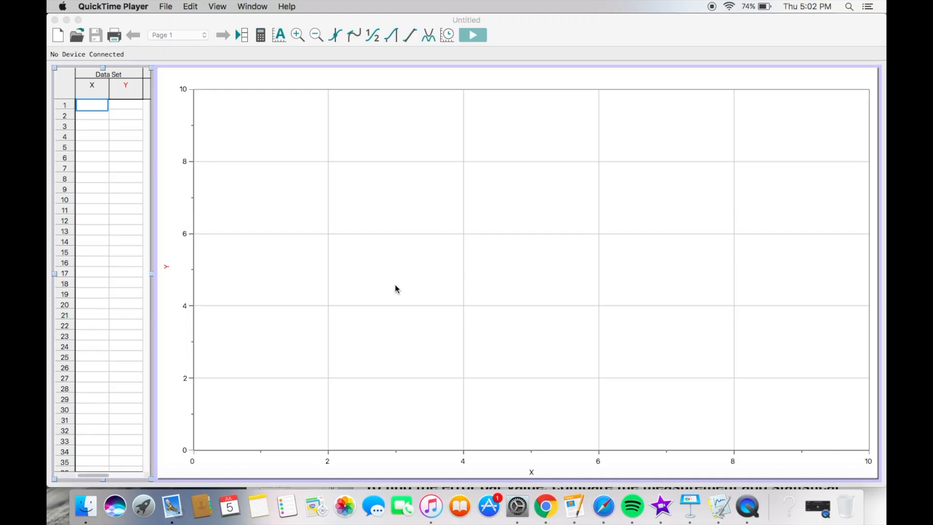
mouse_move(454, 355)
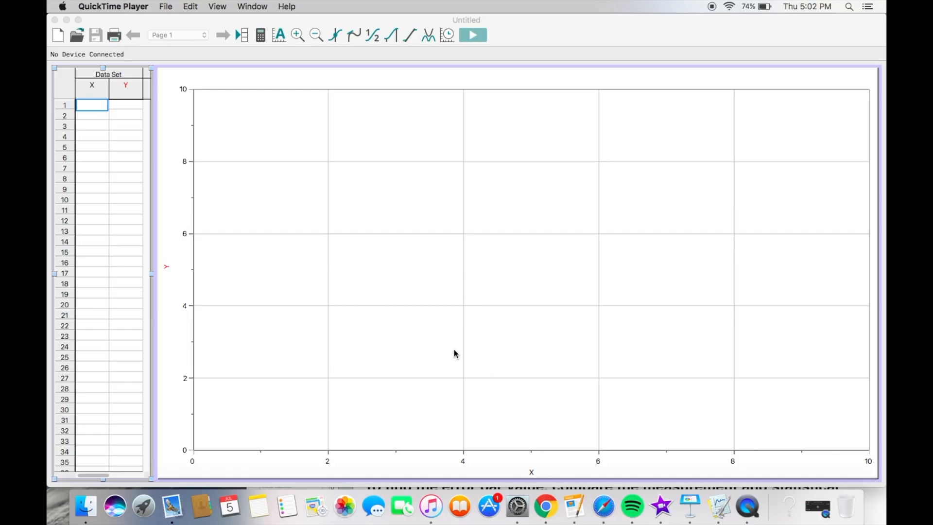
mouse_move(422, 379)
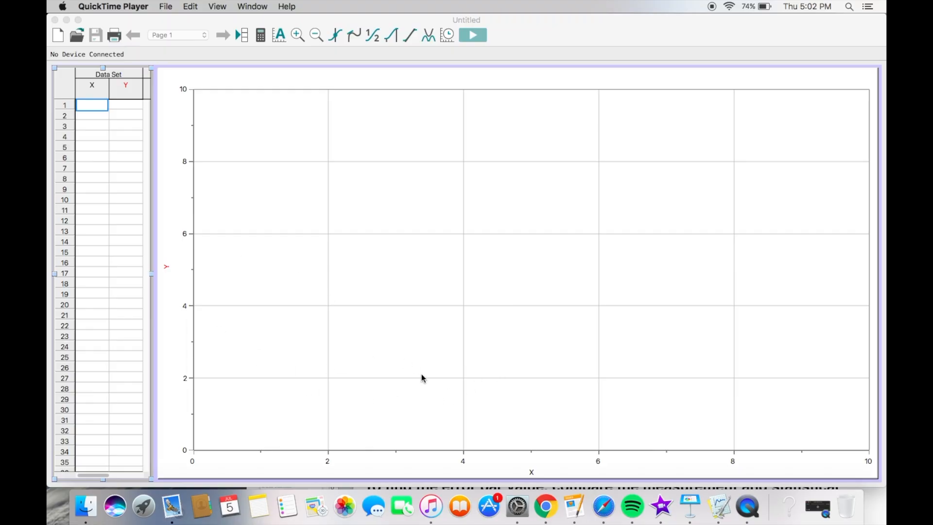
mouse_move(52, 251)
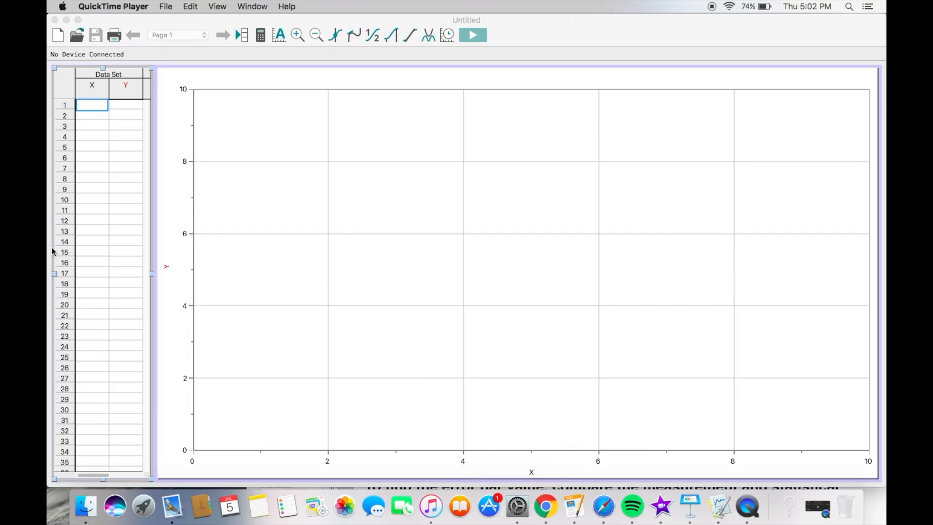
mouse_move(106, 100)
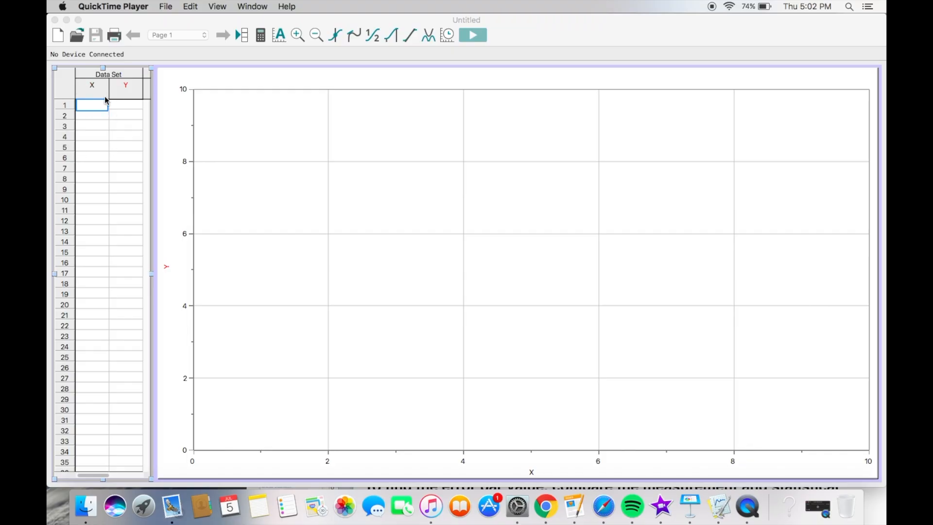
mouse_move(134, 106)
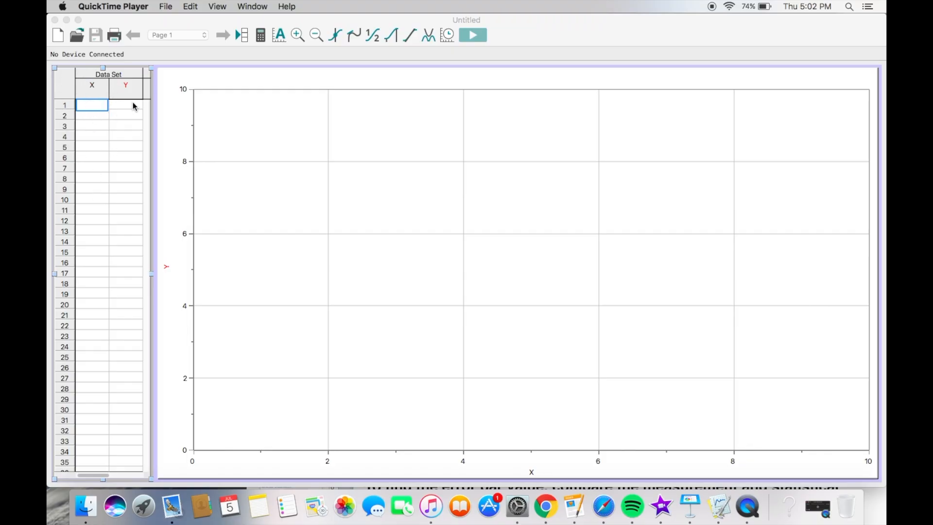
mouse_move(87, 191)
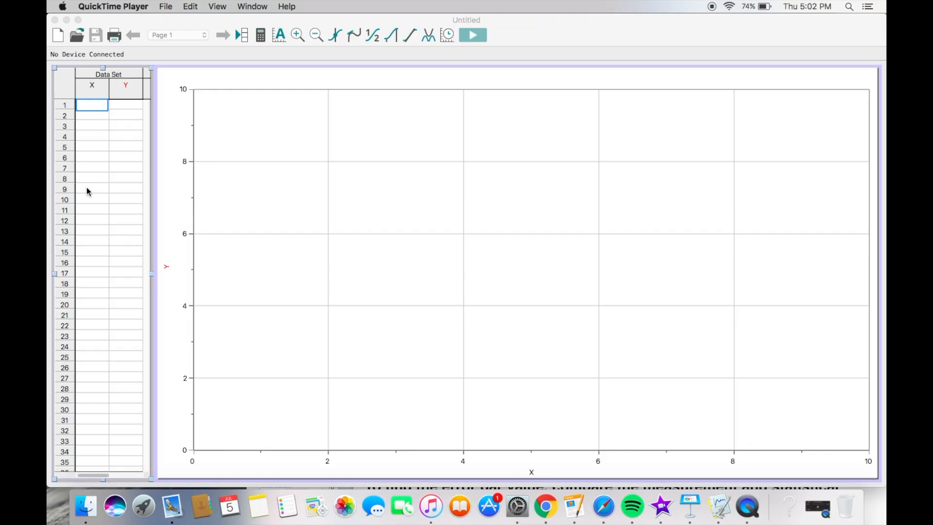
mouse_move(109, 130)
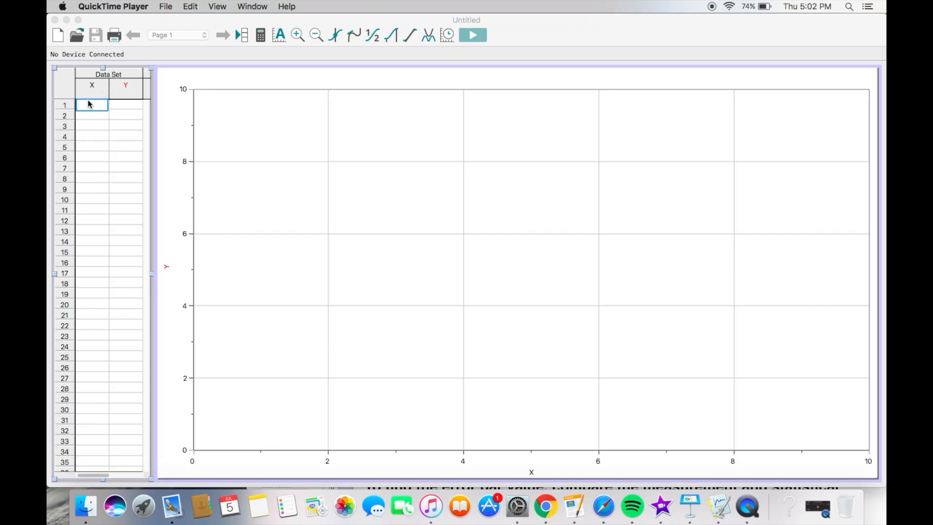
mouse_move(106, 82)
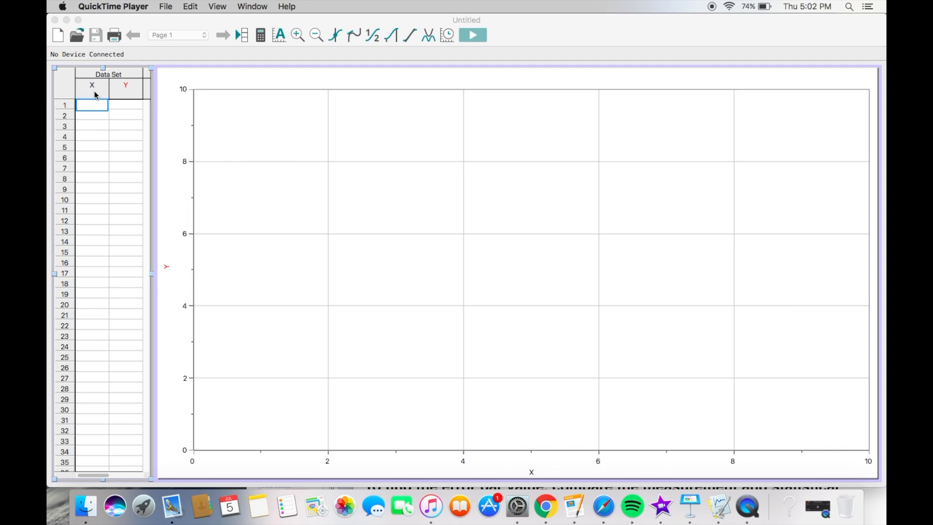
mouse_move(85, 96)
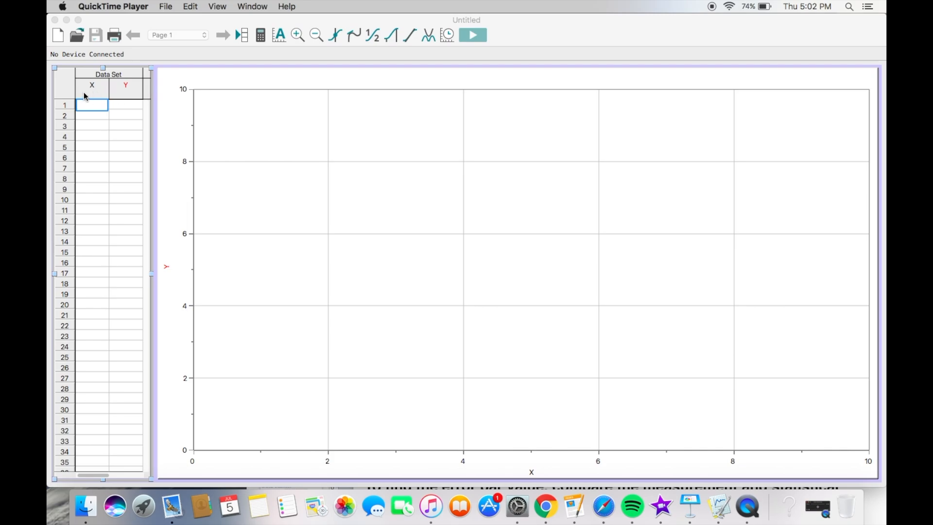
mouse_move(139, 93)
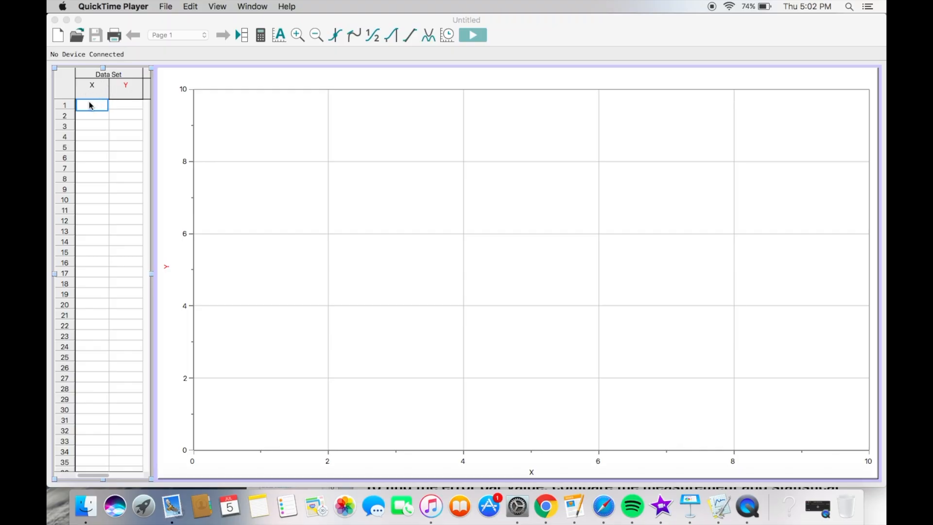
mouse_move(97, 90)
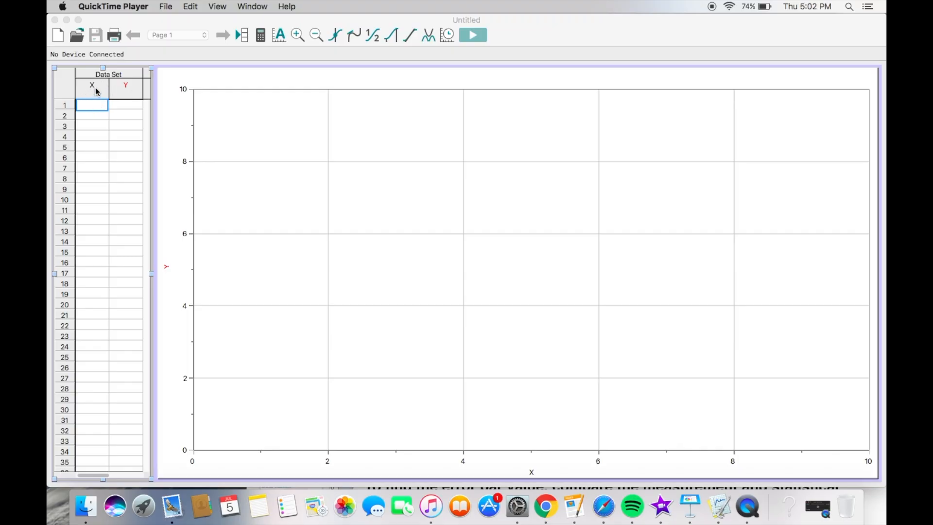
Define the X column as numeric Time, short name t, units s
double_click(91, 85)
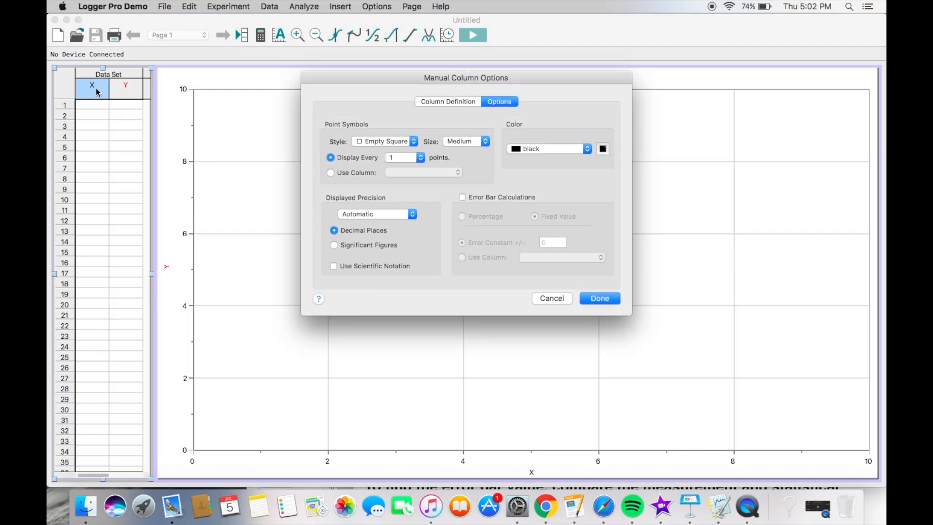
click(447, 101)
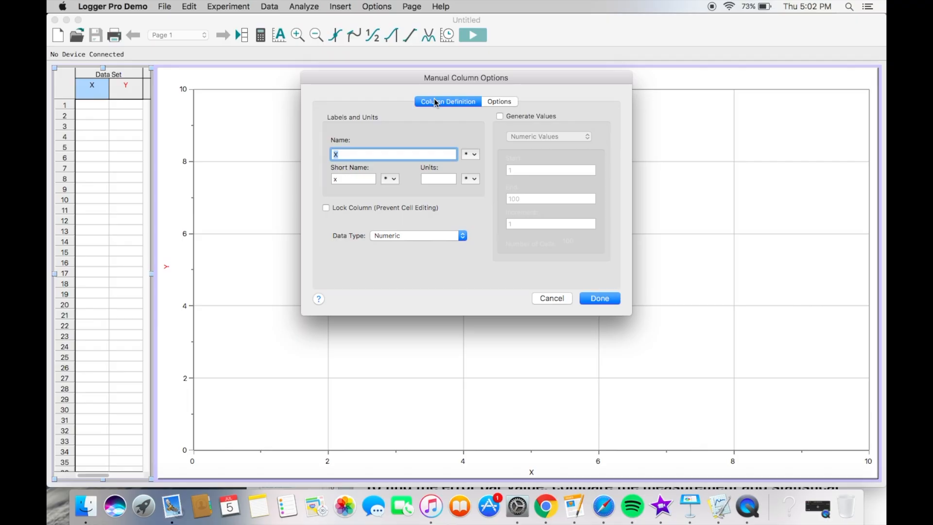
mouse_move(426, 115)
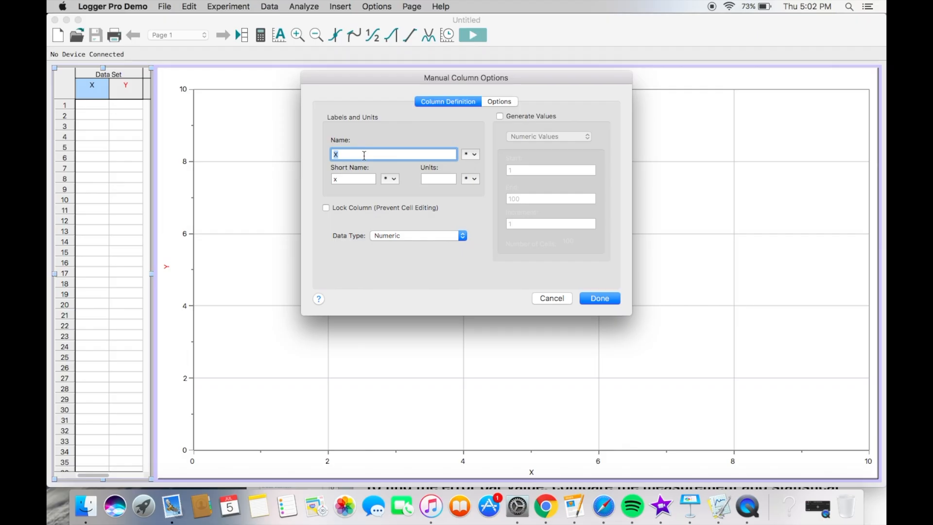
mouse_move(452, 45)
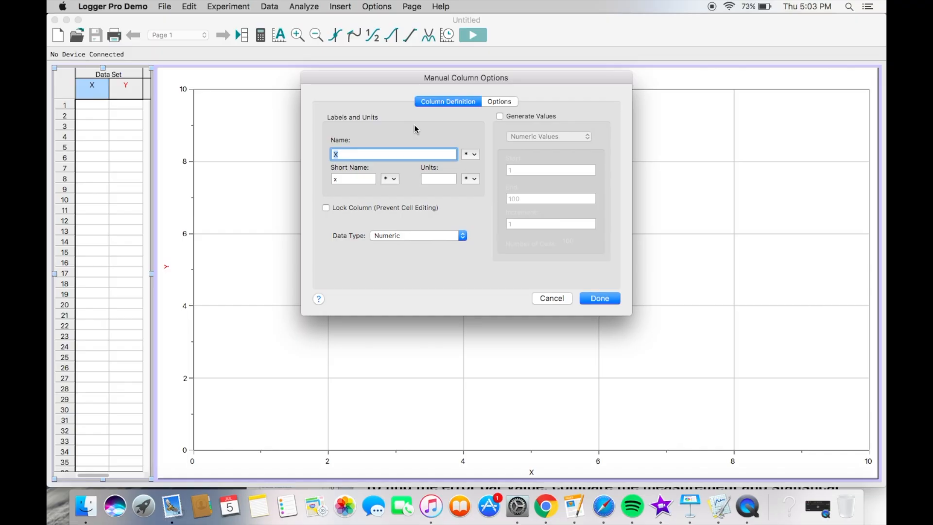
mouse_move(507, 88)
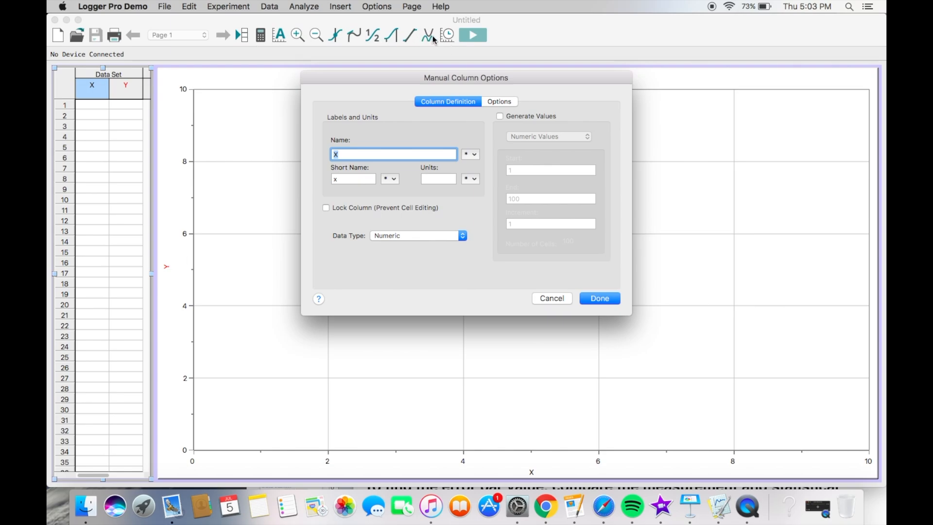
mouse_move(395, 154)
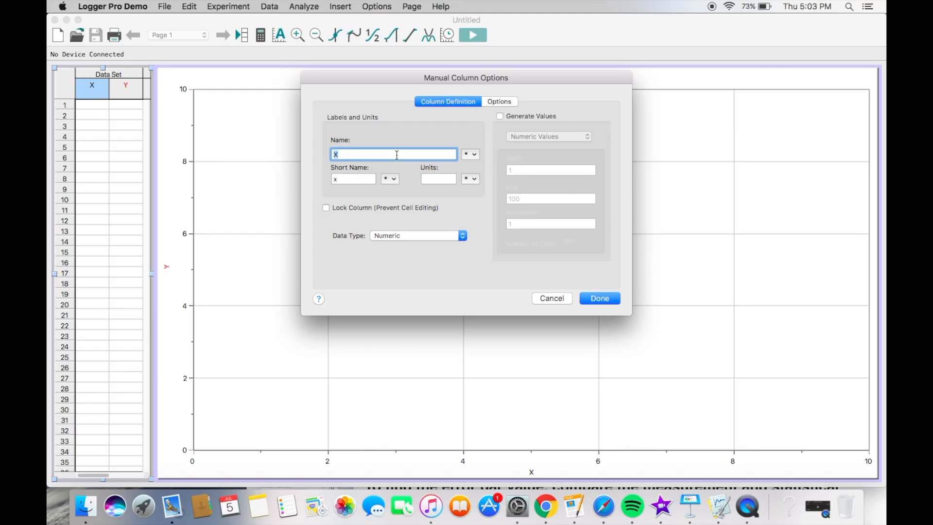
text(Time)
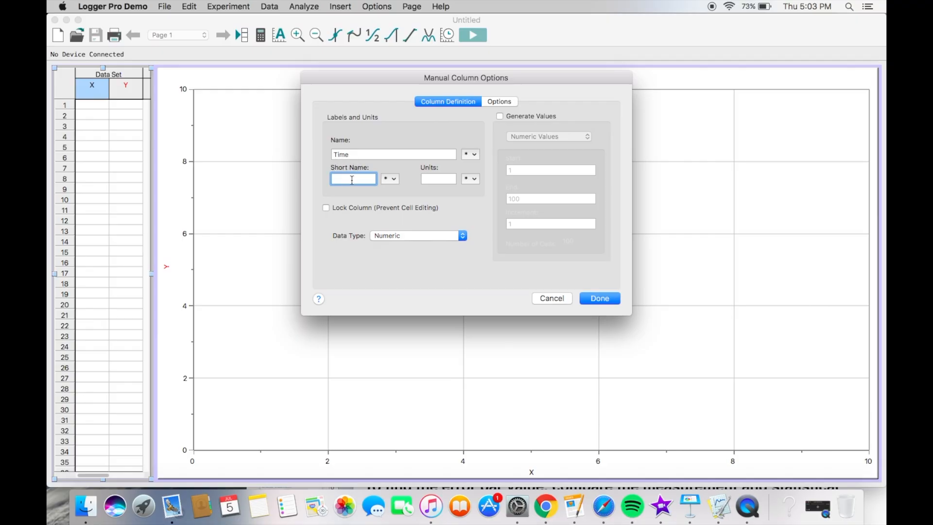
text(t)
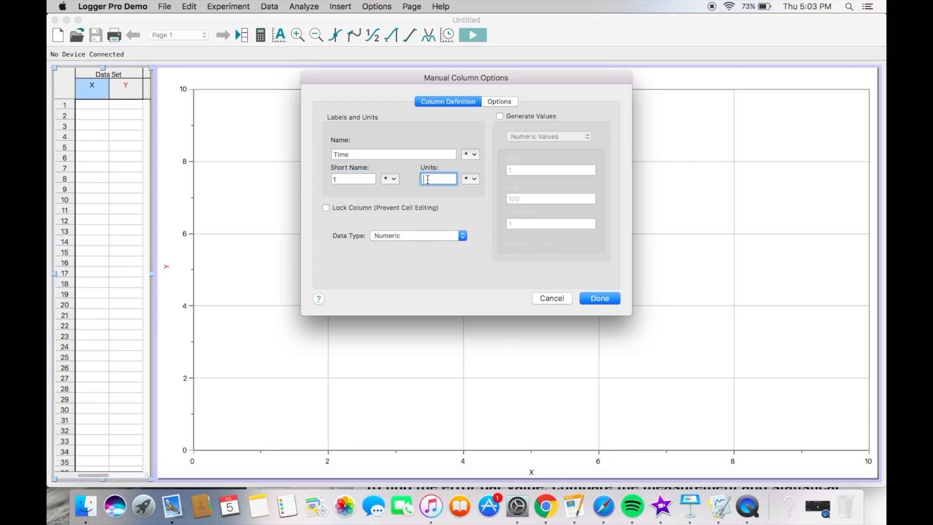
text(s)
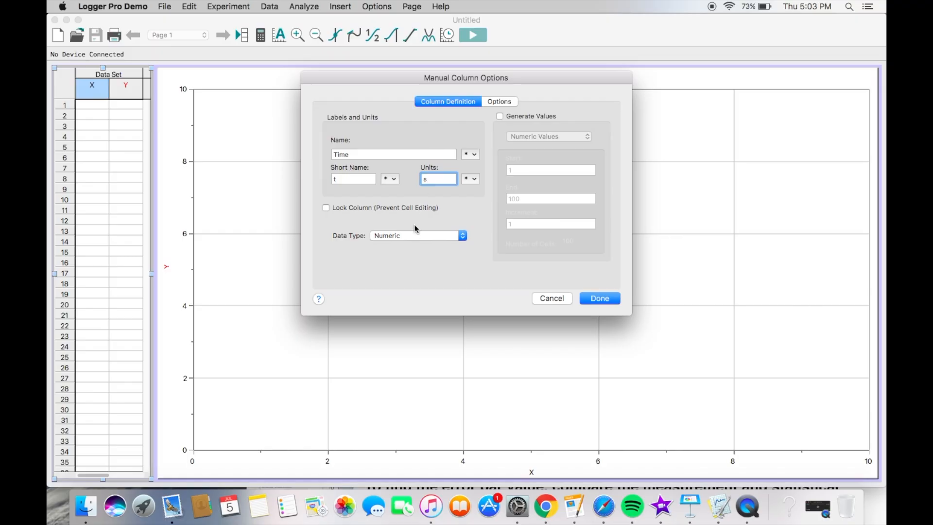
click(416, 235)
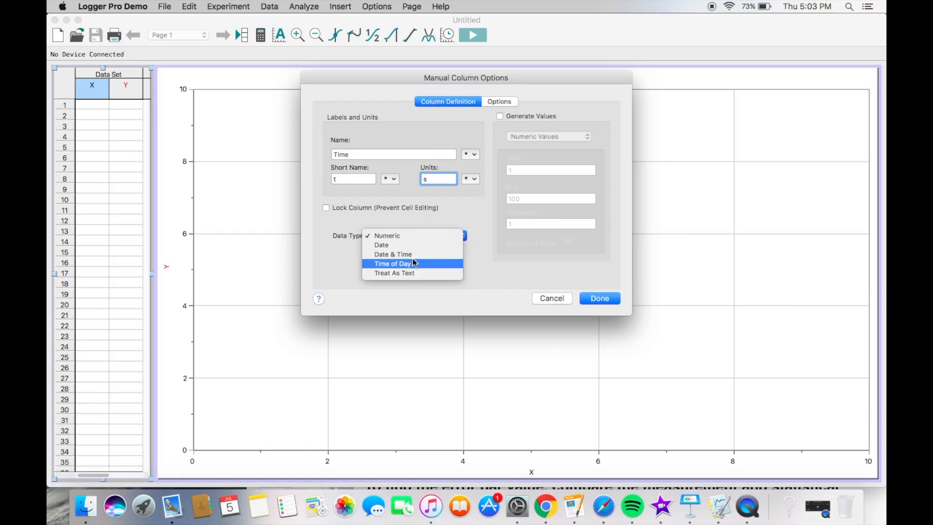
click(599, 298)
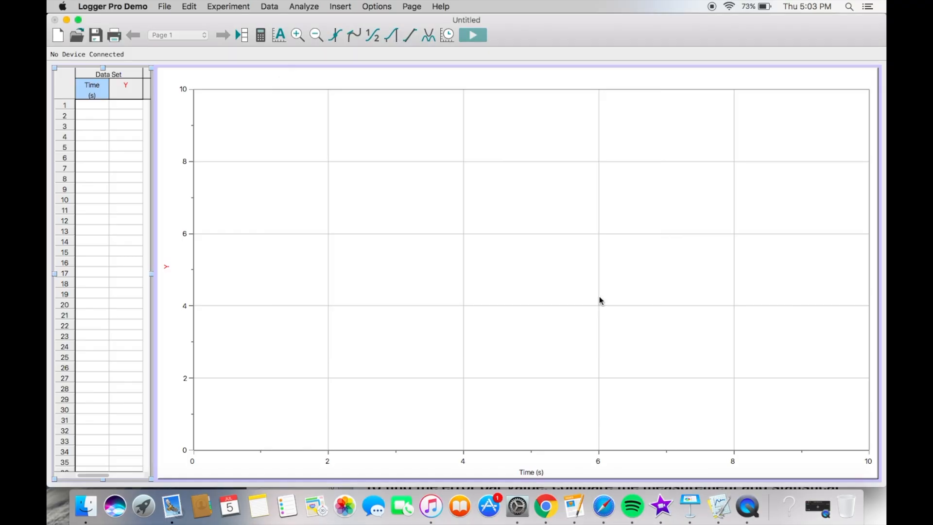
mouse_move(565, 466)
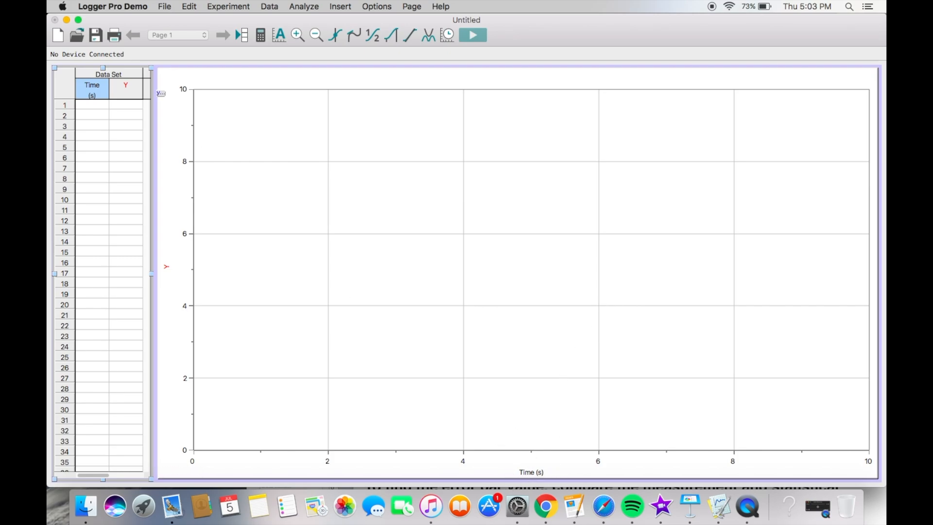
Name the second column Position with short name p and units m
double_click(125, 85)
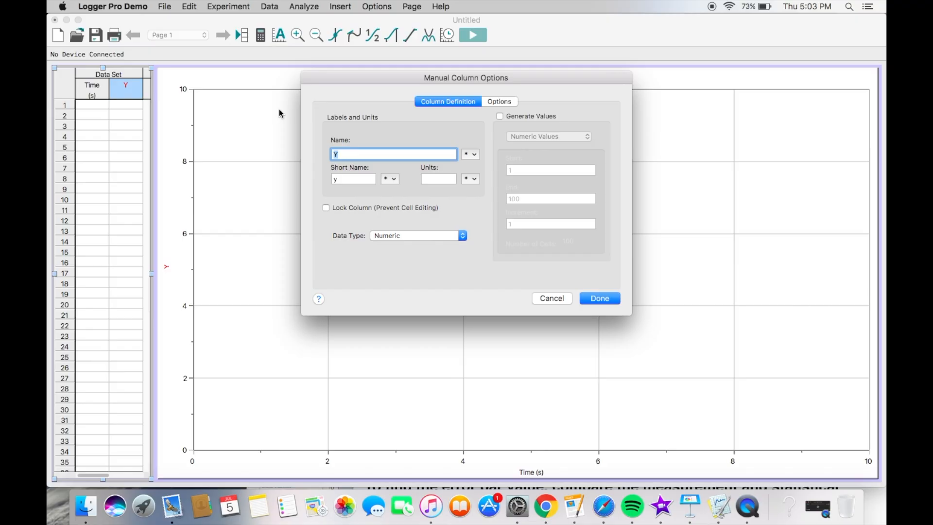
text(Position)
click(439, 179)
text(m)
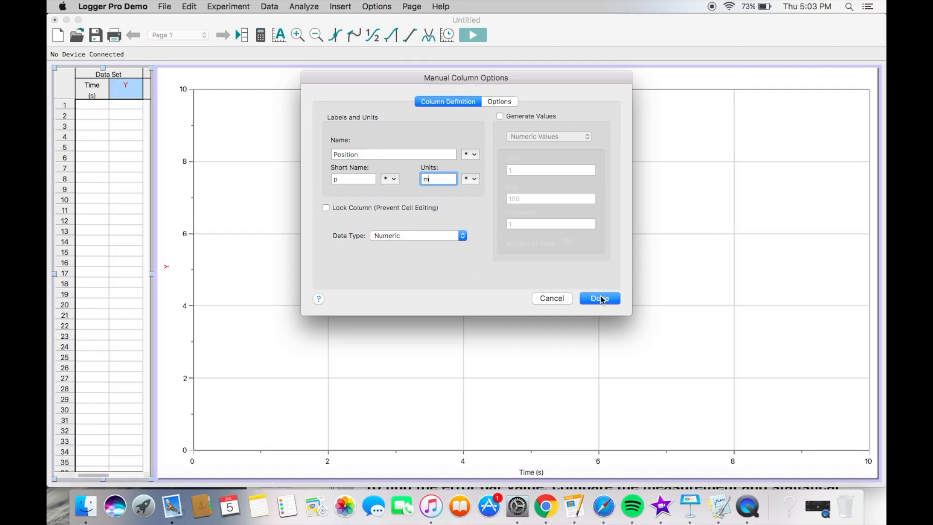
click(598, 298)
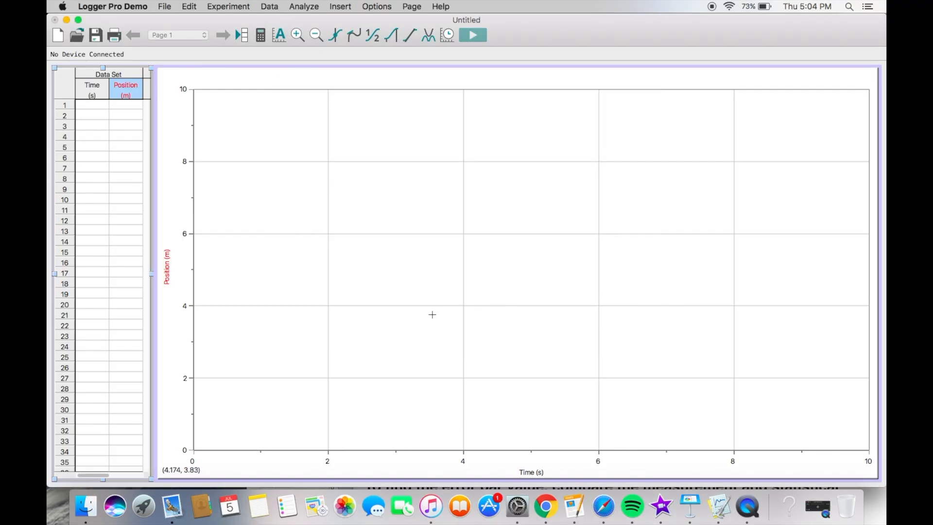
mouse_move(335, 281)
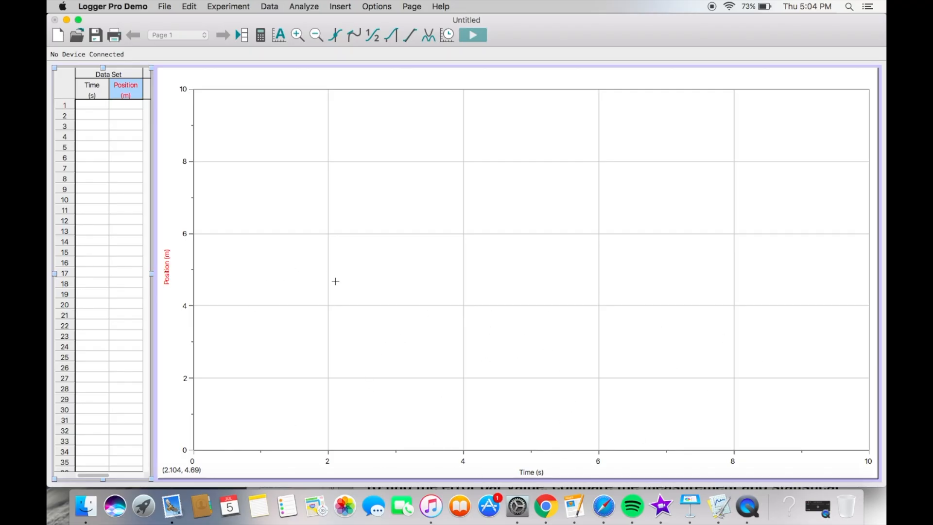
mouse_move(93, 105)
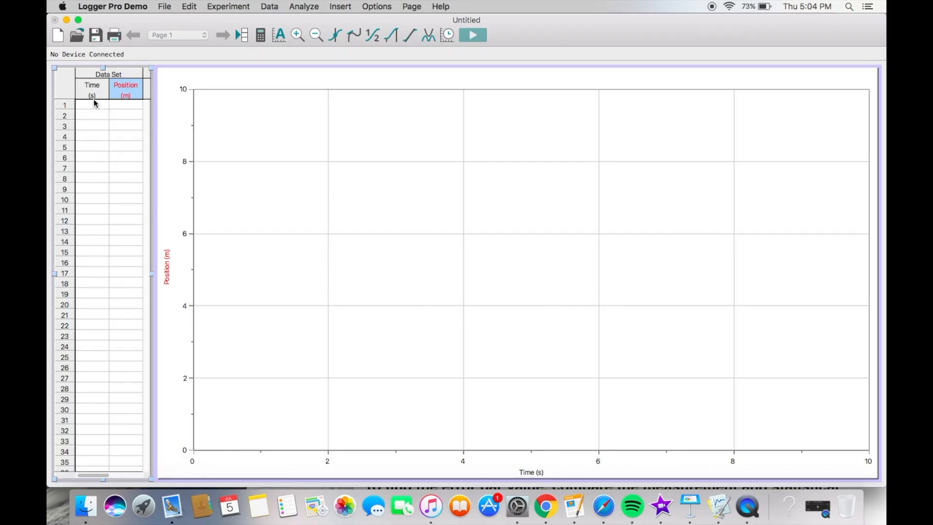
Enter times 1–5 s and positions 4, 8, 12, 16, 20 m in the table
click(92, 105)
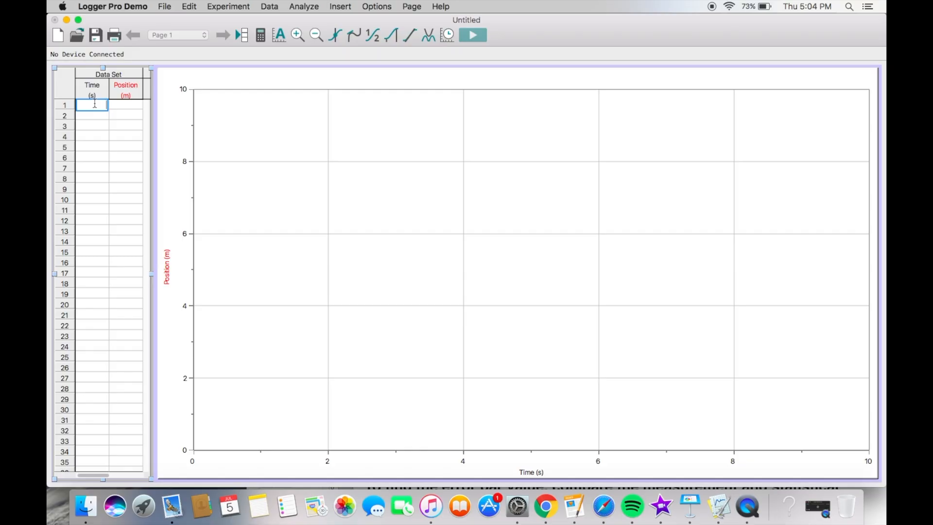
text(1)
click(92, 147)
text(5)
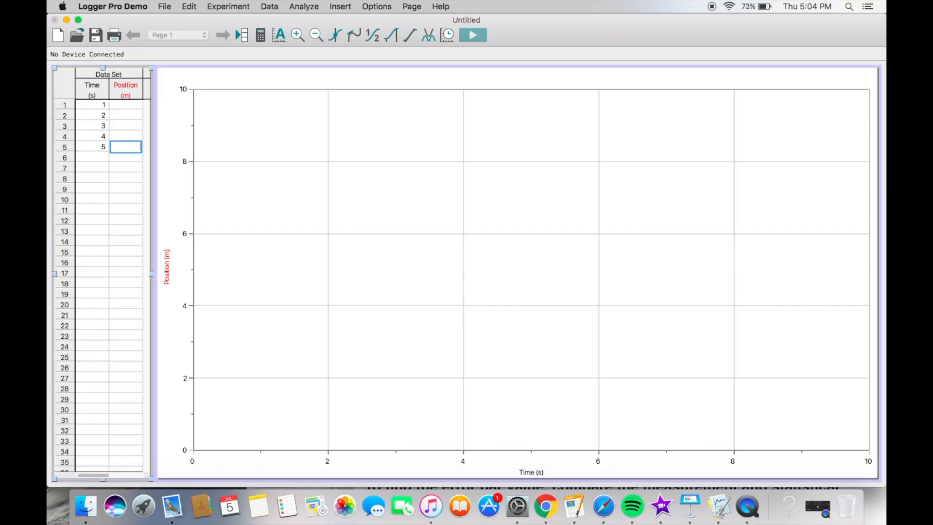
click(125, 105)
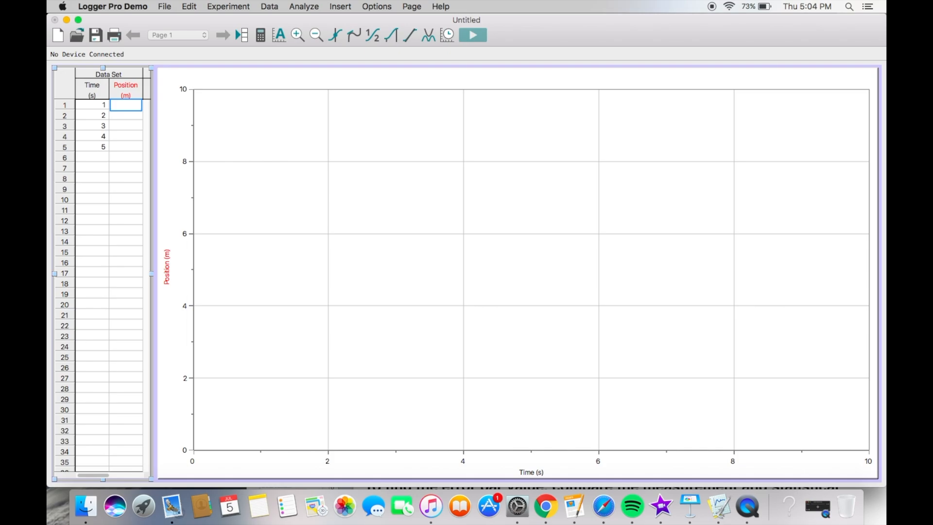
text(12)
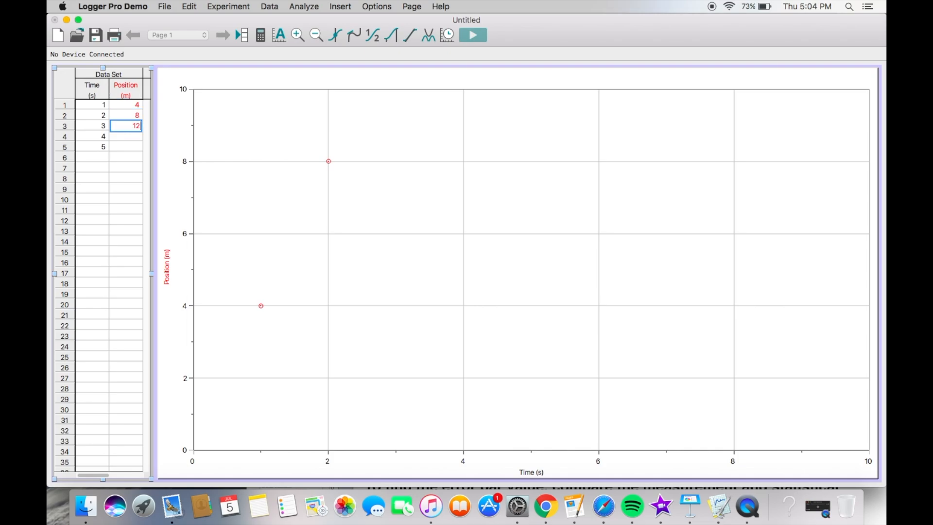
text(20)
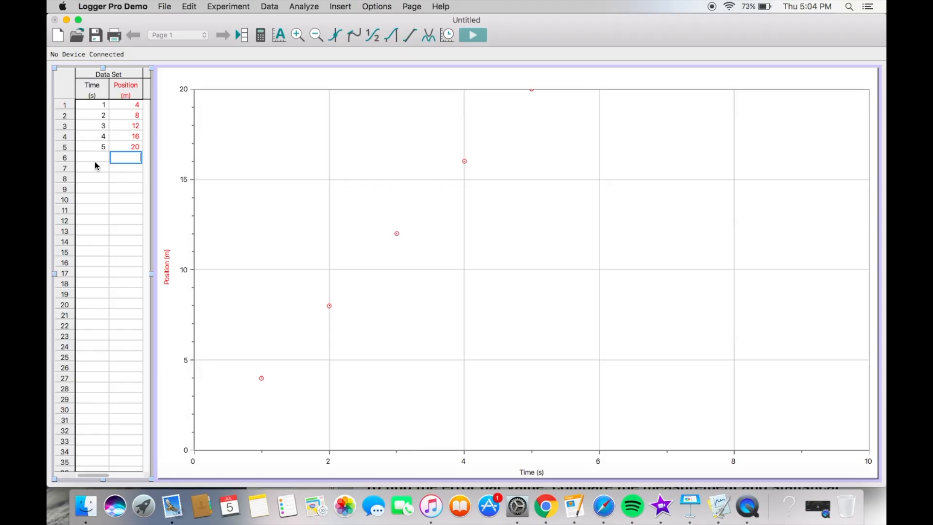
mouse_move(363, 319)
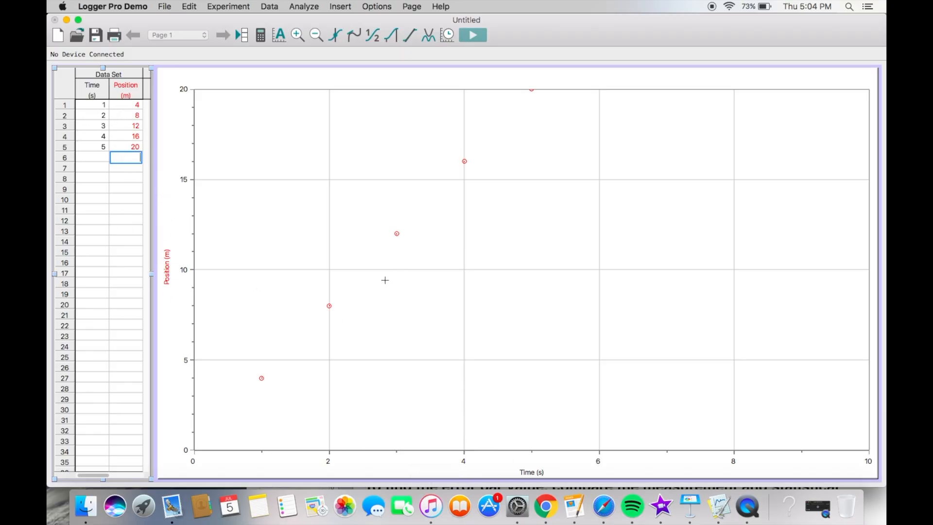
mouse_move(460, 177)
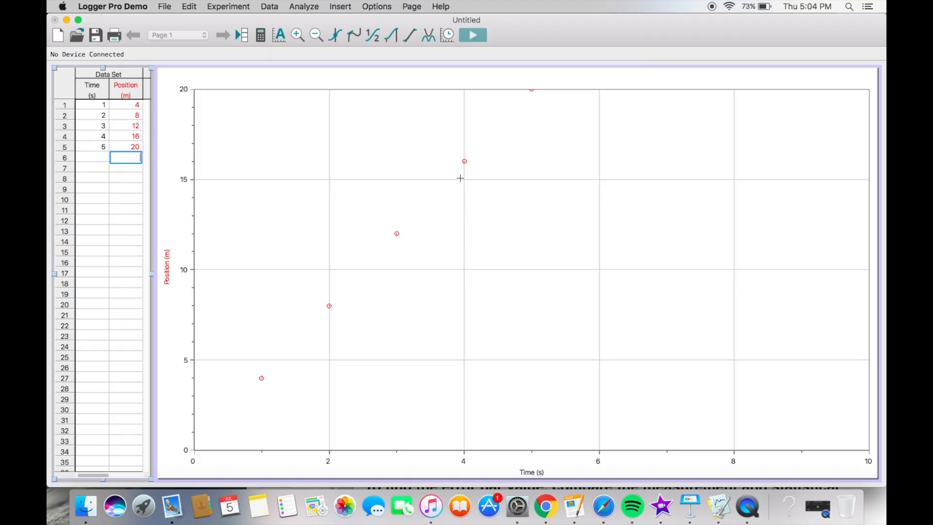
mouse_move(462, 326)
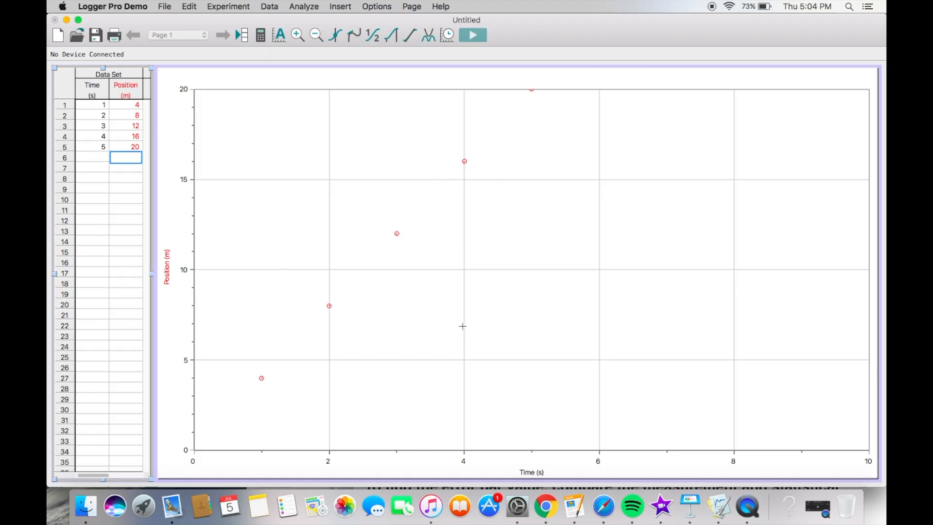
mouse_move(598, 421)
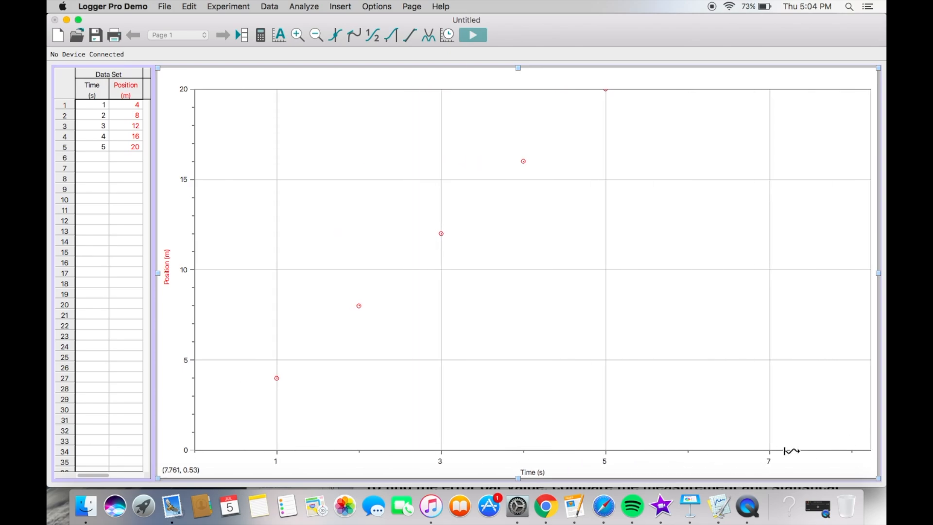
mouse_move(391, 261)
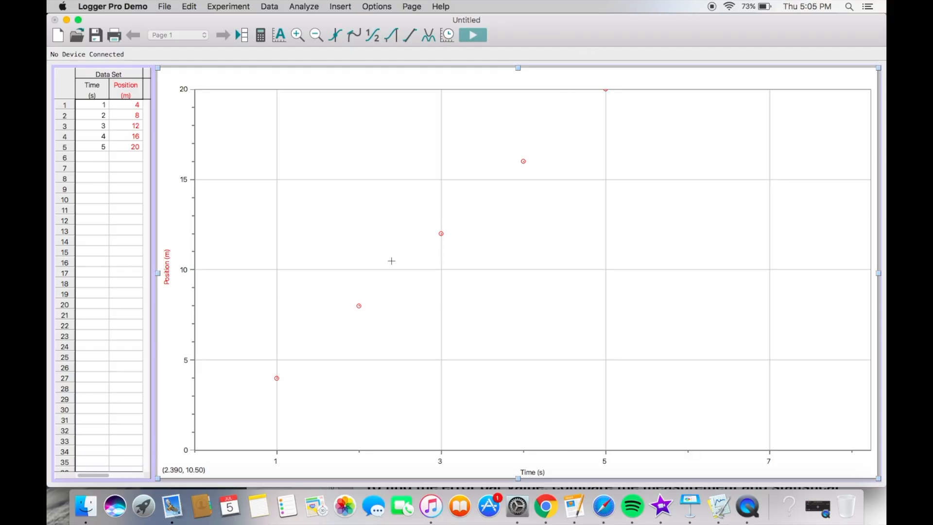
mouse_move(265, 113)
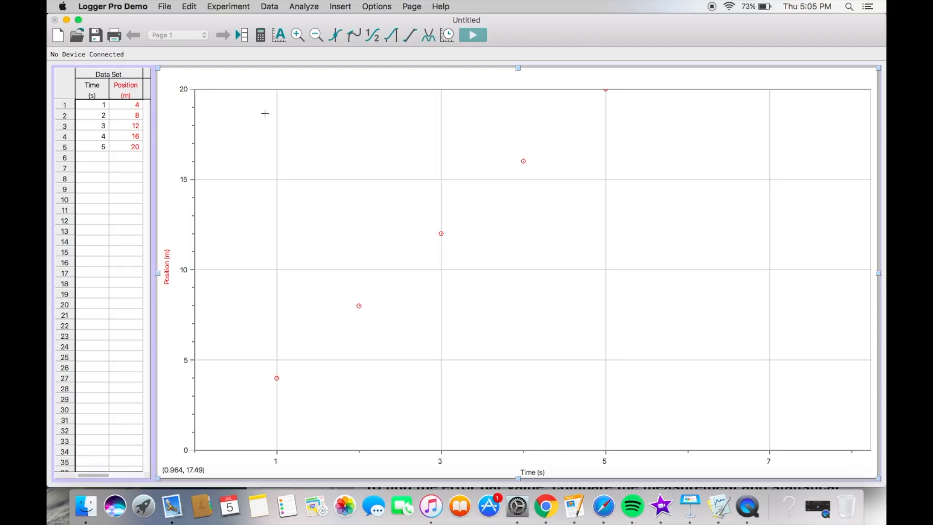
mouse_move(278, 35)
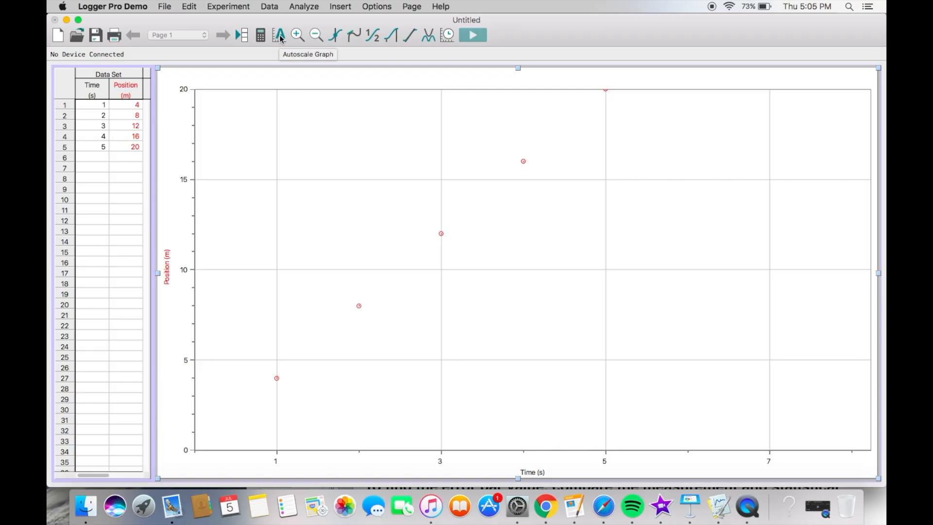
Autoscale the graph so the axes fit the five points
click(278, 35)
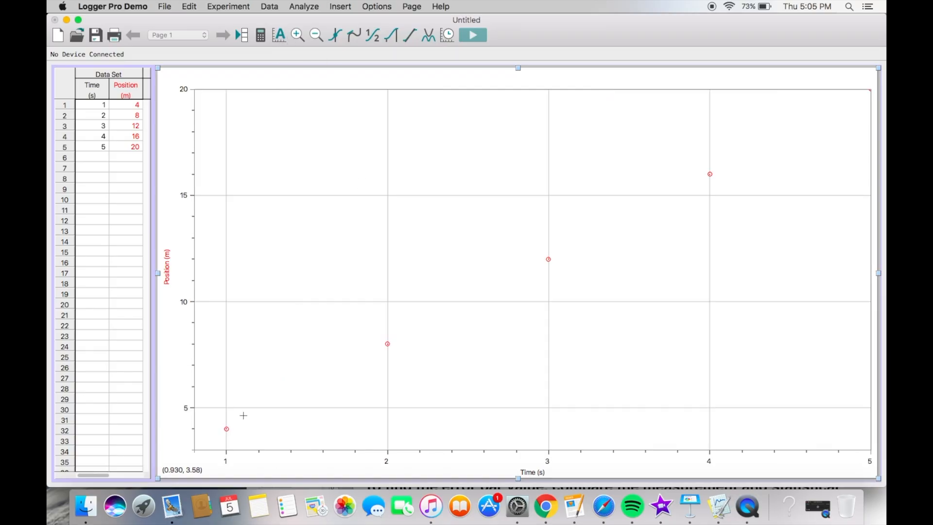
mouse_move(320, 304)
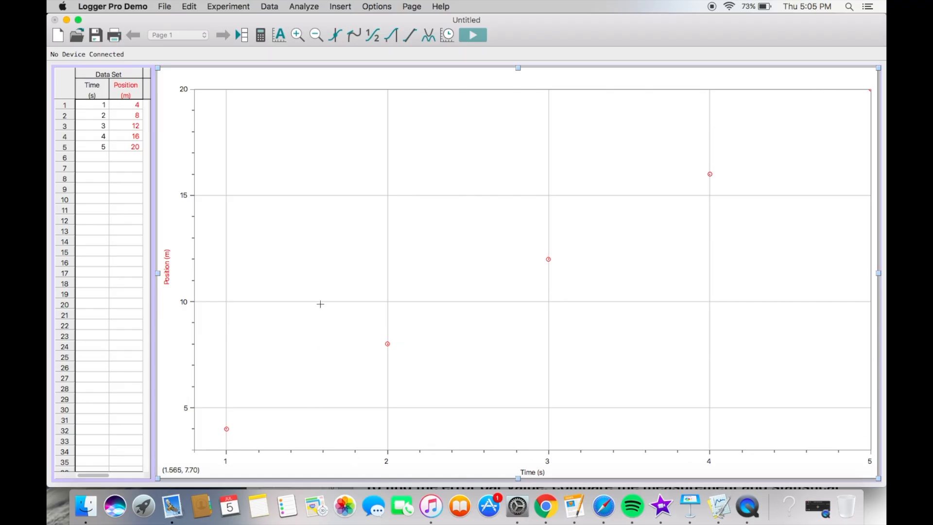
mouse_move(280, 35)
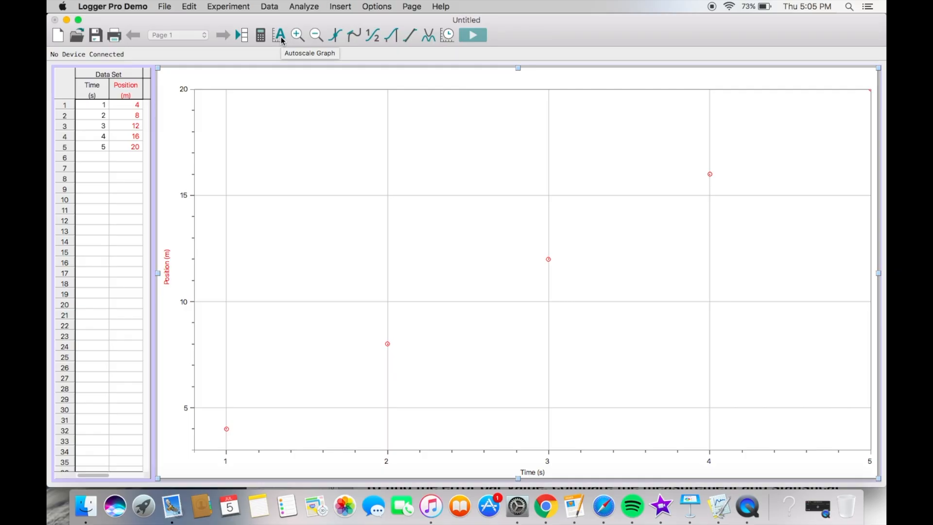
mouse_move(117, 173)
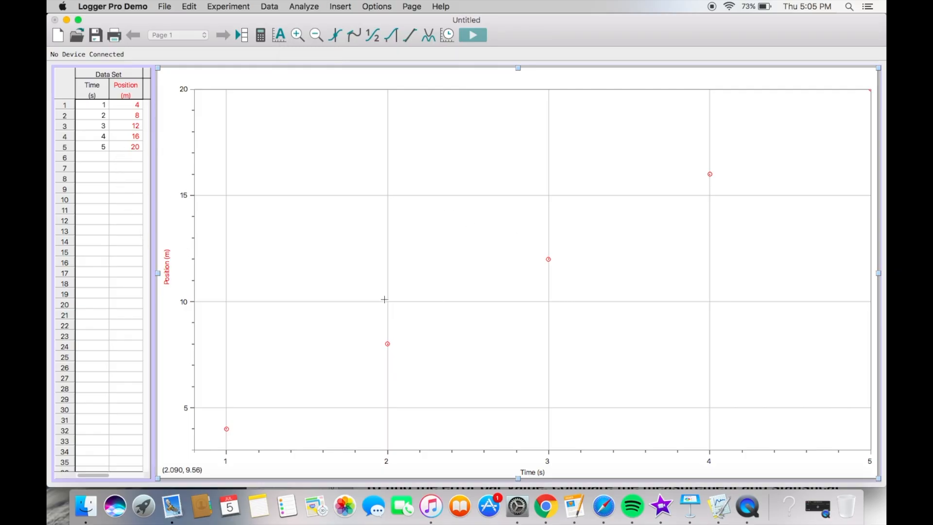
mouse_move(534, 407)
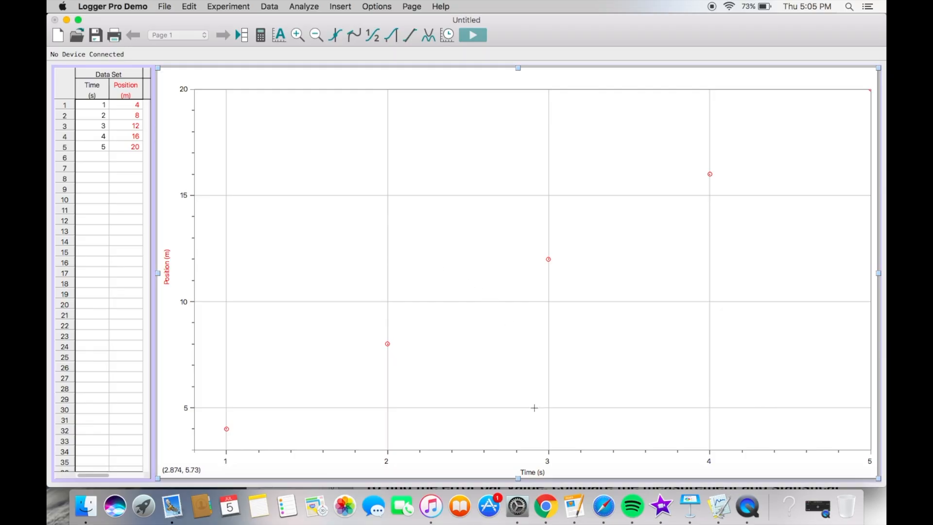
Switch the horizontal axis to plot Position instead of Time
click(531, 471)
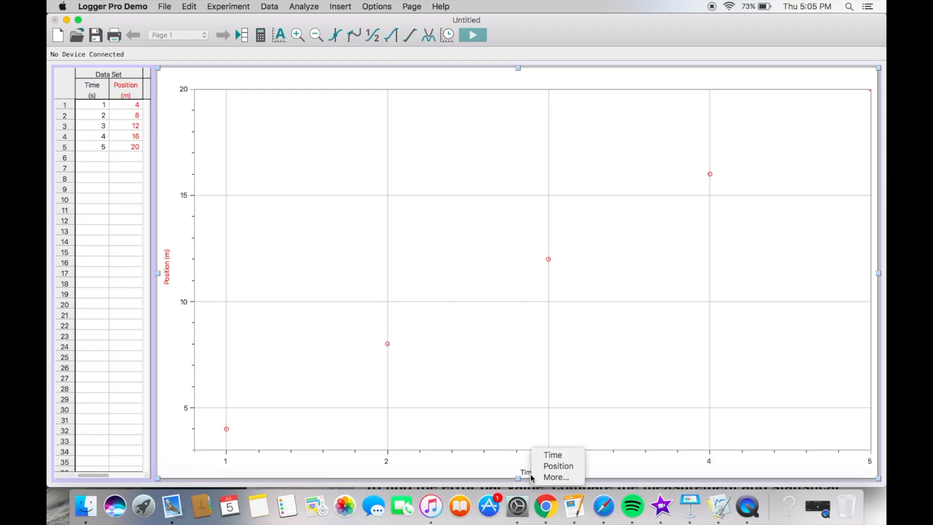
mouse_move(557, 465)
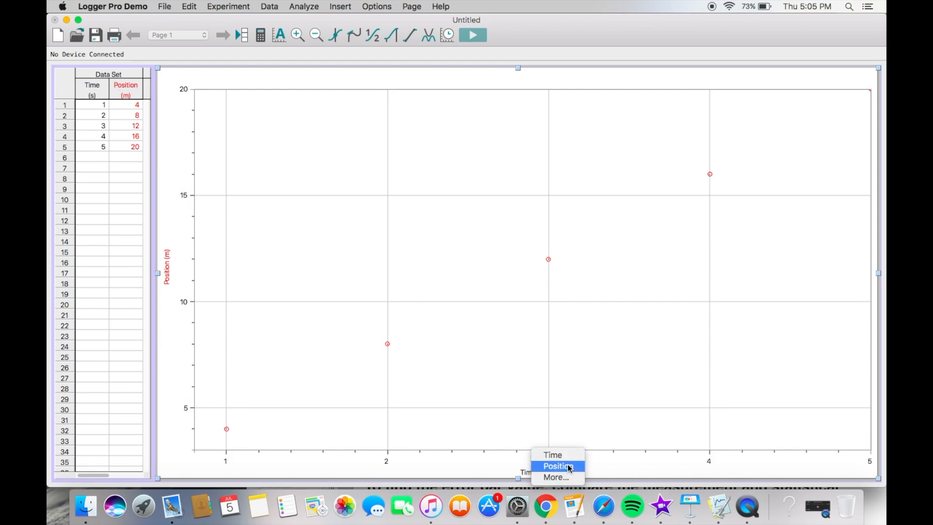
click(557, 466)
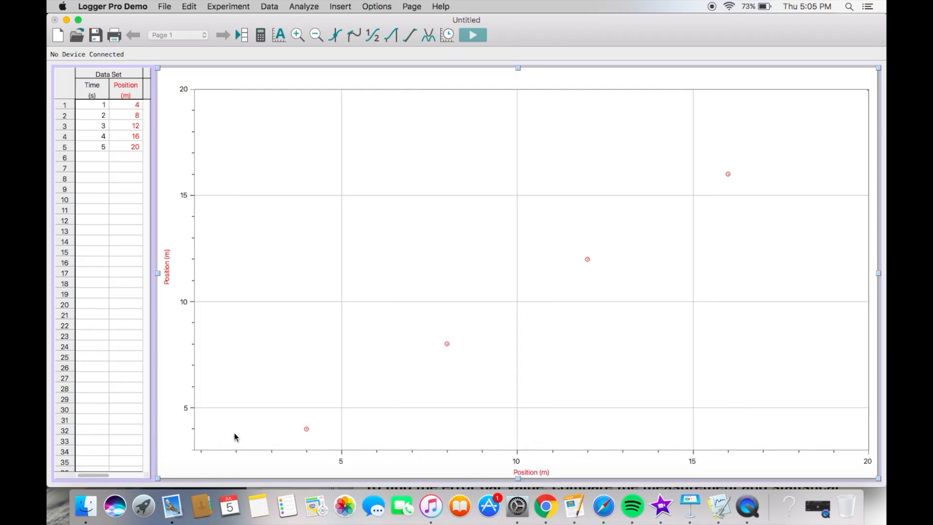
mouse_move(535, 473)
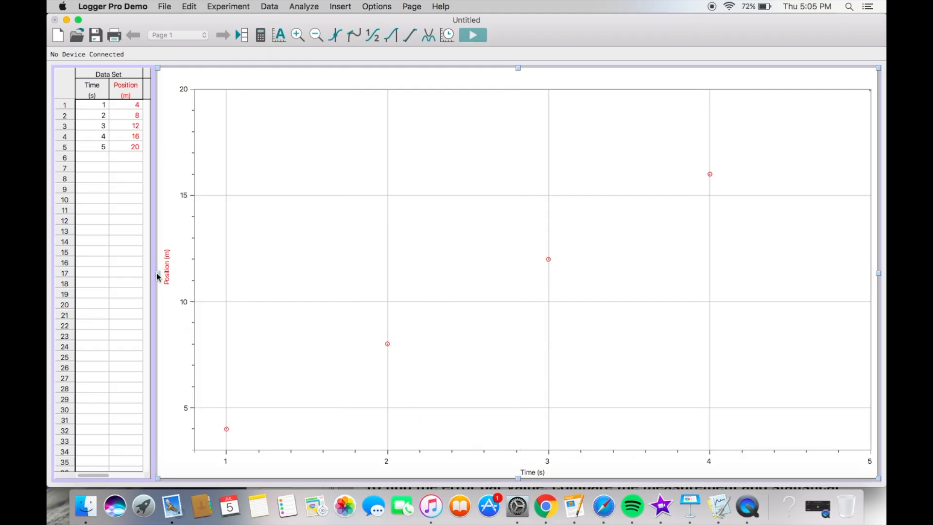
mouse_move(366, 275)
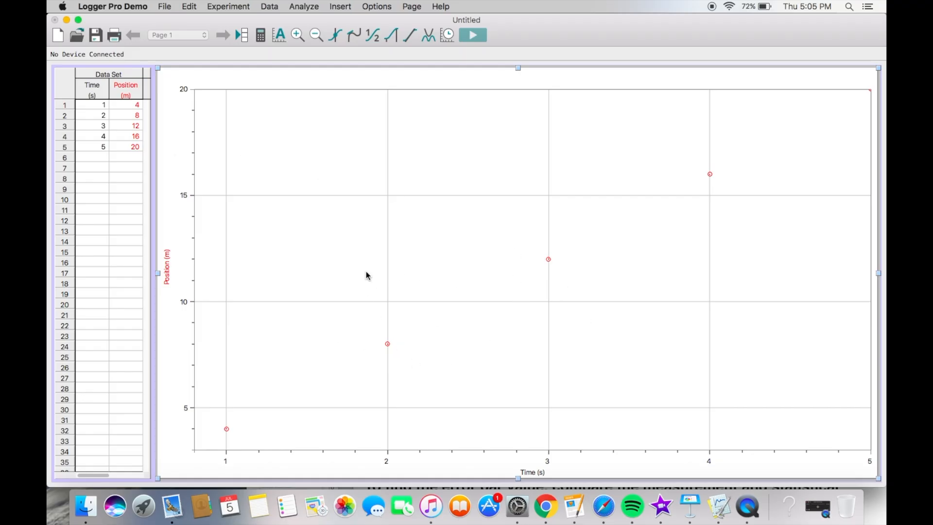
mouse_move(434, 335)
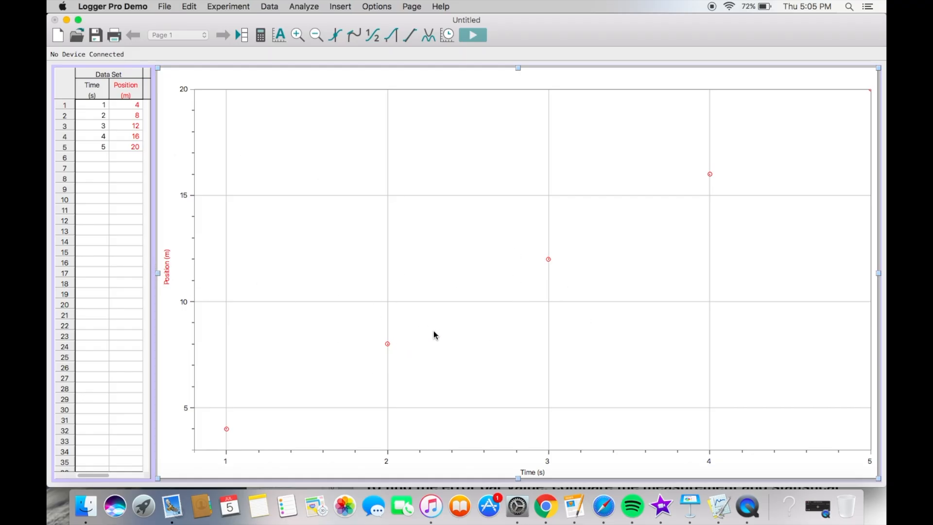
mouse_move(501, 363)
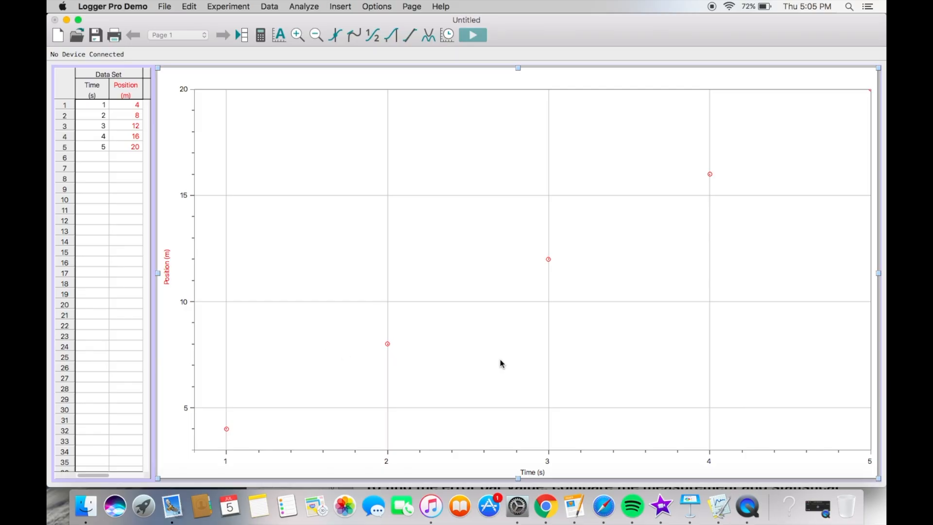
mouse_move(157, 275)
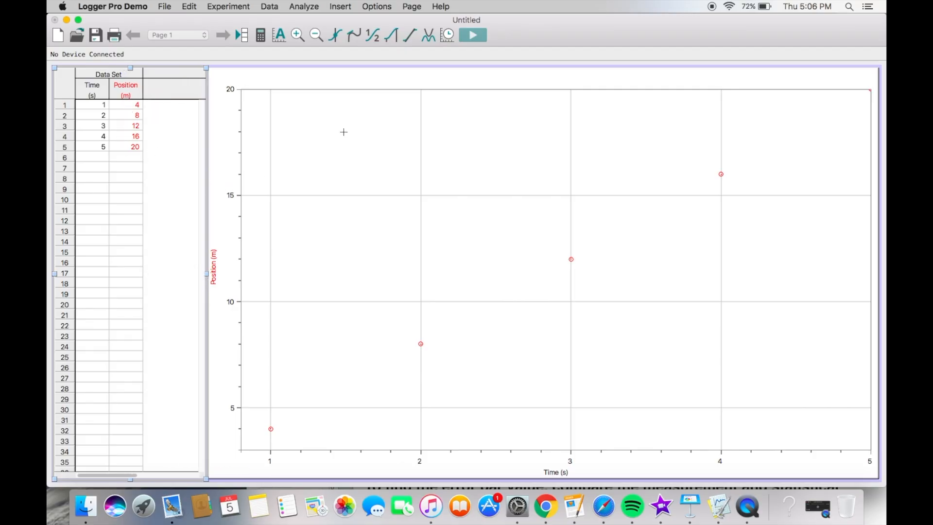
mouse_move(497, 313)
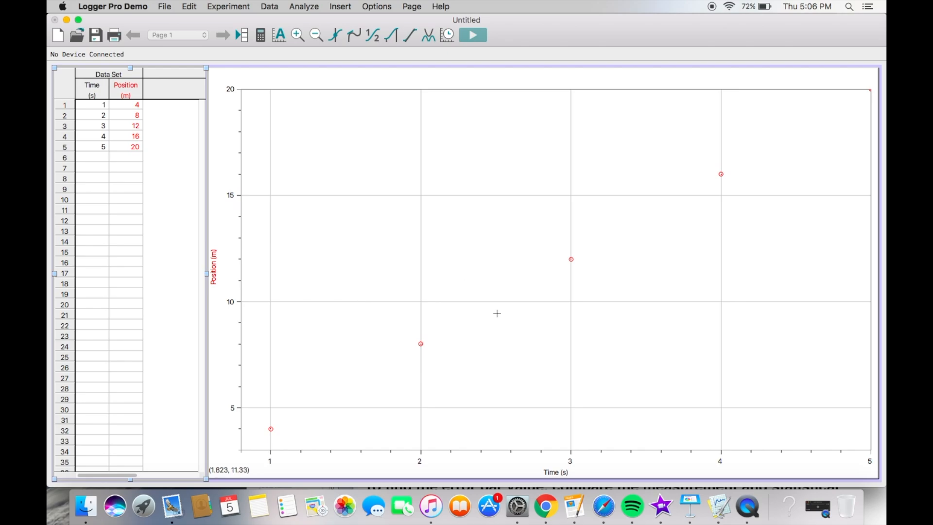
mouse_move(454, 267)
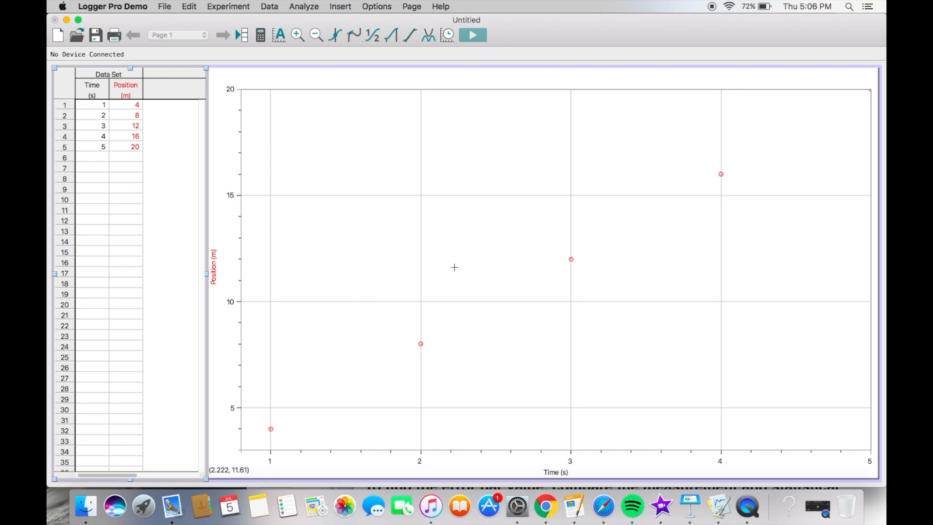
mouse_move(376, 256)
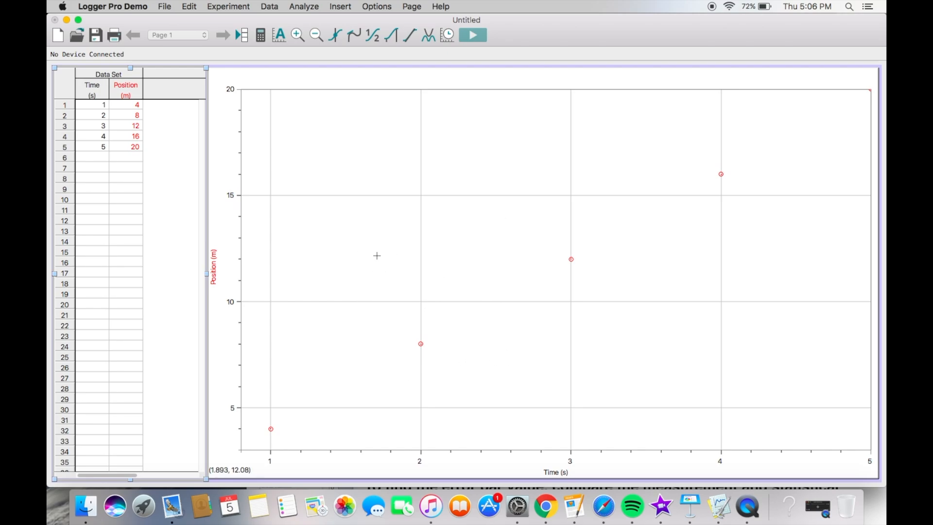
Create a manual column named Time Error with units of seconds
click(269, 7)
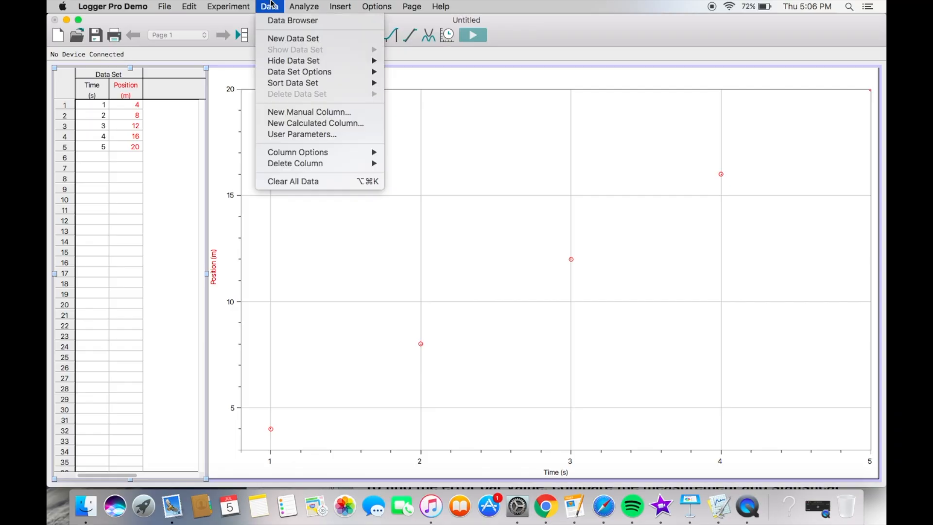
mouse_move(309, 112)
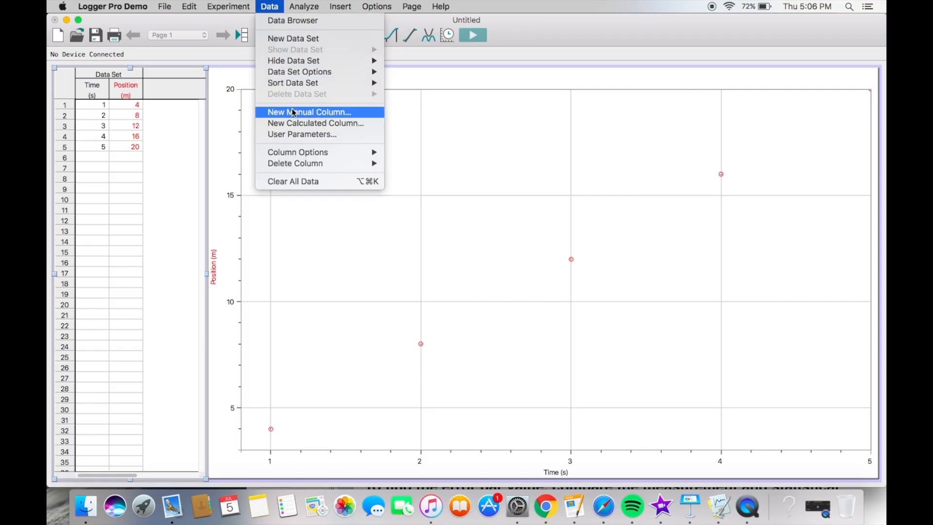
mouse_move(268, 144)
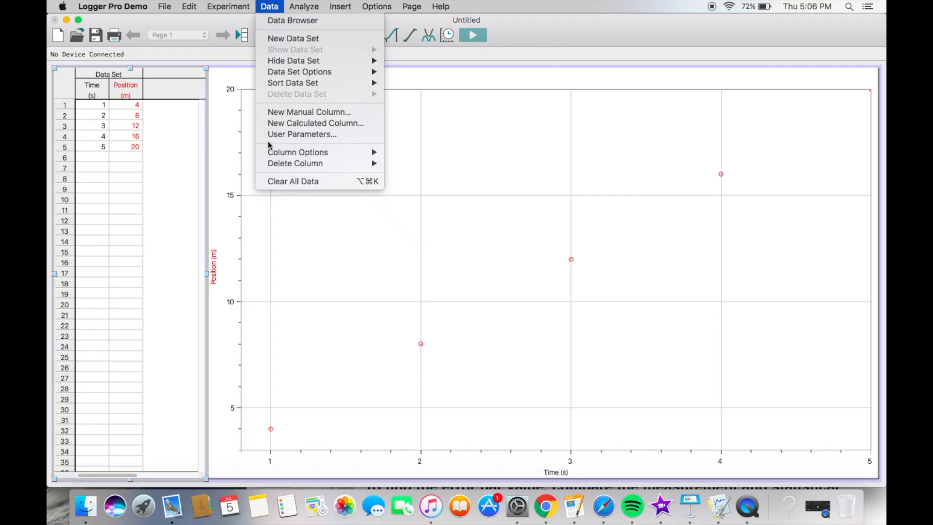
mouse_move(316, 122)
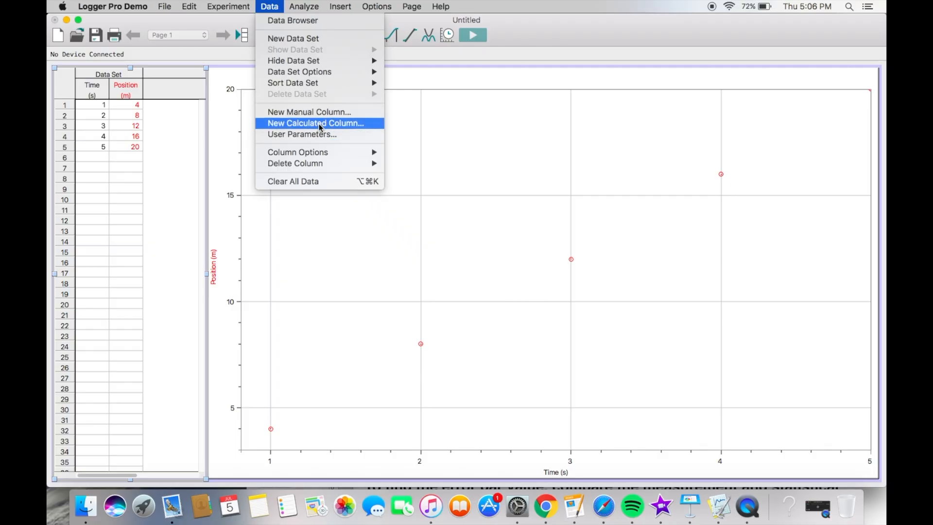
mouse_move(309, 112)
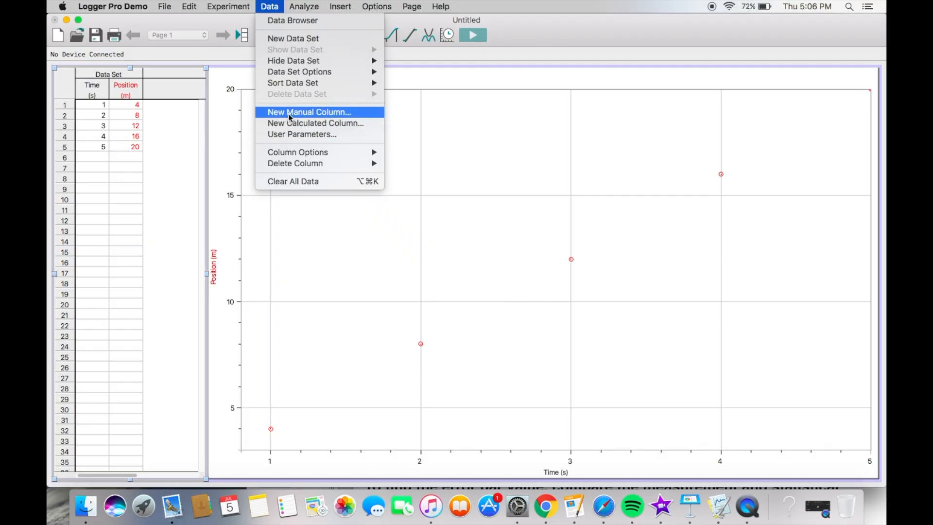
mouse_move(316, 122)
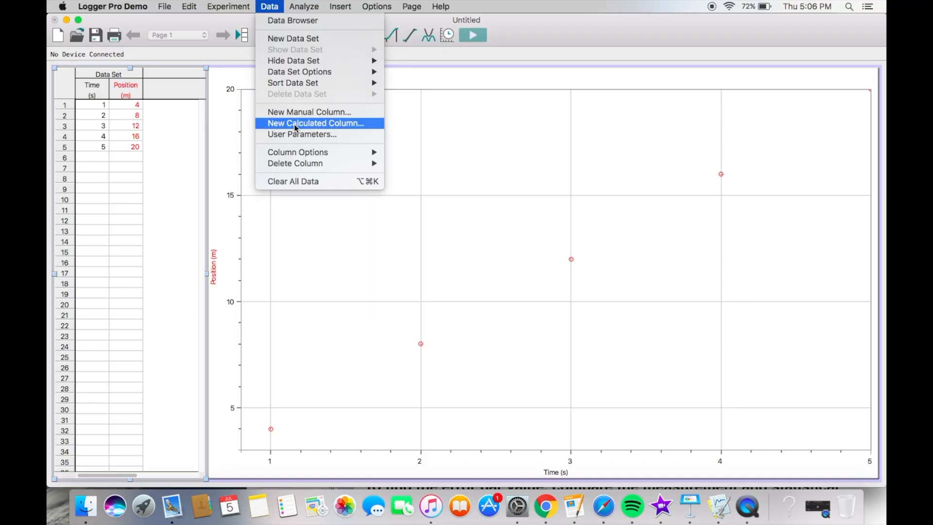
mouse_move(314, 126)
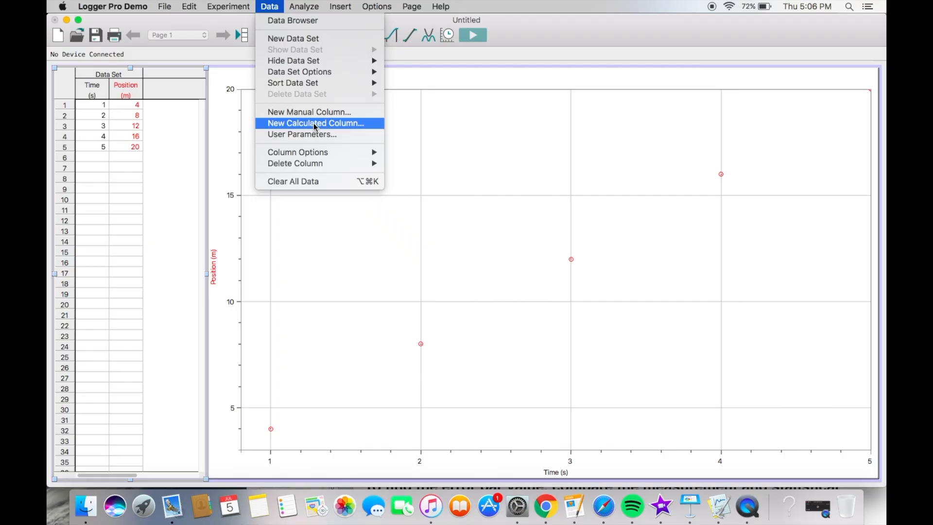
click(309, 111)
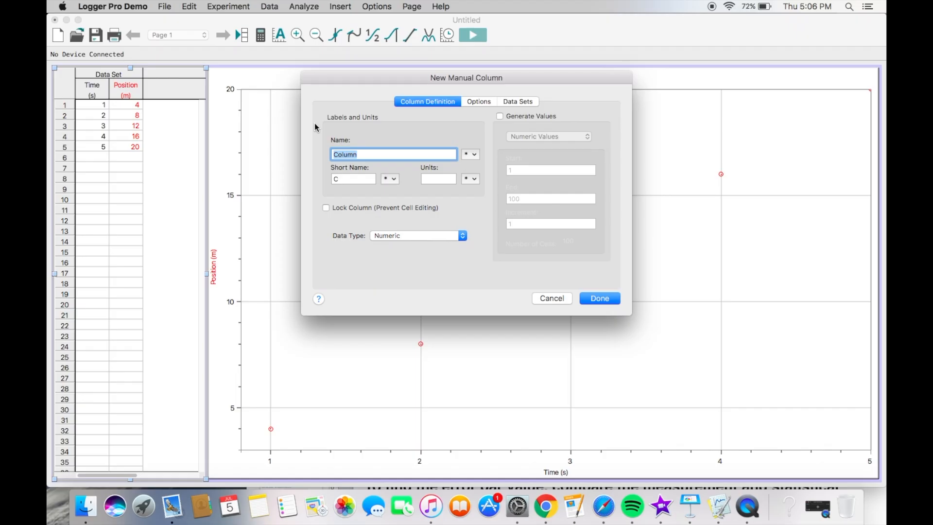
text(Time Error)
click(353, 179)
text(T E)
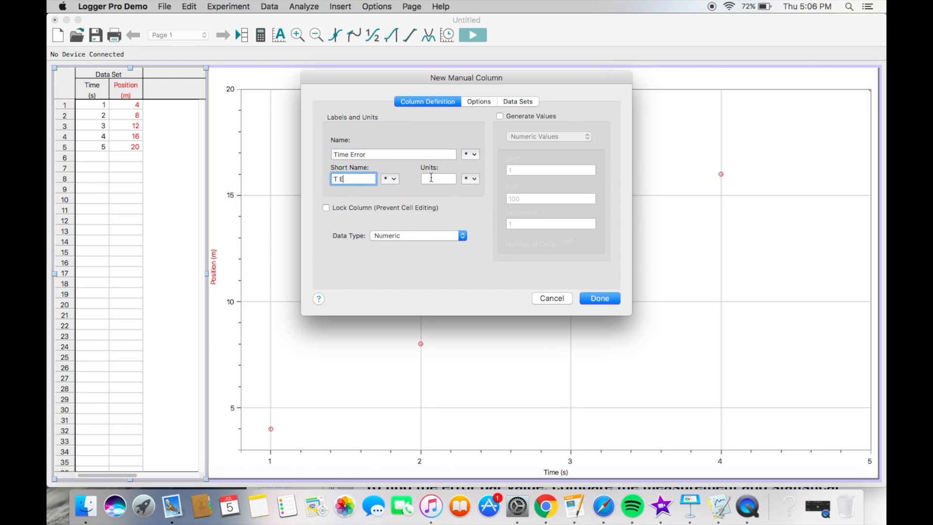
click(438, 178)
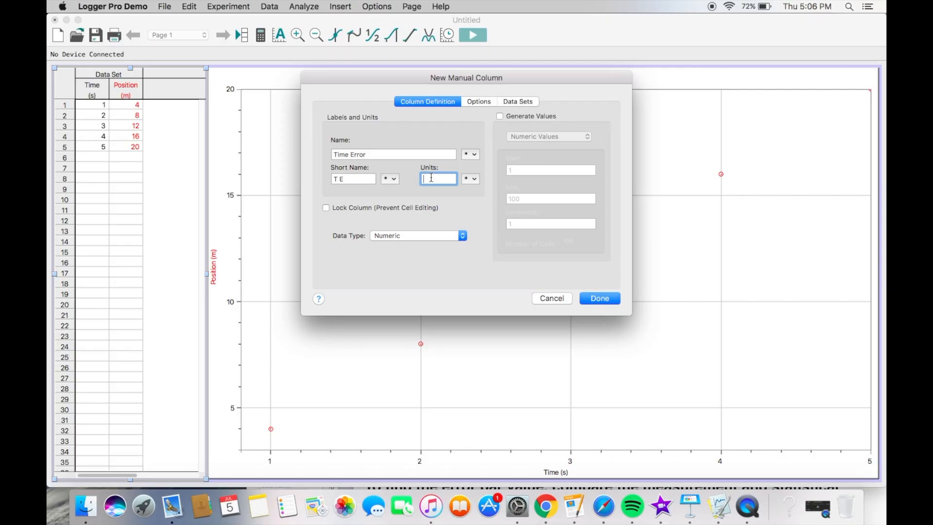
click(598, 297)
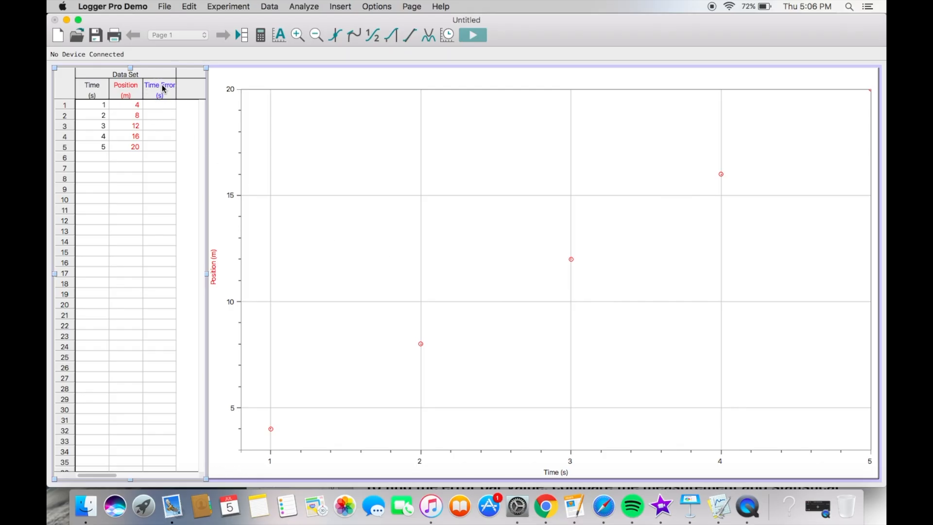
mouse_move(496, 343)
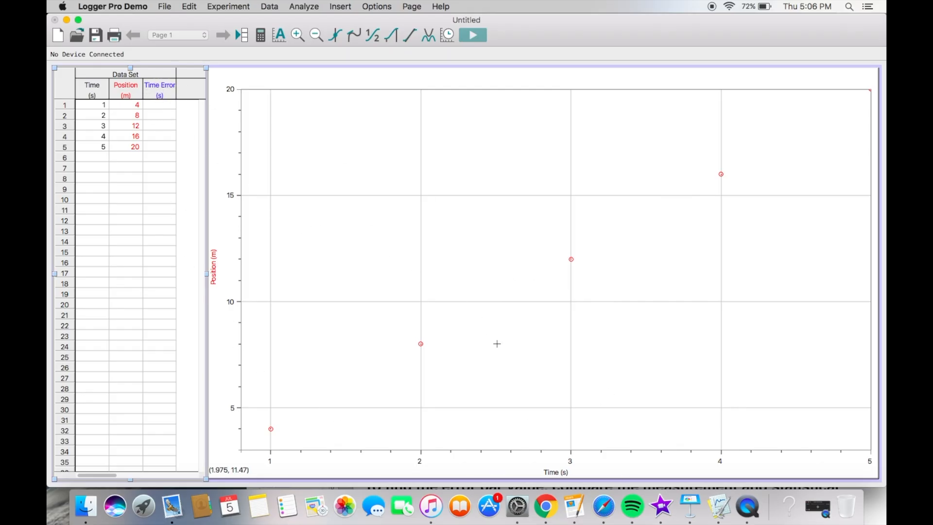
Enter 0.4 s in each of the five Time Error cells
click(554, 472)
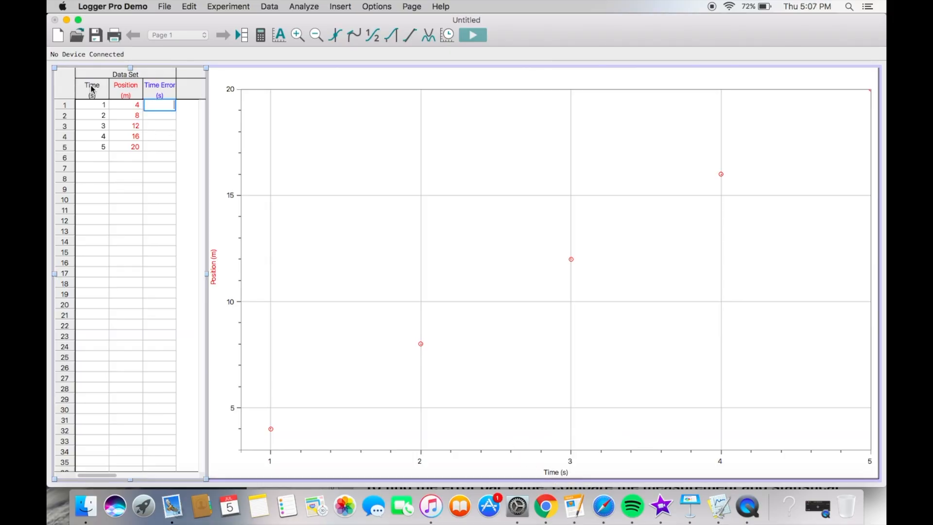
mouse_move(170, 141)
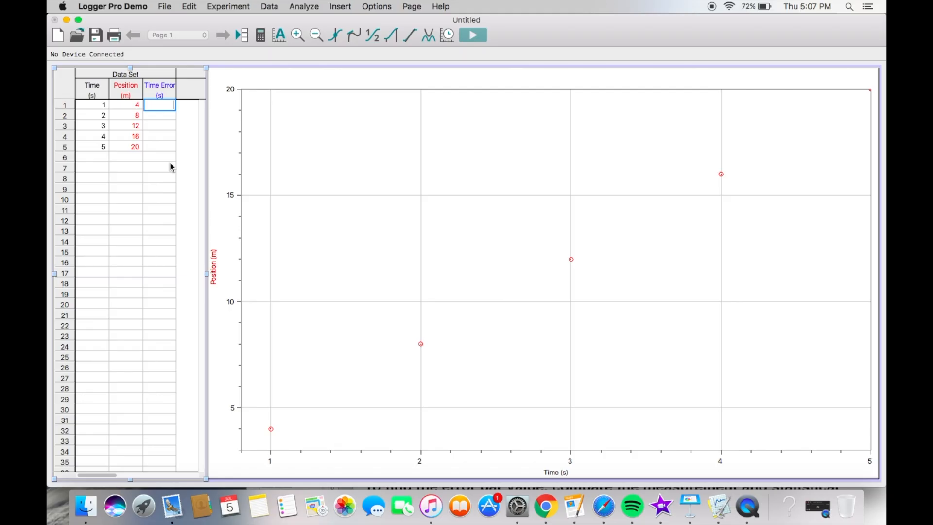
text(0.4)
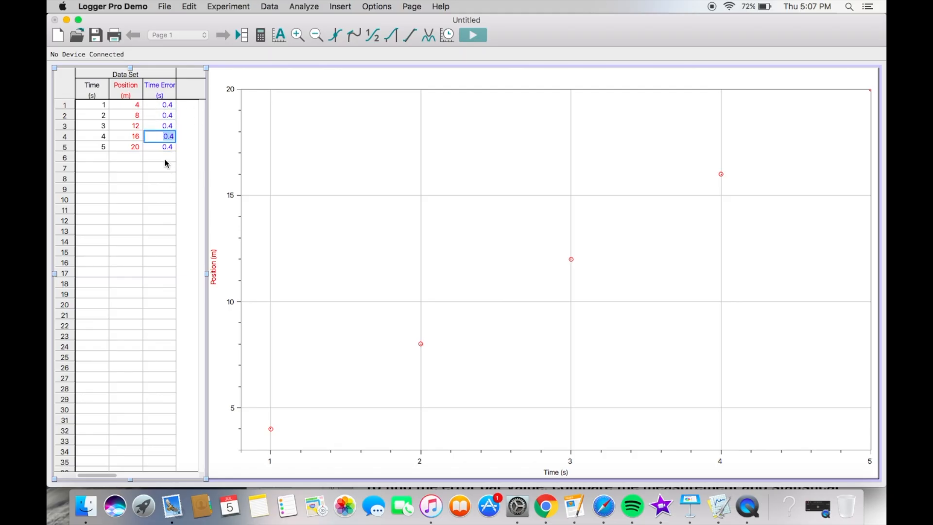
click(159, 157)
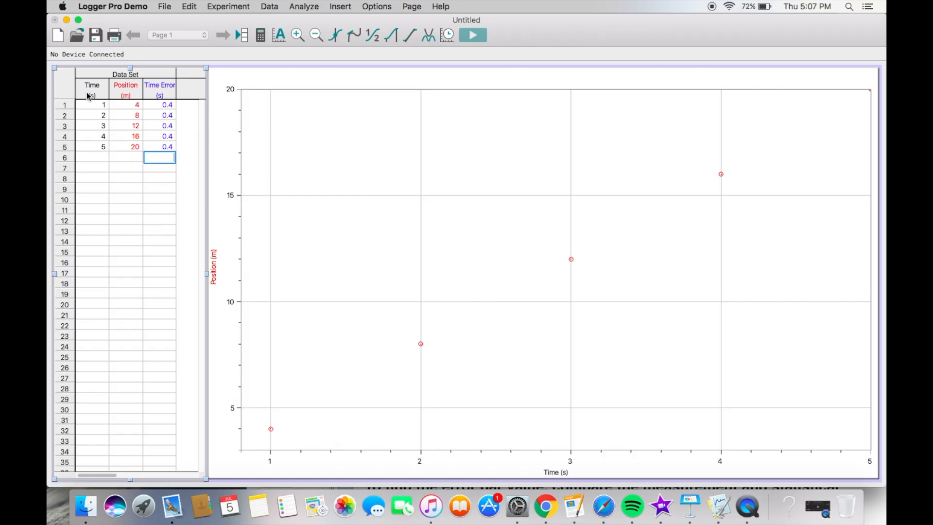
Turn on Time error bars with a constant 0.4 s error
click(92, 89)
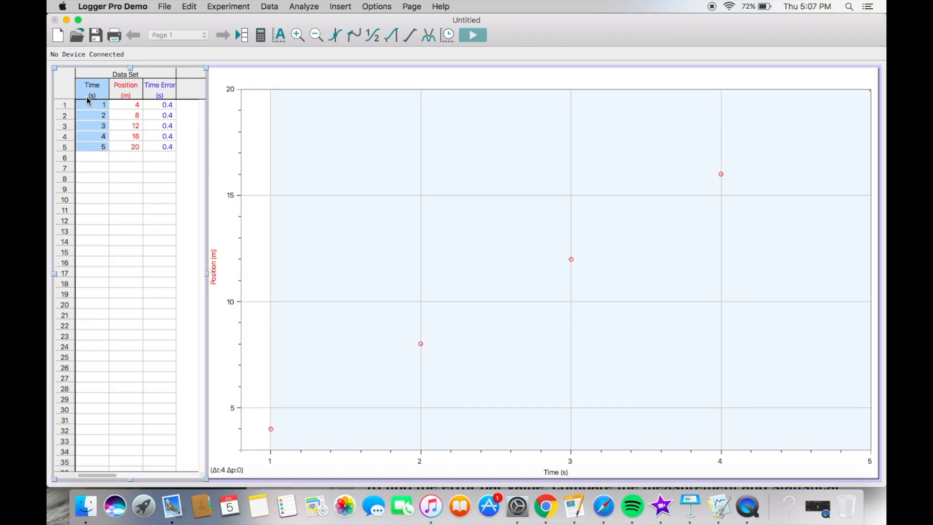
double_click(92, 89)
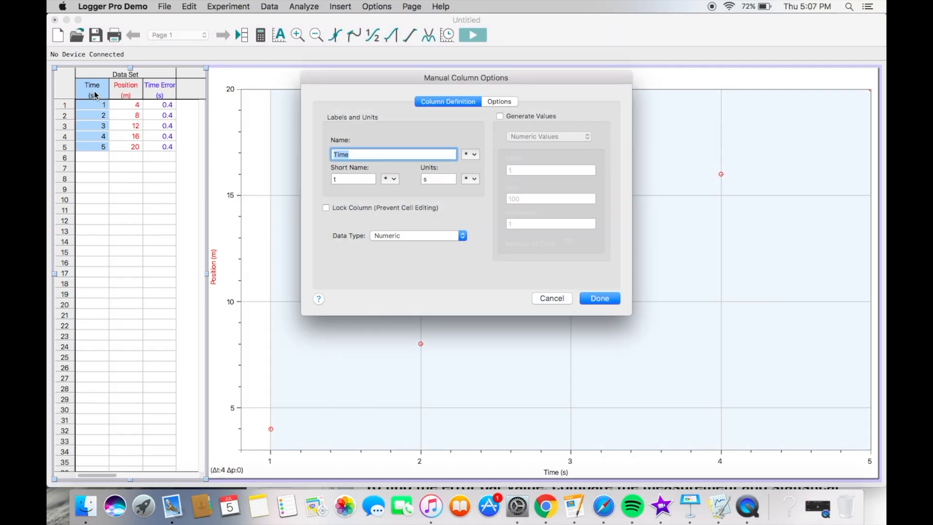
click(499, 101)
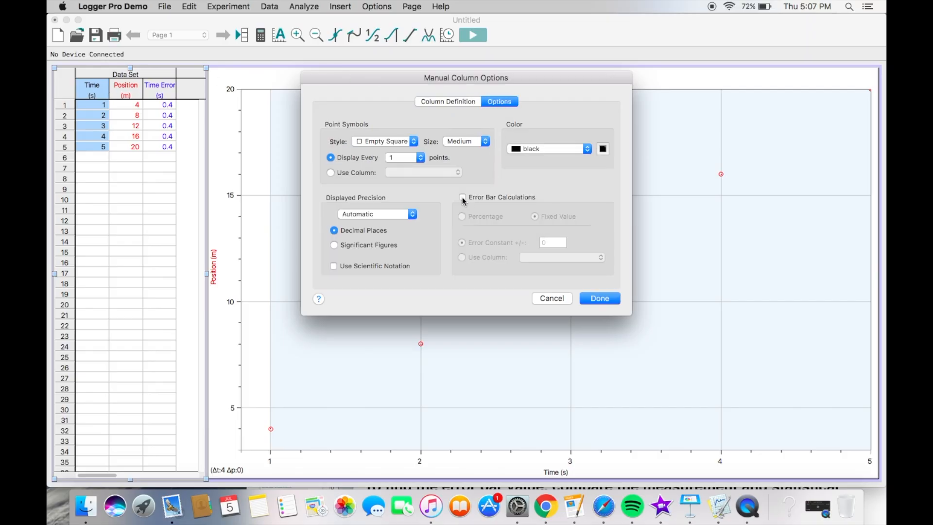
click(462, 197)
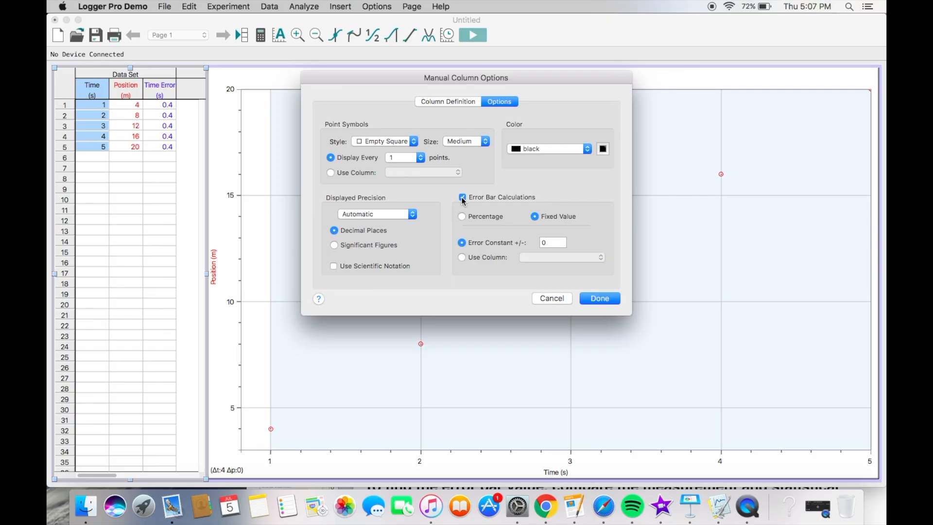
click(552, 242)
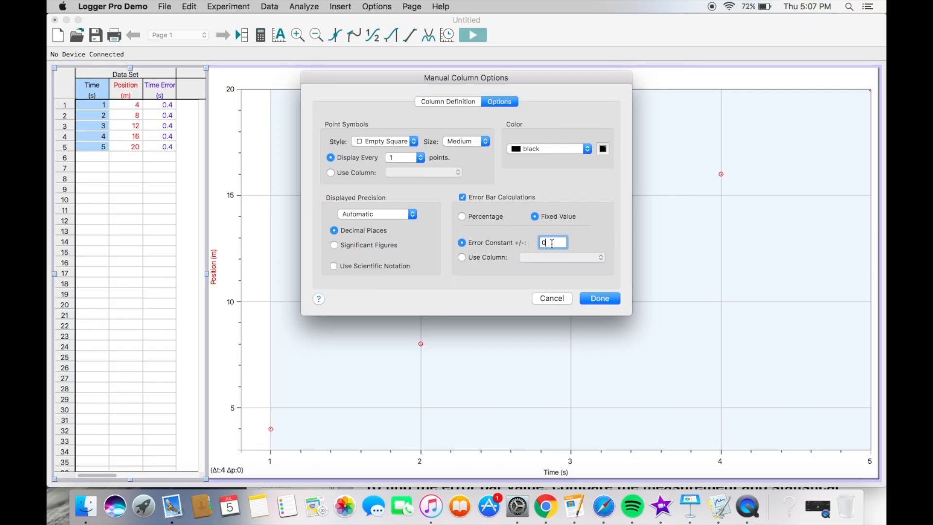
text(.4)
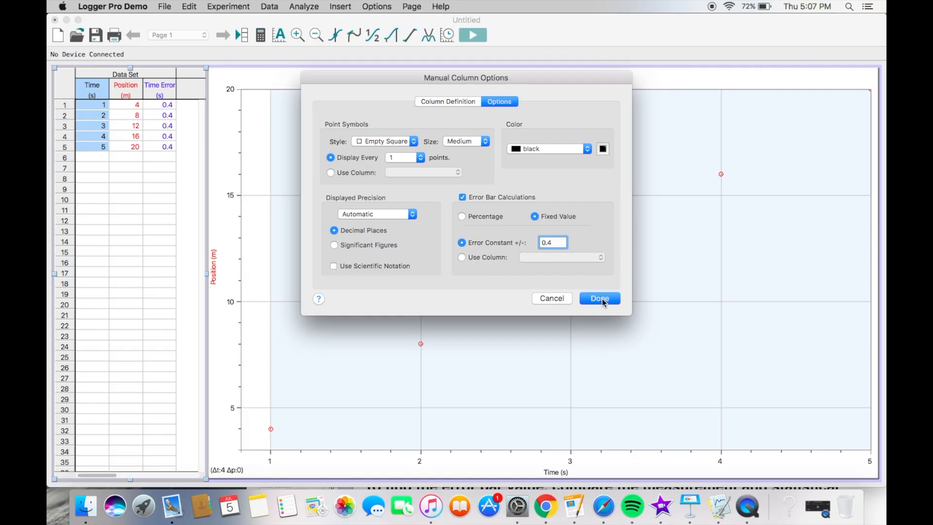
click(599, 298)
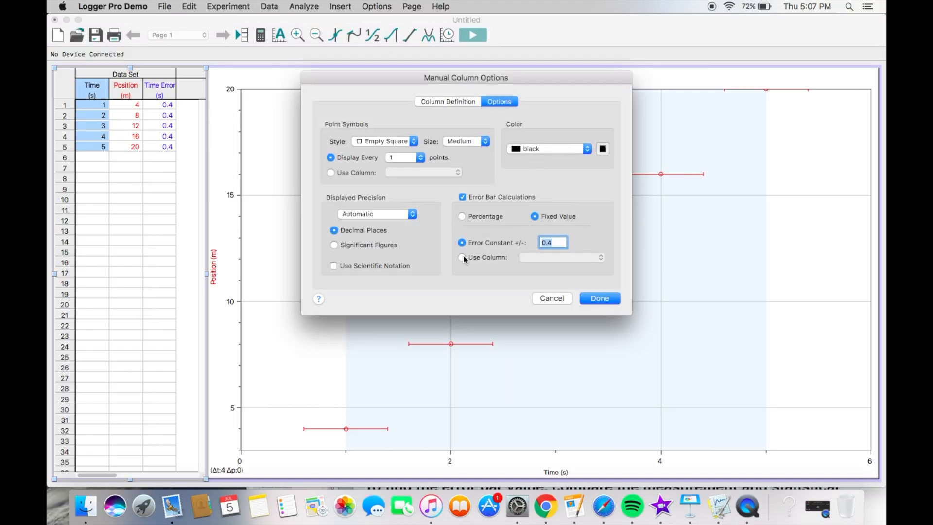
Size the Time error bars from the Data Set|Time Error column instead
click(461, 257)
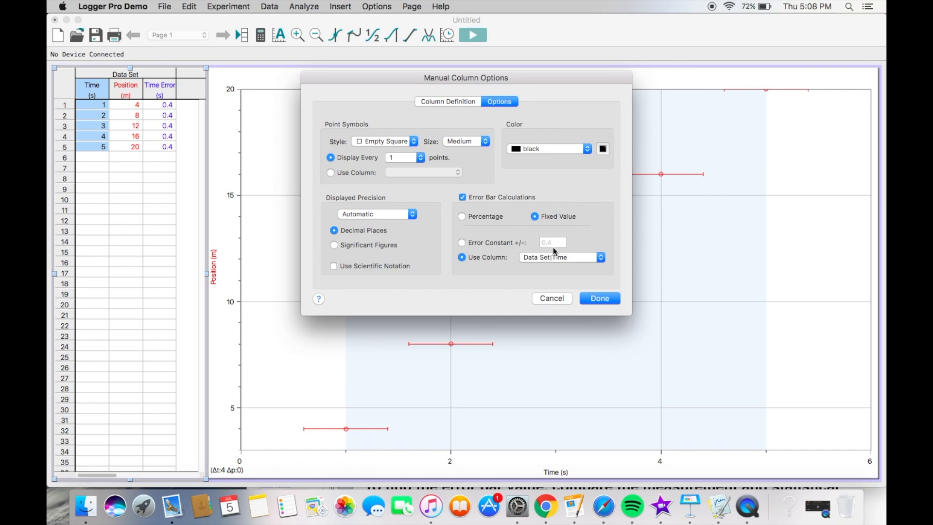
click(560, 257)
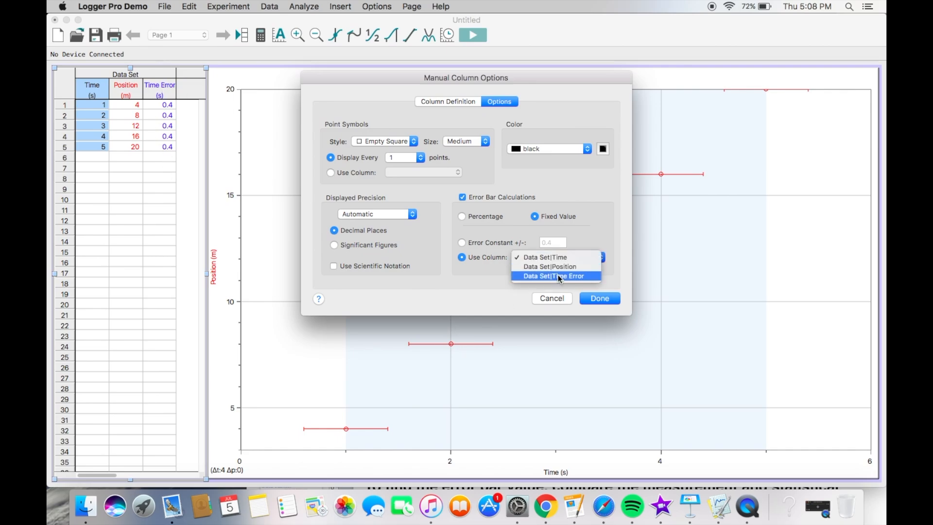
click(555, 276)
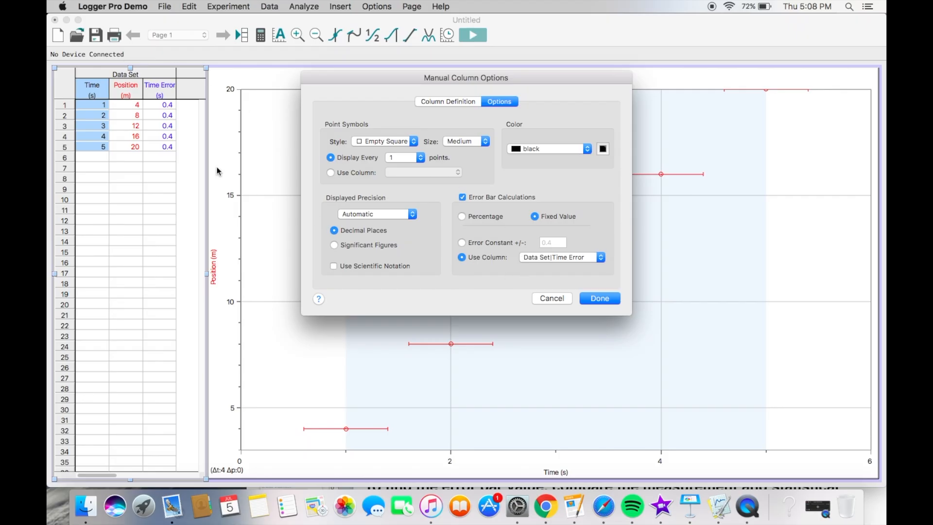
click(599, 298)
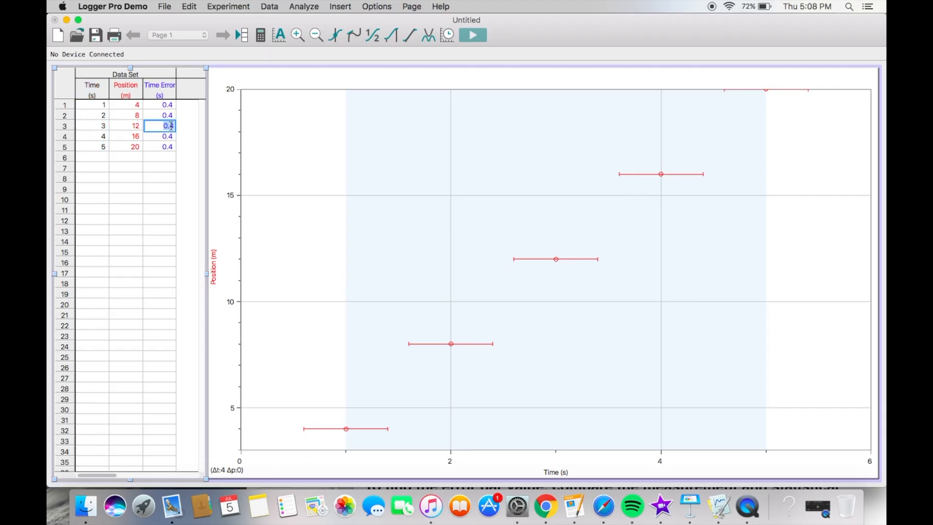
Change the row 3 Time Error value to 2
text(2)
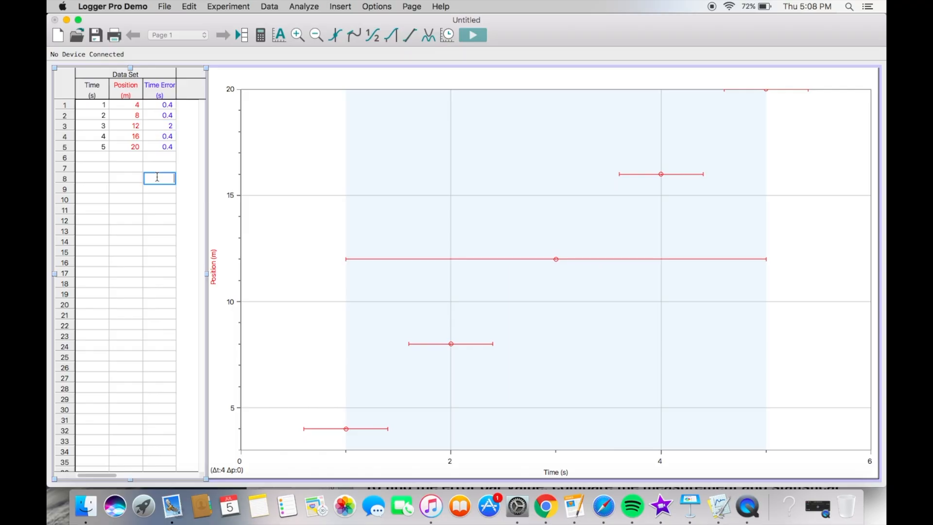
mouse_move(758, 262)
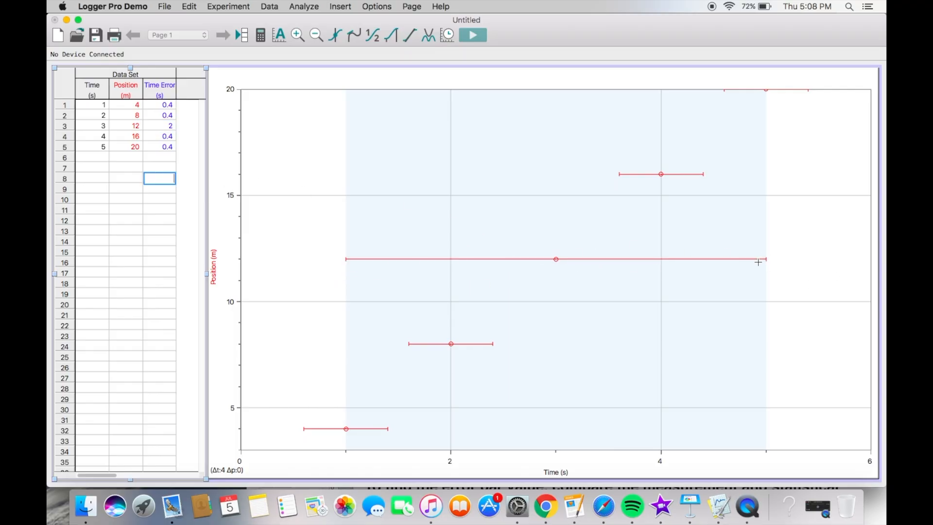
mouse_move(176, 183)
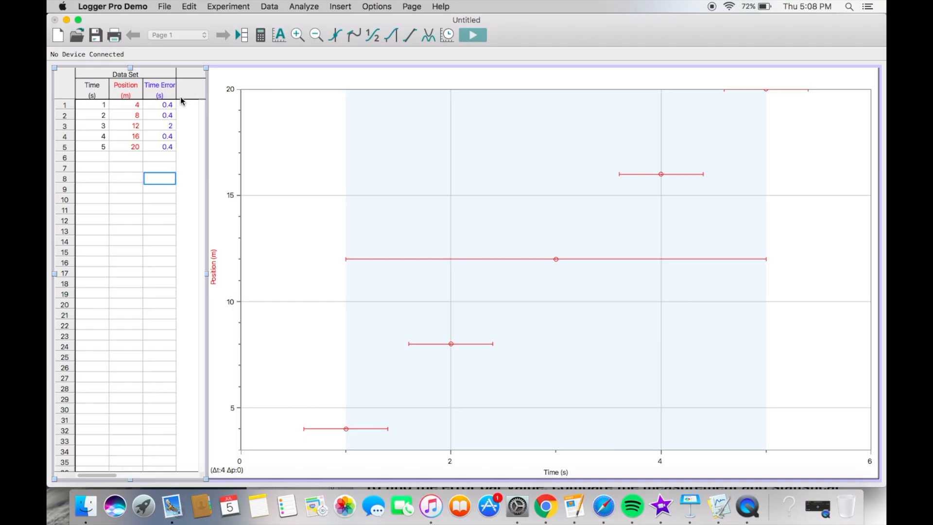
Create a manual Position Error column with short name P E and units m
click(269, 6)
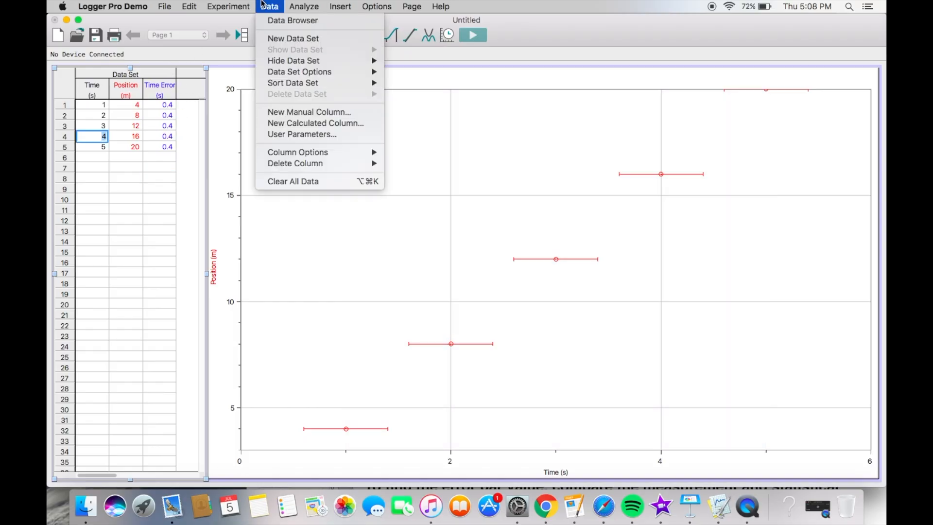
mouse_move(313, 103)
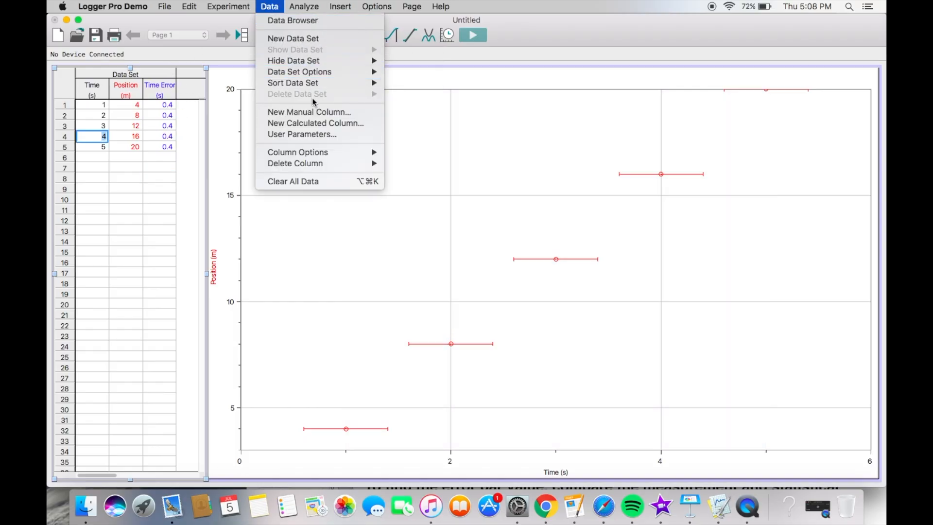
click(309, 112)
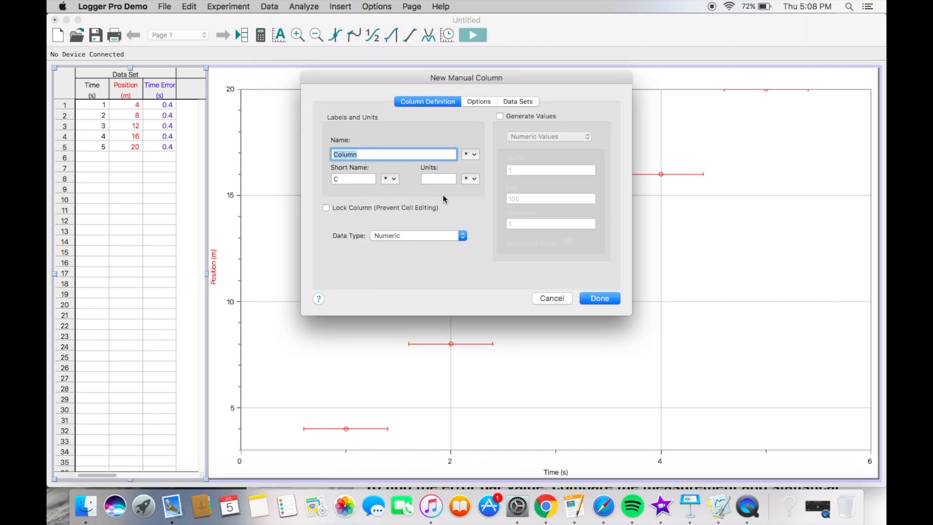
text(Position Error)
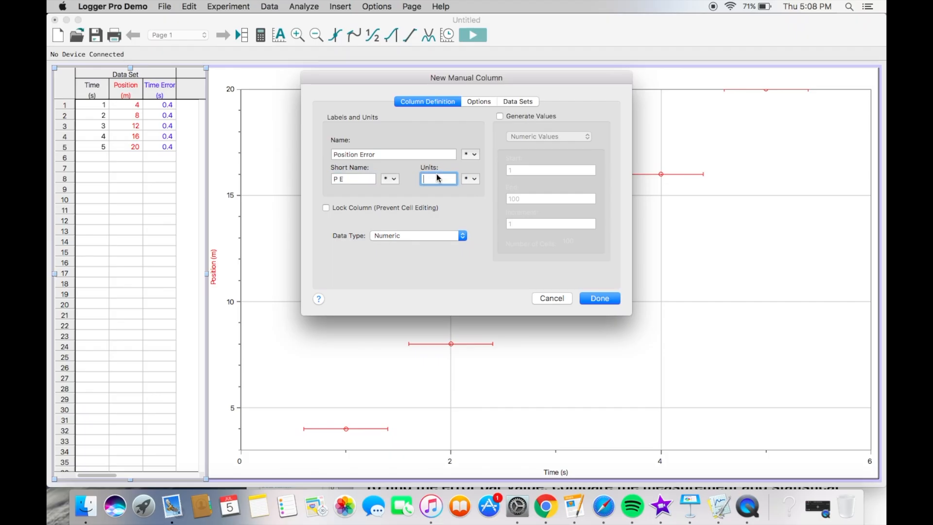
click(478, 101)
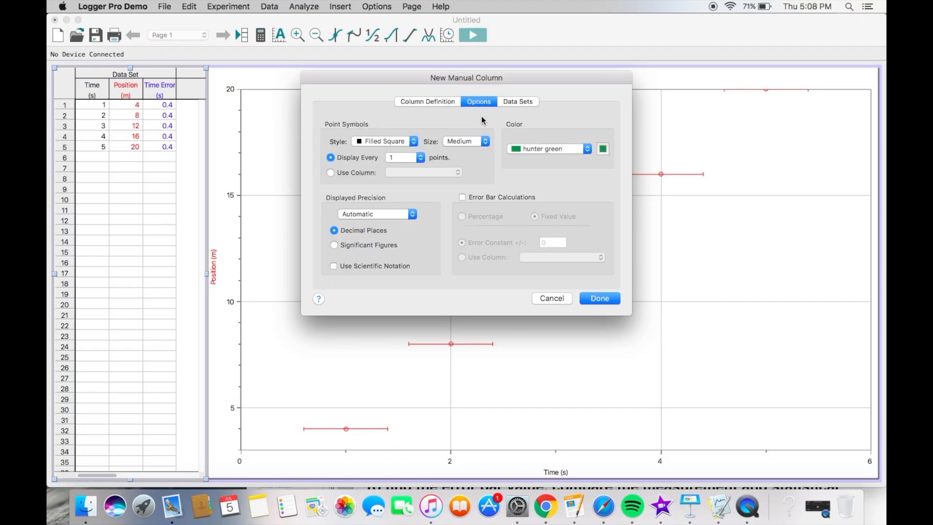
click(599, 298)
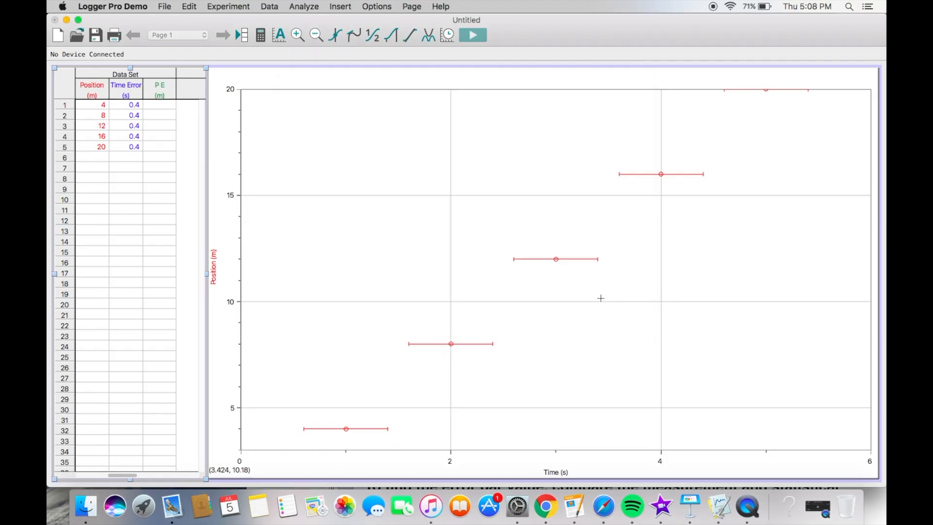
Enter an error of 1 m in every Position Error row
click(159, 105)
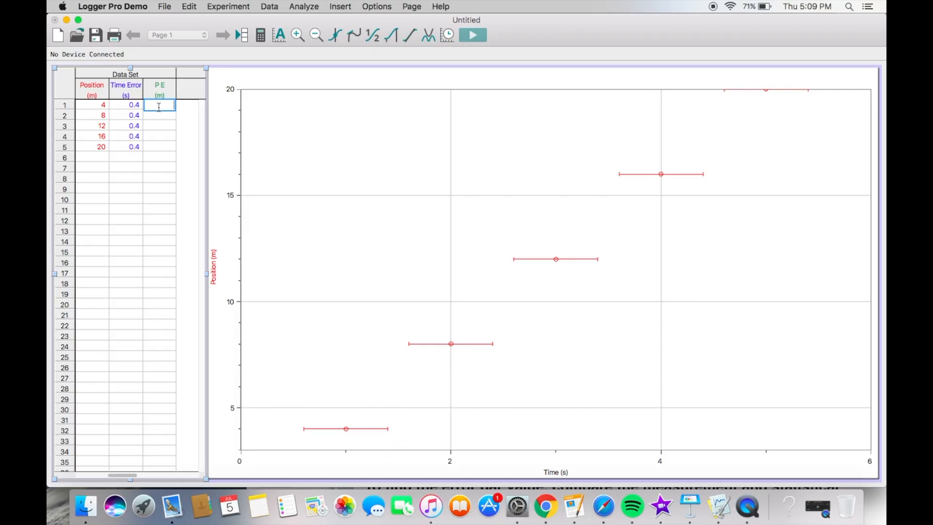
text(1)
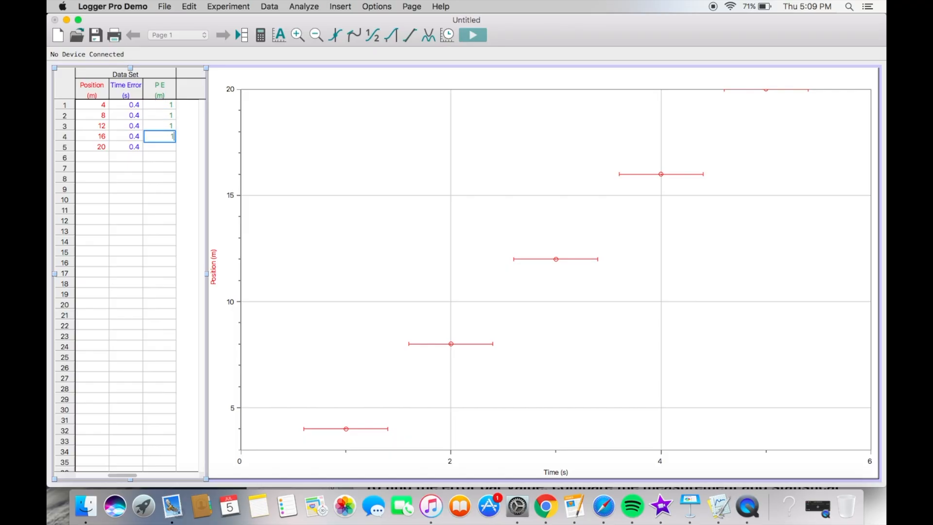
click(91, 89)
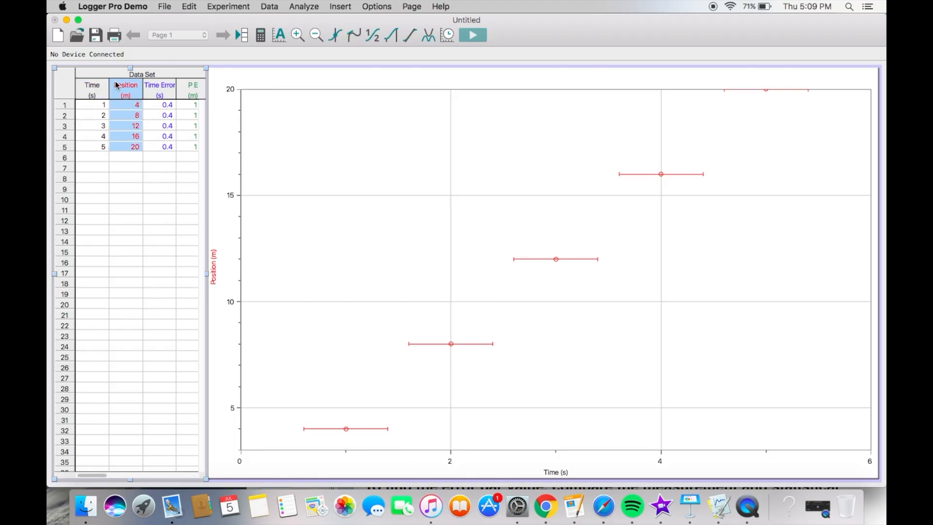
Enable Position error bar calculations using the Position Error column for vertical bars
double_click(125, 88)
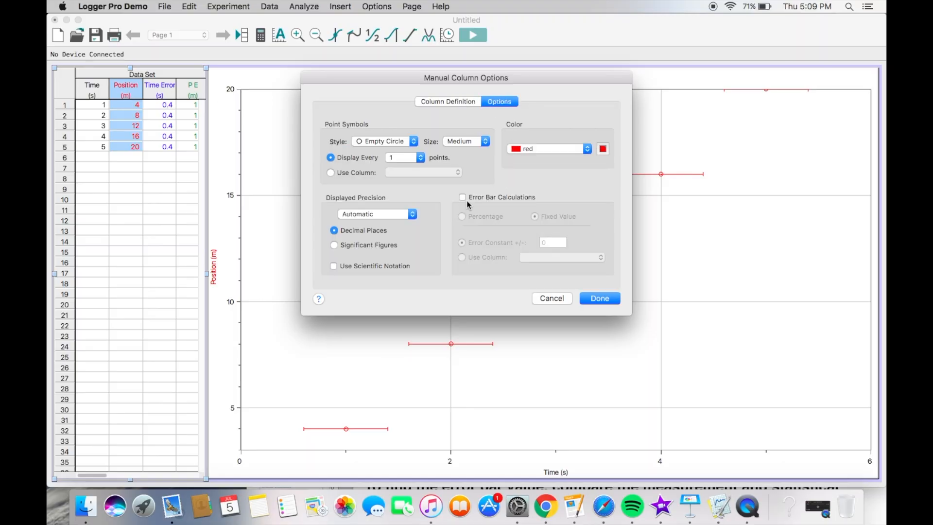
click(462, 197)
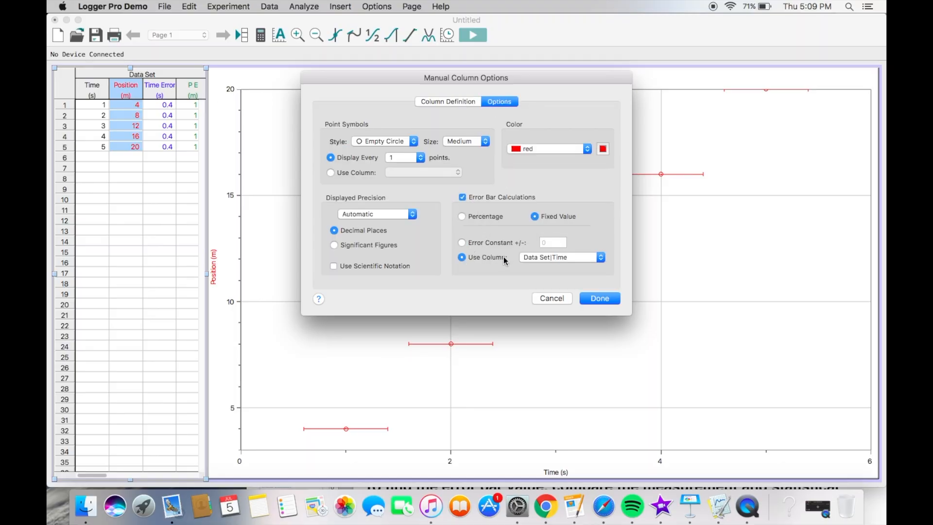
click(558, 257)
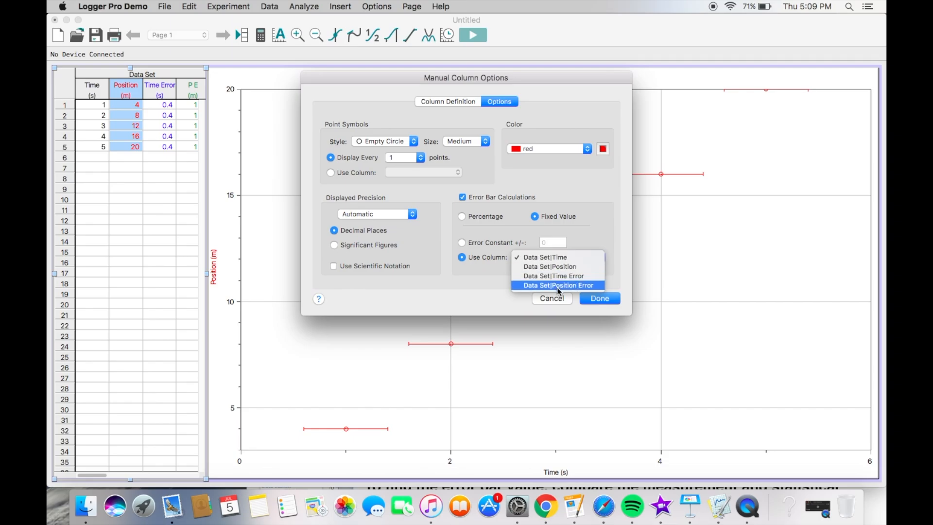
mouse_move(572, 285)
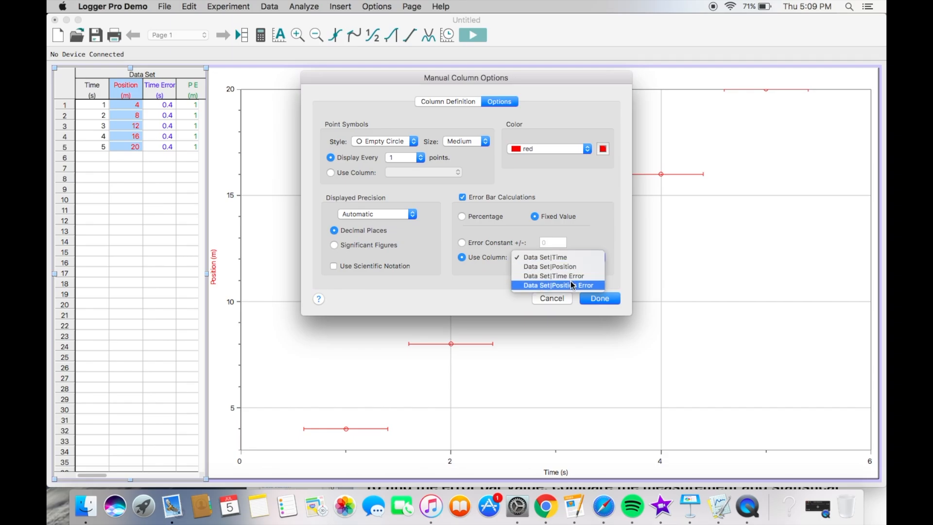
click(599, 297)
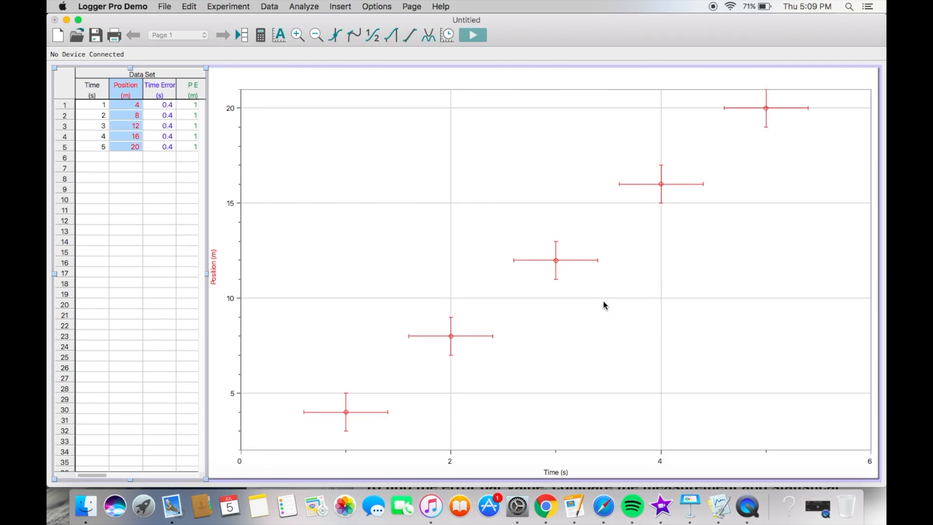
mouse_move(536, 310)
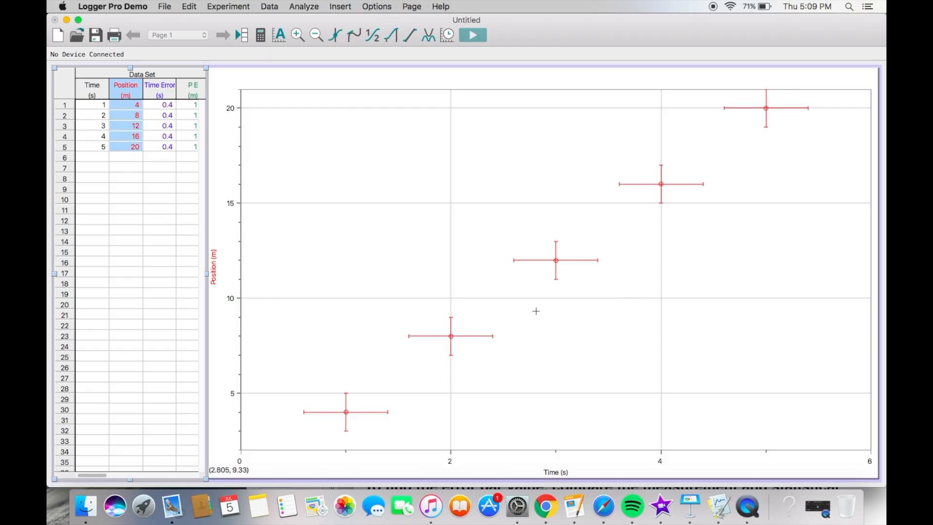
mouse_move(719, 247)
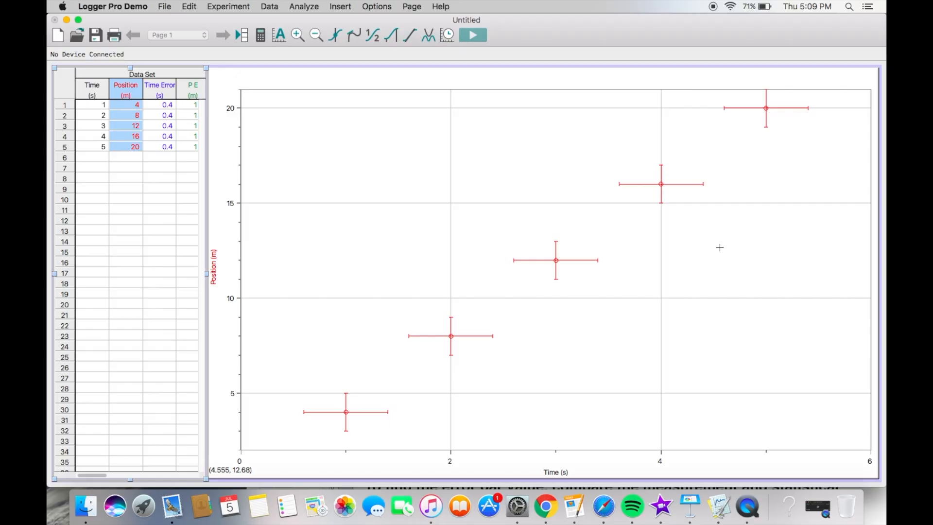
mouse_move(651, 163)
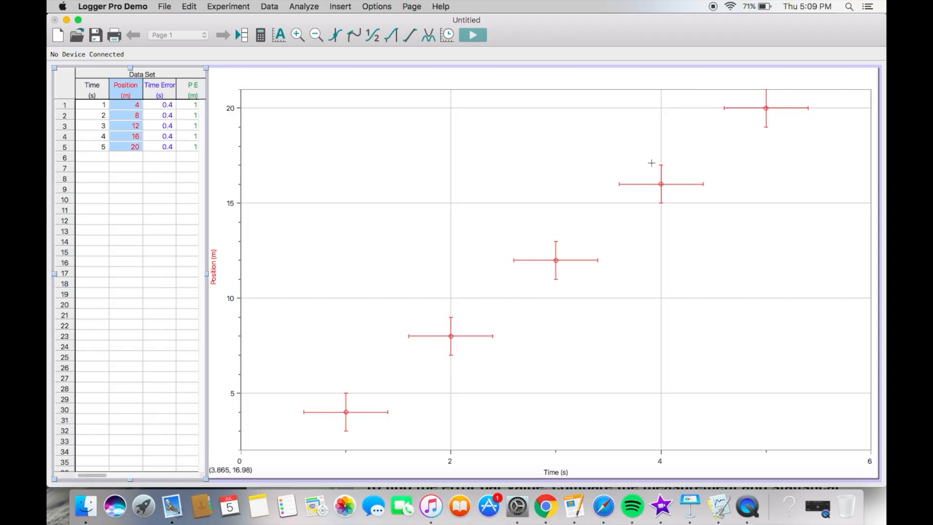
mouse_move(724, 161)
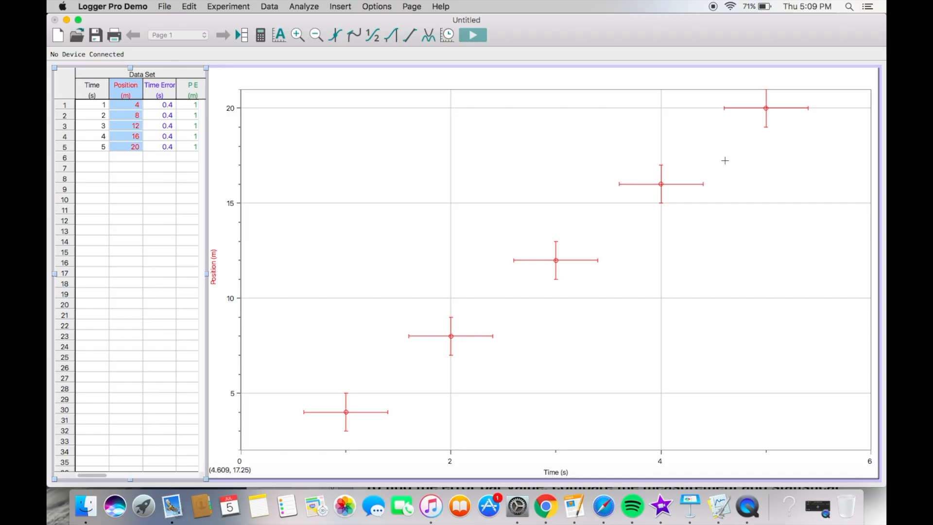
mouse_move(635, 152)
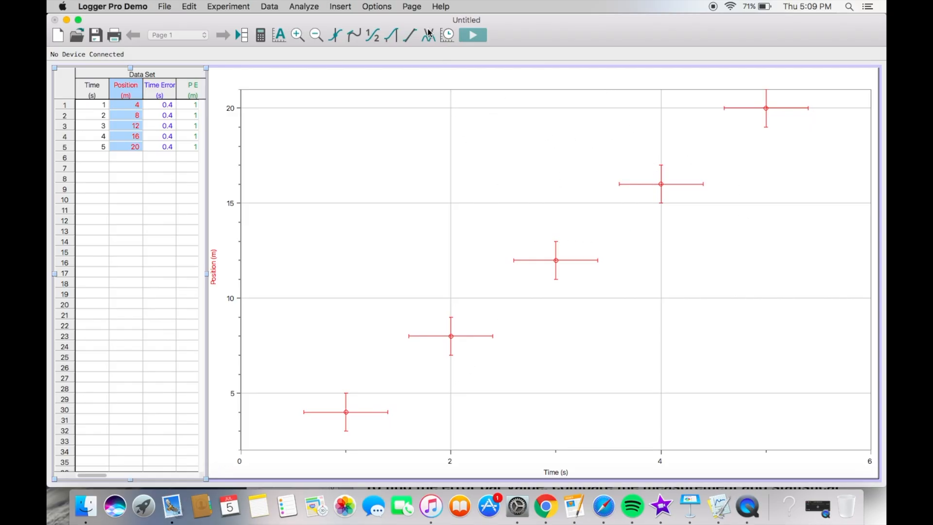
mouse_move(427, 35)
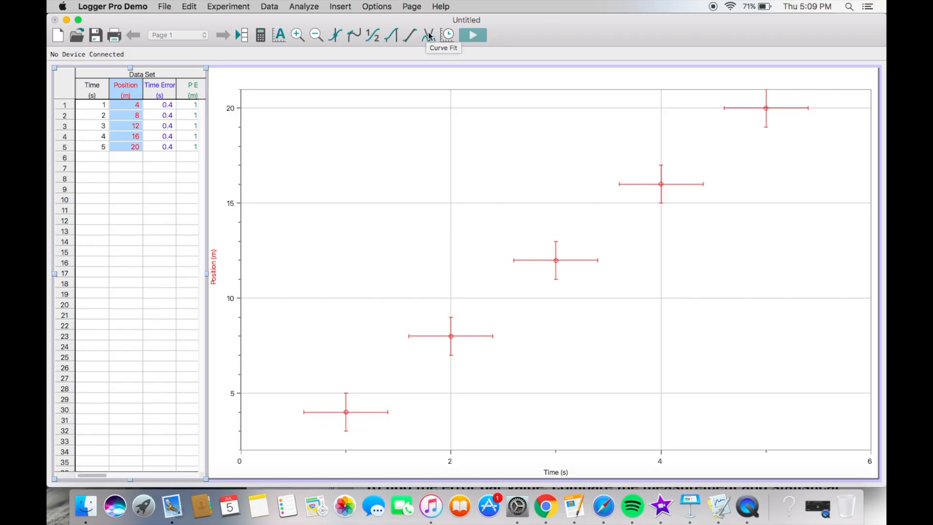
mouse_move(409, 35)
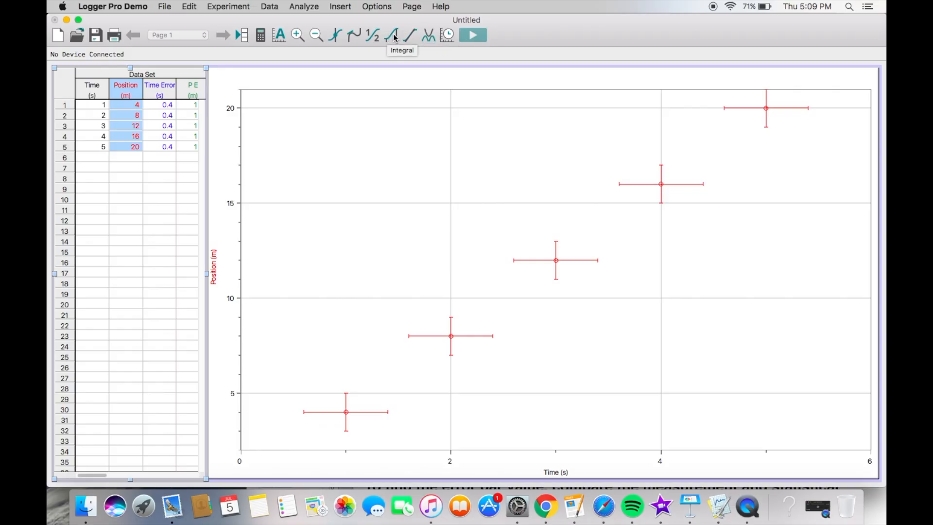
Add a manual mt+b linear fit with slope 1.000 and intercept 1
click(427, 35)
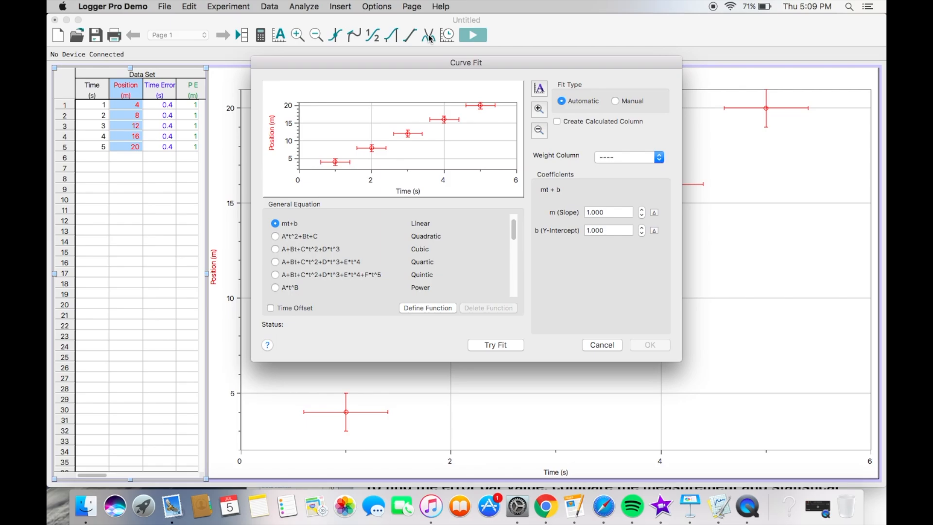
mouse_move(427, 35)
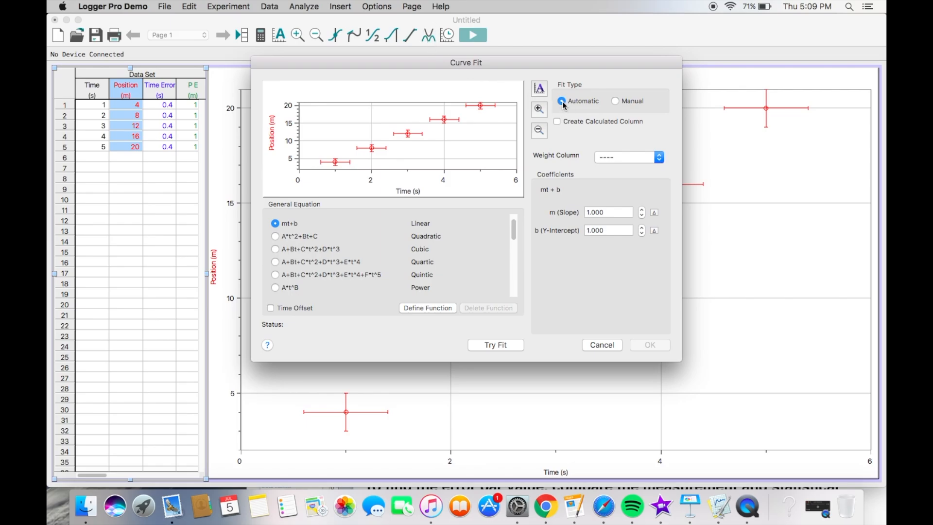
click(615, 101)
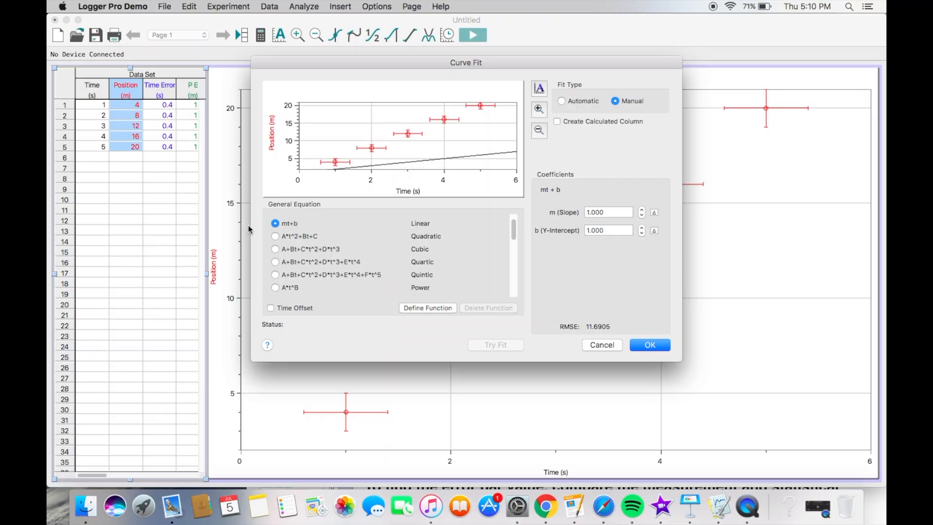
click(275, 236)
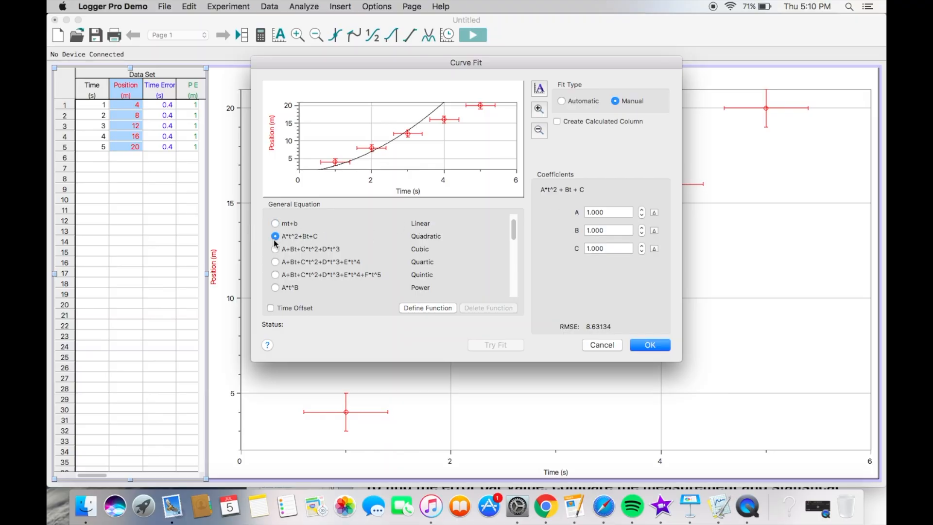
click(275, 223)
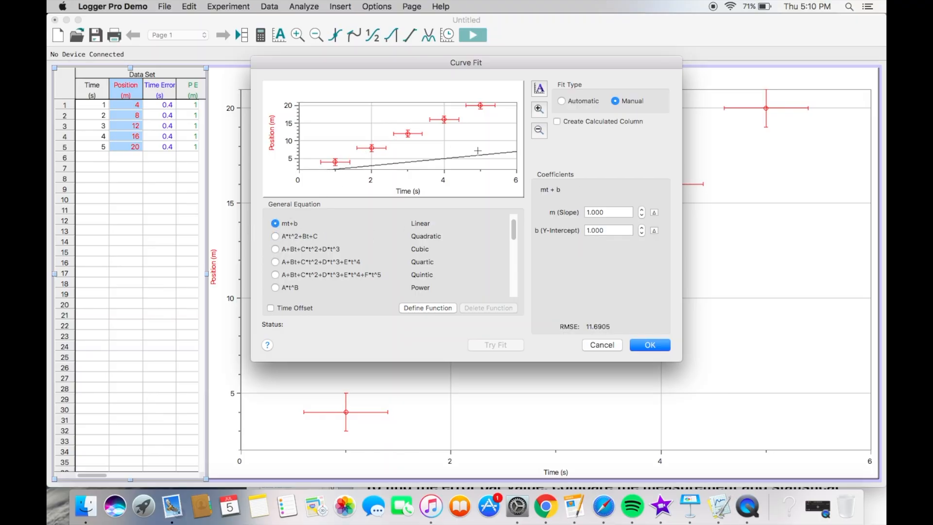
mouse_move(451, 172)
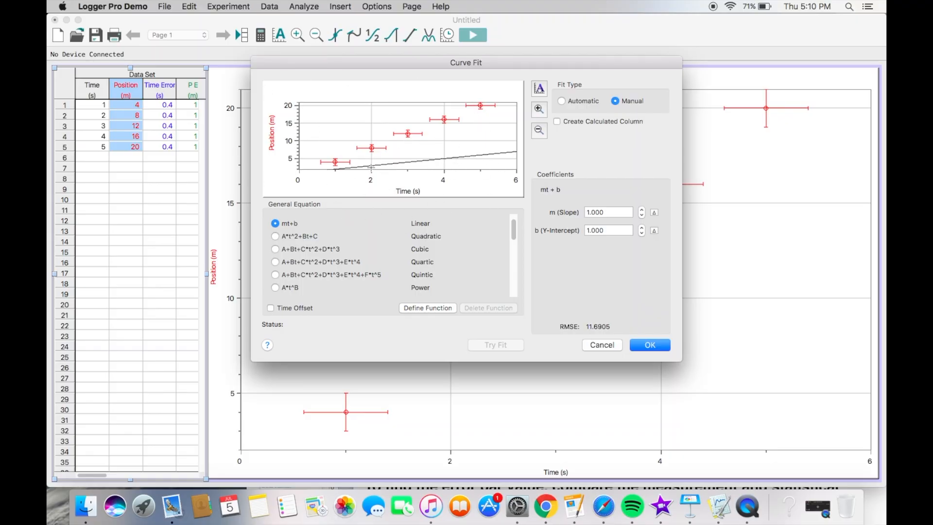
click(606, 212)
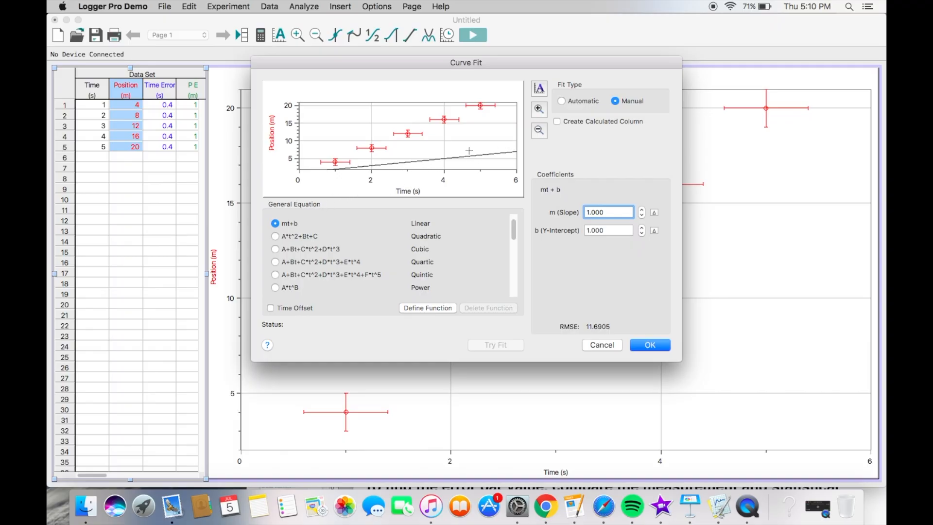
mouse_move(534, 225)
text(.001000)
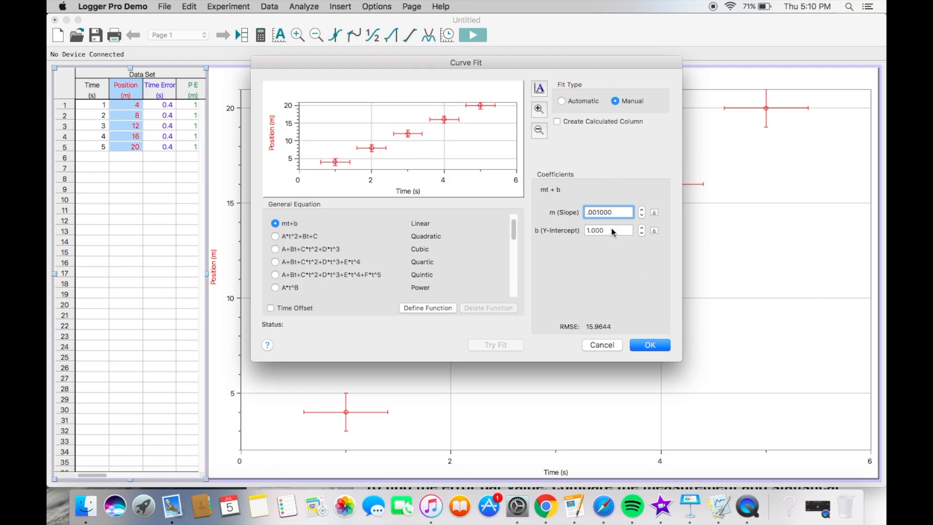
click(607, 231)
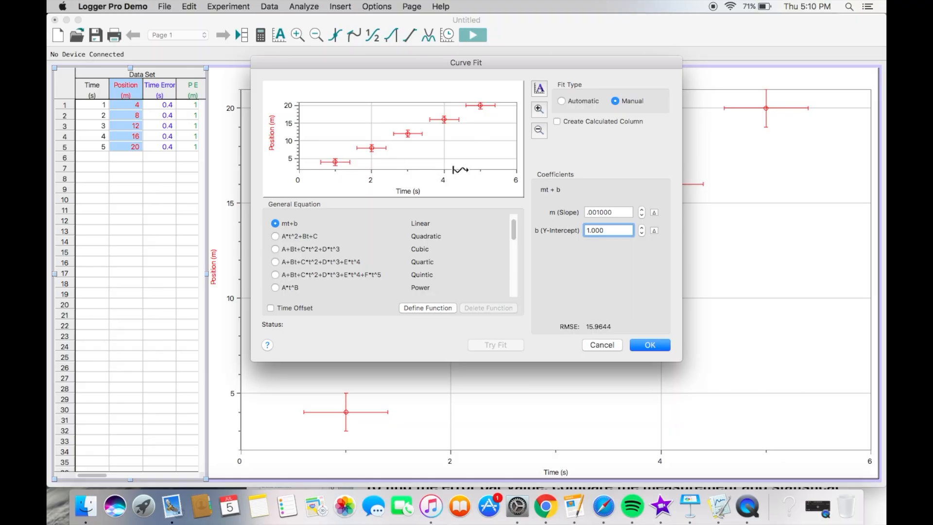
mouse_move(643, 264)
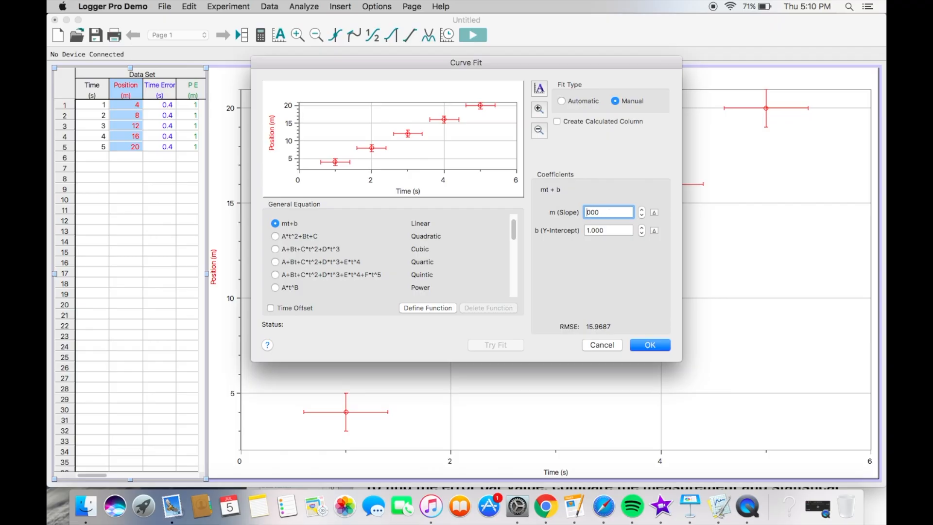
text(1.000)
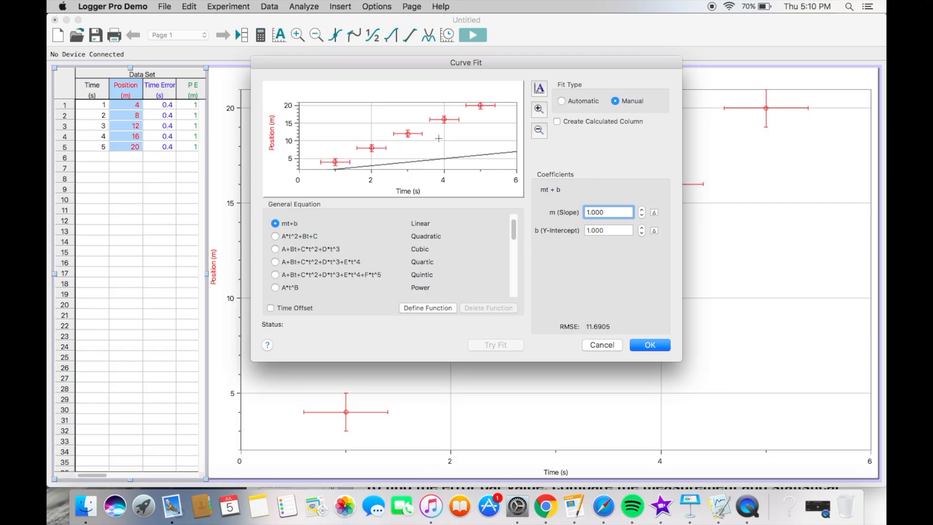
click(648, 345)
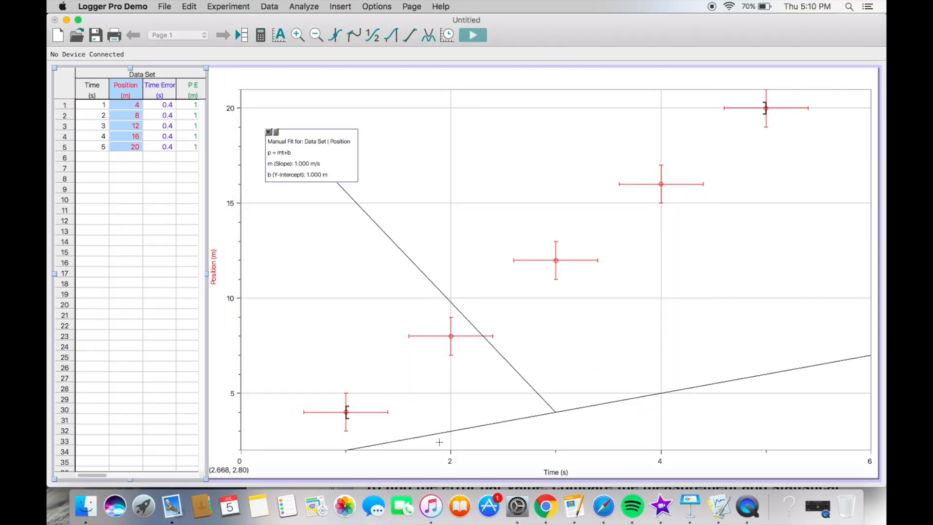
mouse_move(635, 408)
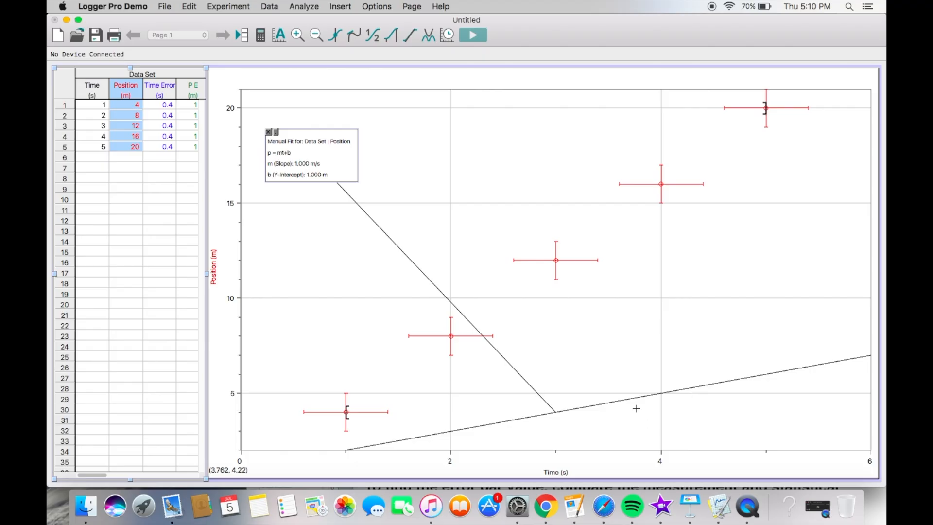
mouse_move(741, 395)
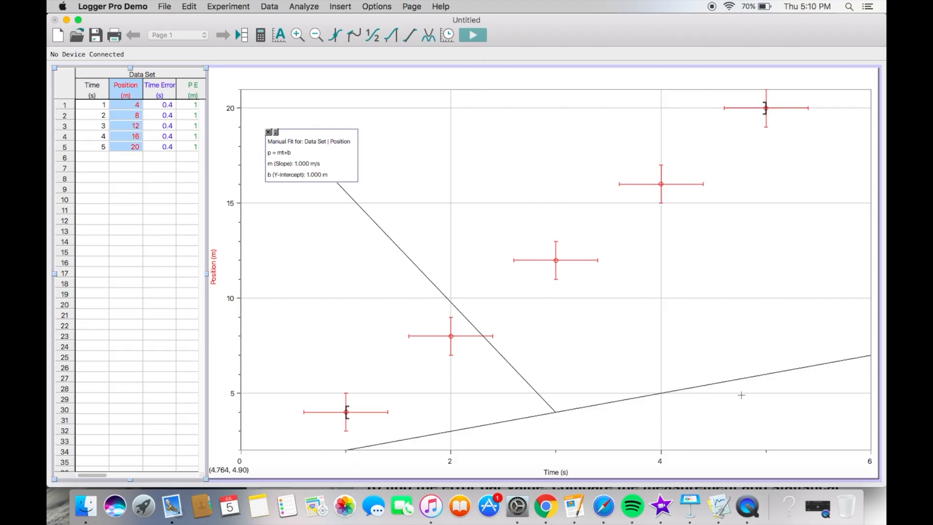
mouse_move(646, 397)
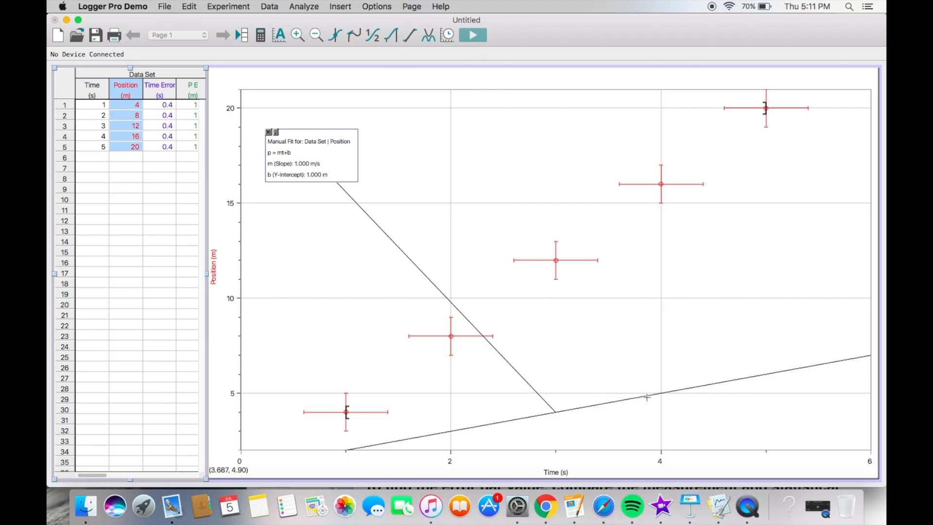
mouse_move(640, 393)
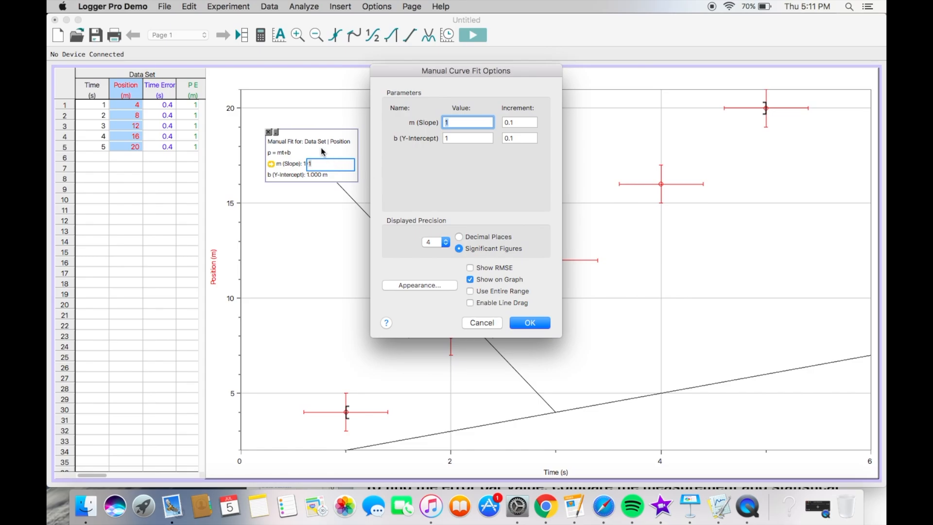
mouse_move(470, 309)
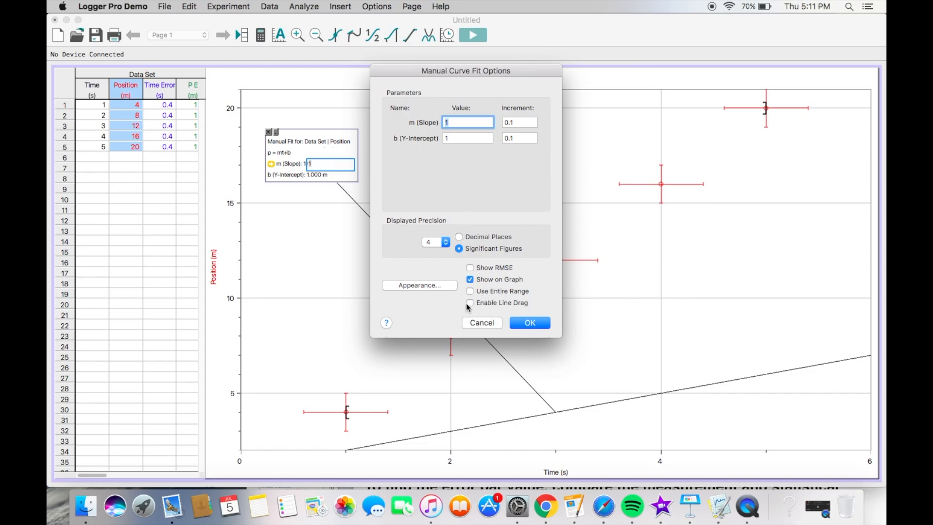
Enable Line Drag so the fit shows handles and RMSE 11.69 m
click(528, 322)
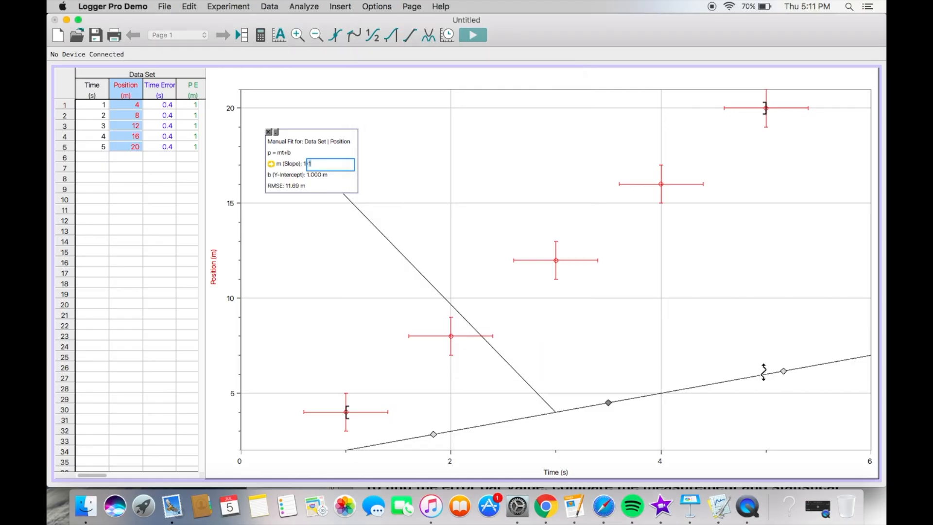
mouse_move(575, 404)
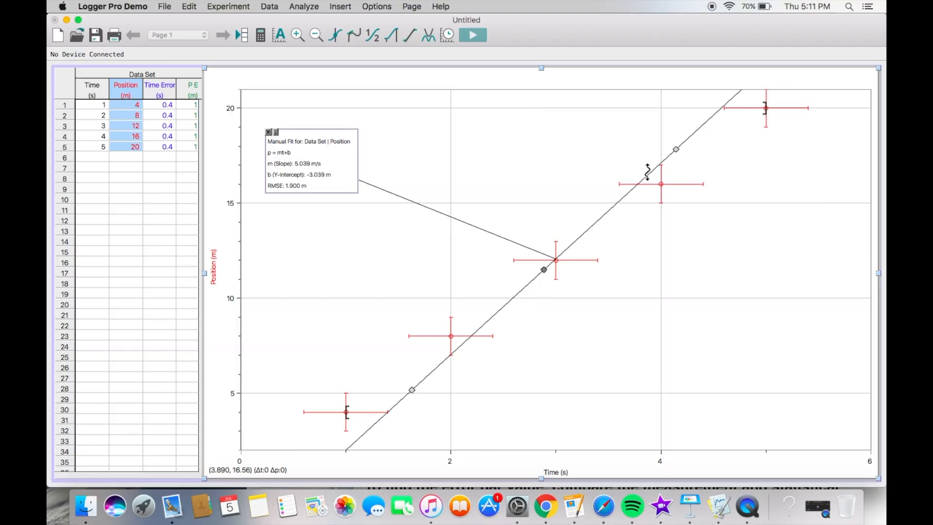
Drag the fit line to the steep position: slope 5.947 m/s, intercept −4.730 m
drag(648, 172, 441, 428)
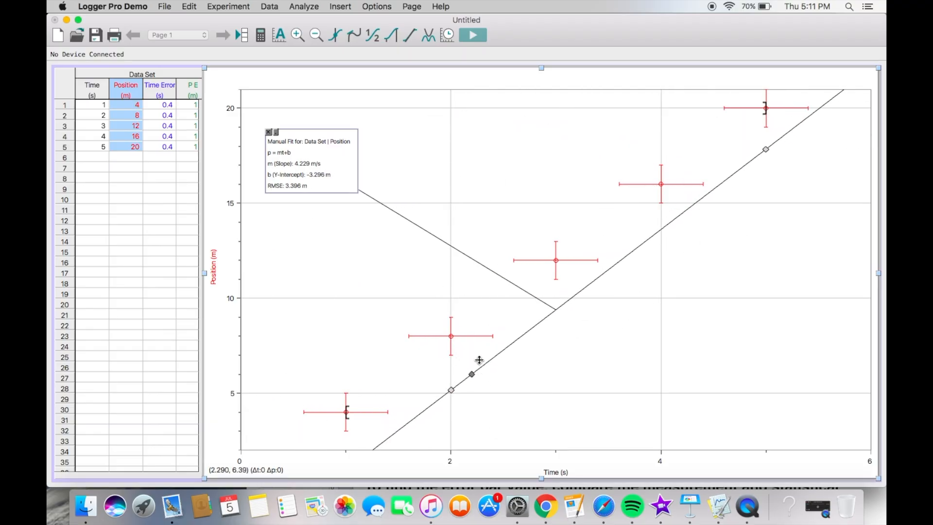
drag(472, 373, 471, 240)
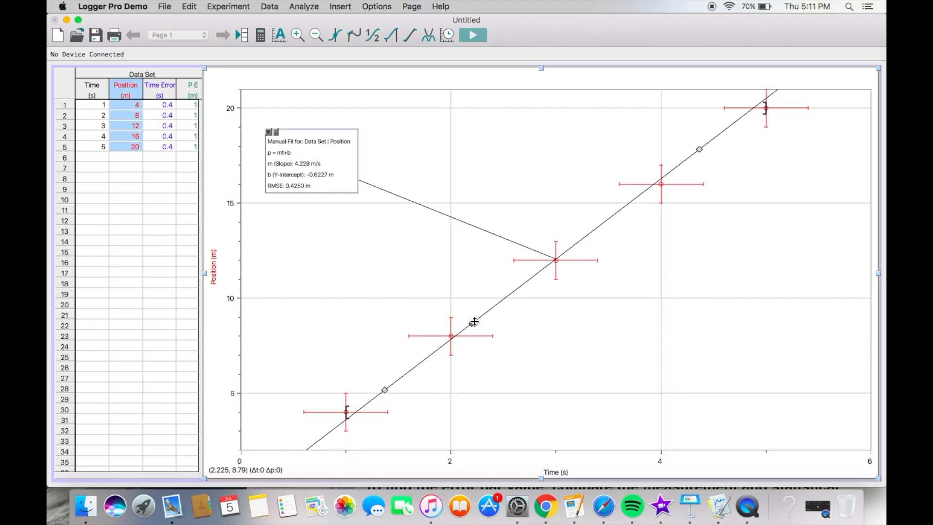
drag(473, 321, 474, 324)
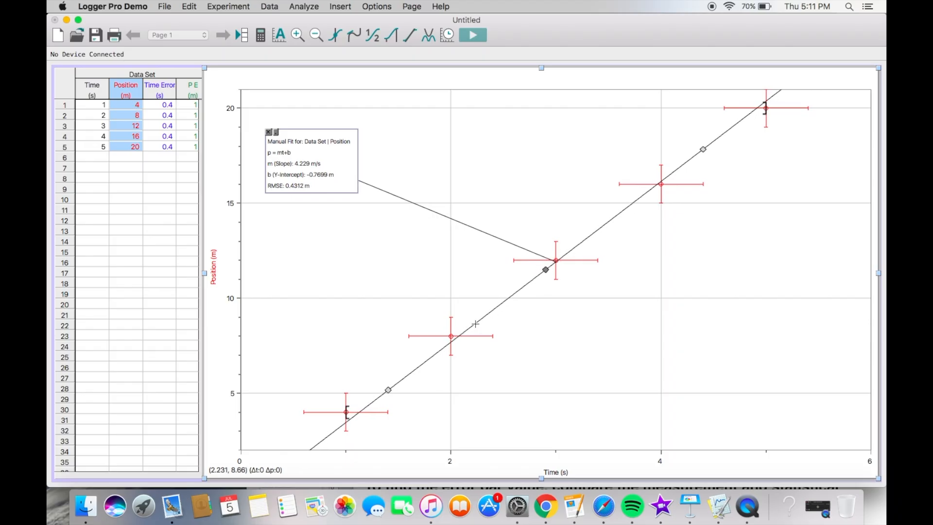
mouse_move(387, 391)
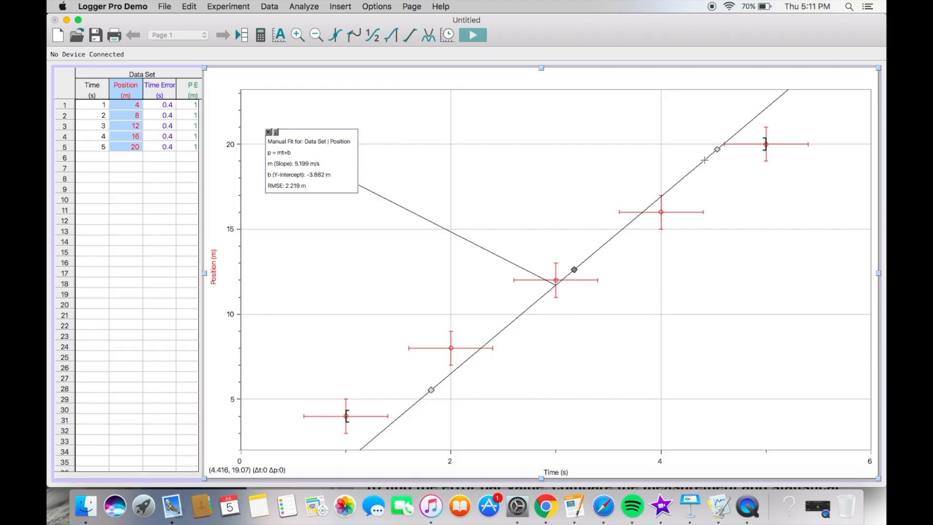
drag(717, 150, 717, 147)
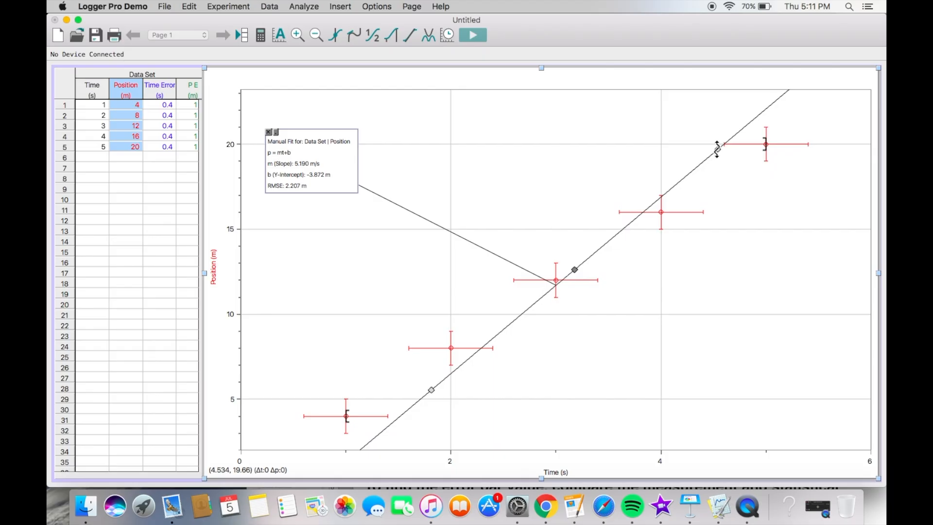
mouse_move(734, 89)
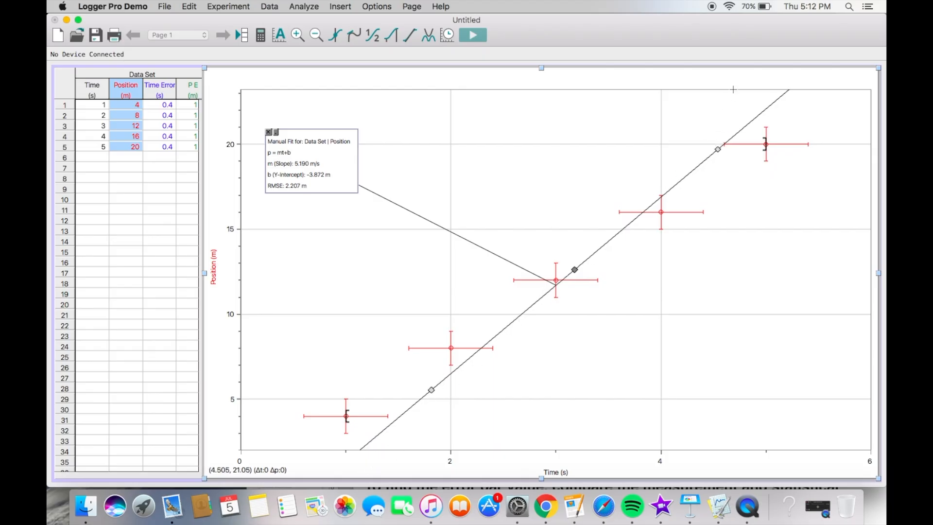
mouse_move(624, 229)
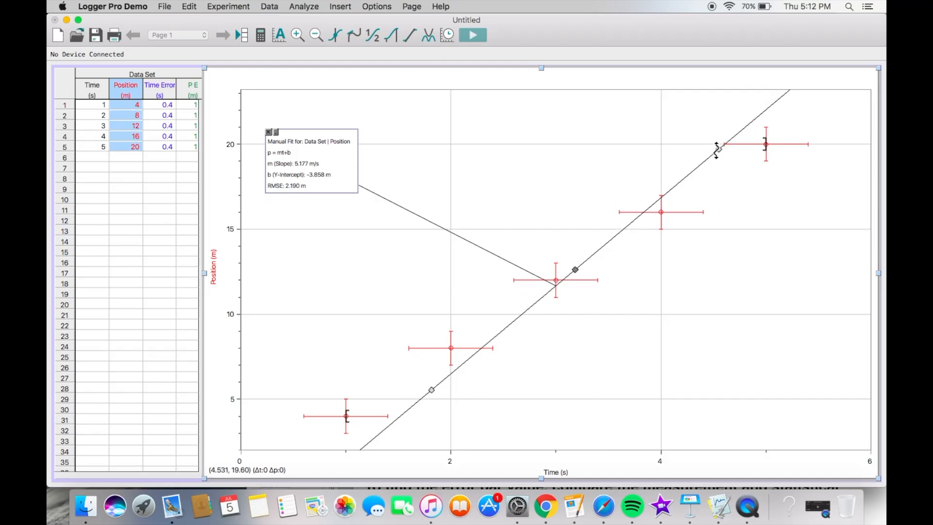
drag(717, 152, 705, 148)
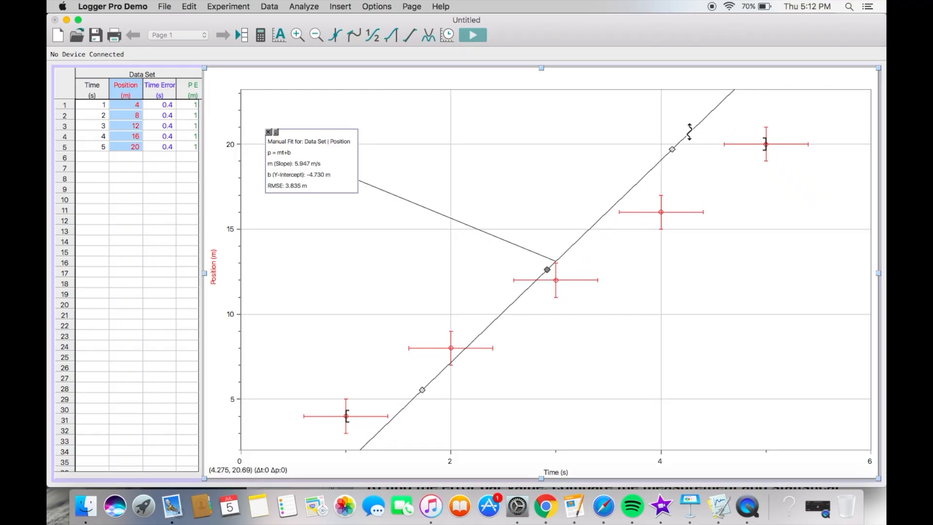
mouse_move(683, 149)
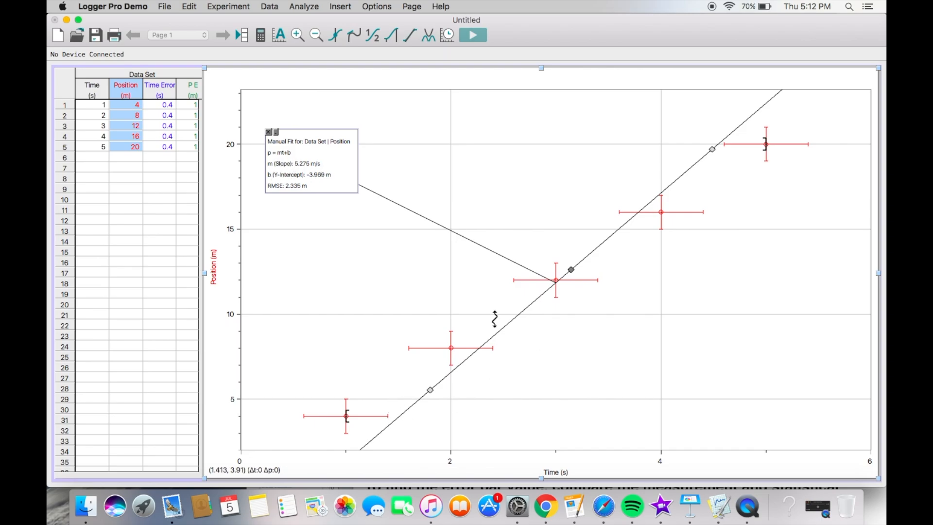
mouse_move(564, 336)
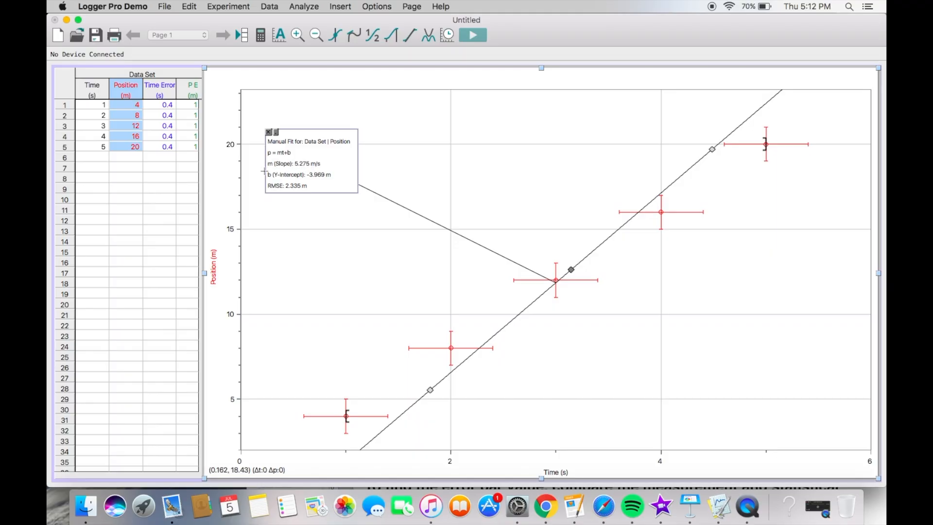
mouse_move(443, 207)
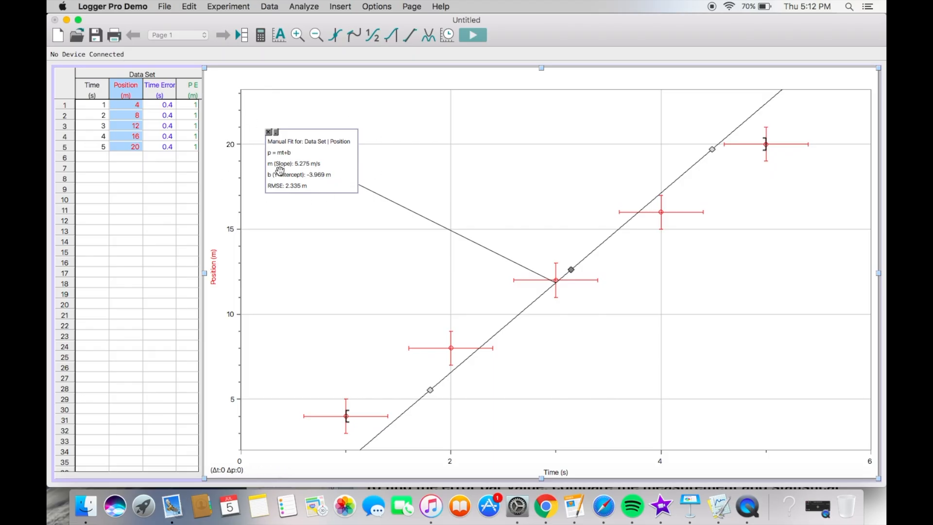
mouse_move(283, 180)
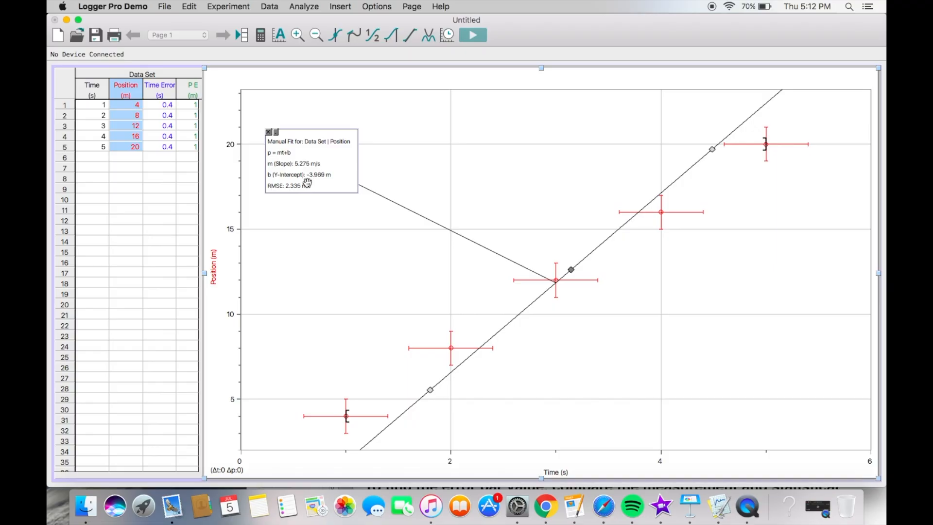
mouse_move(268, 148)
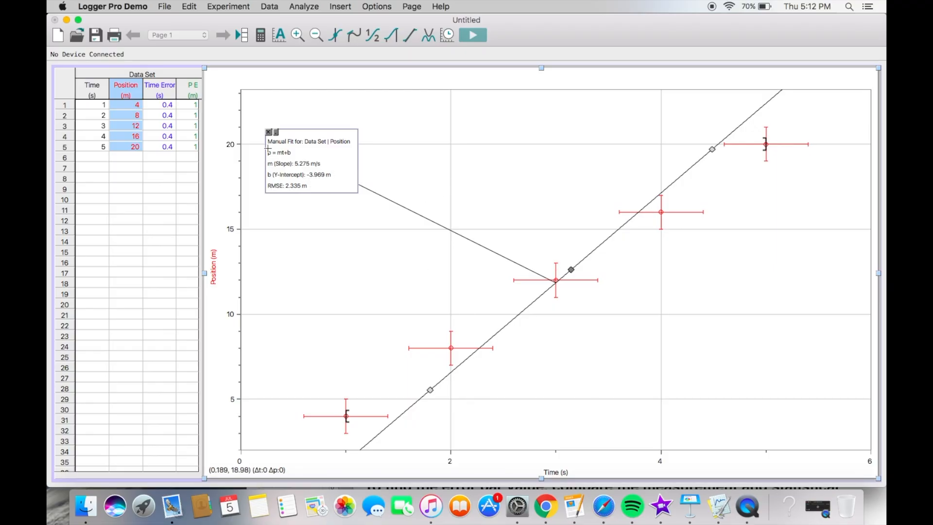
mouse_move(296, 151)
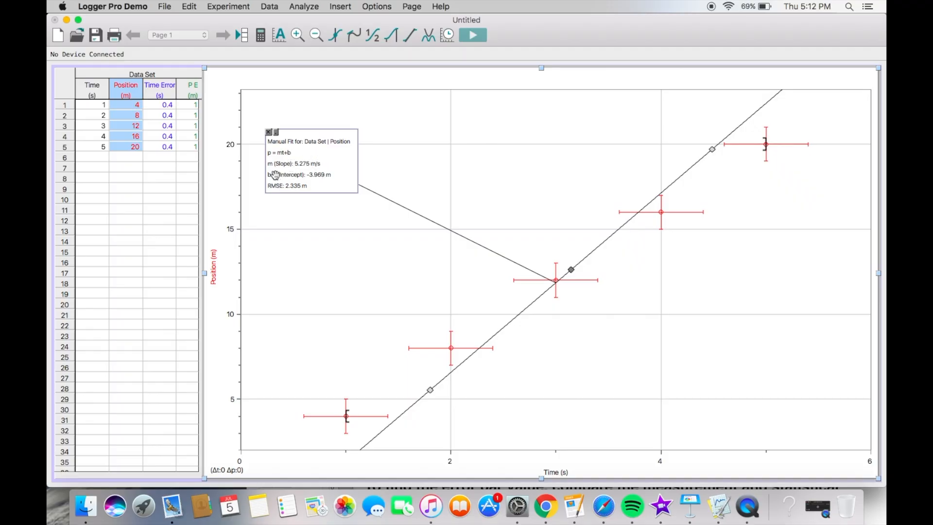
mouse_move(582, 204)
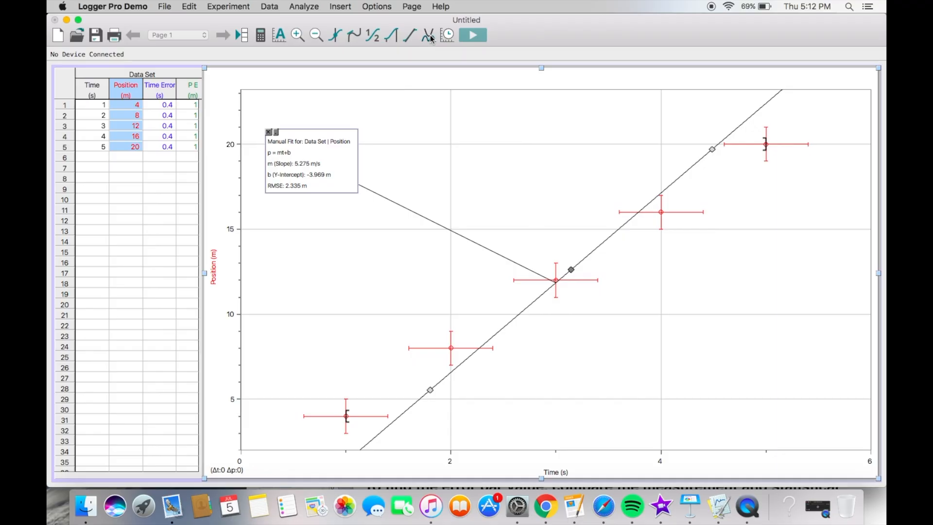
Add a second manual linear fit with line drag enabled for the shallow line
click(427, 35)
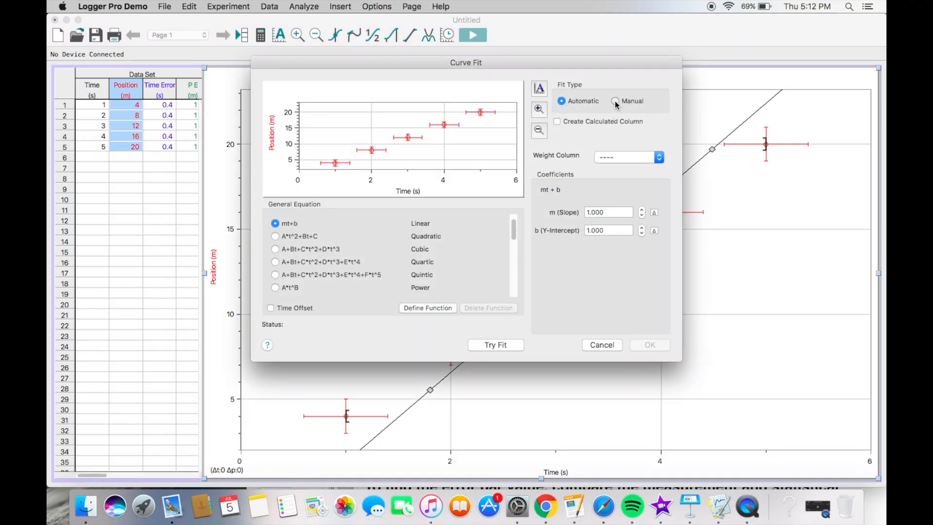
click(615, 100)
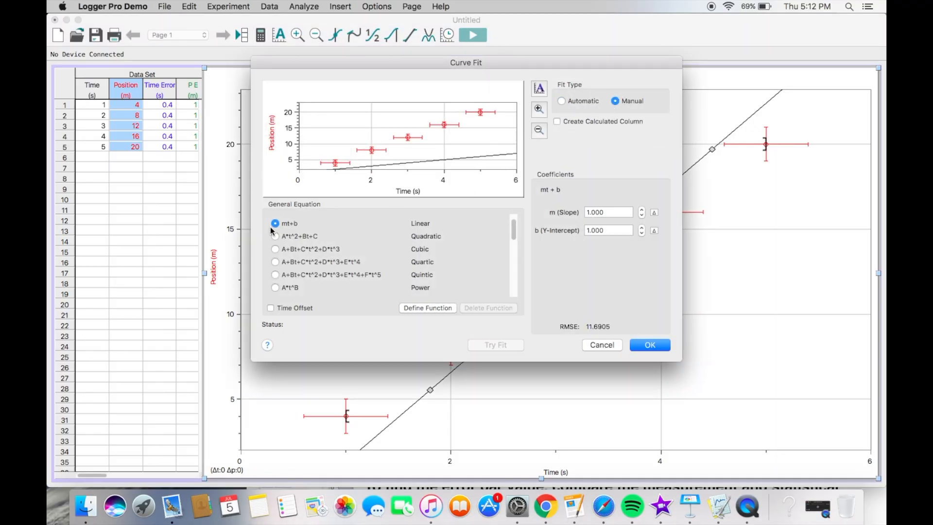
mouse_move(497, 198)
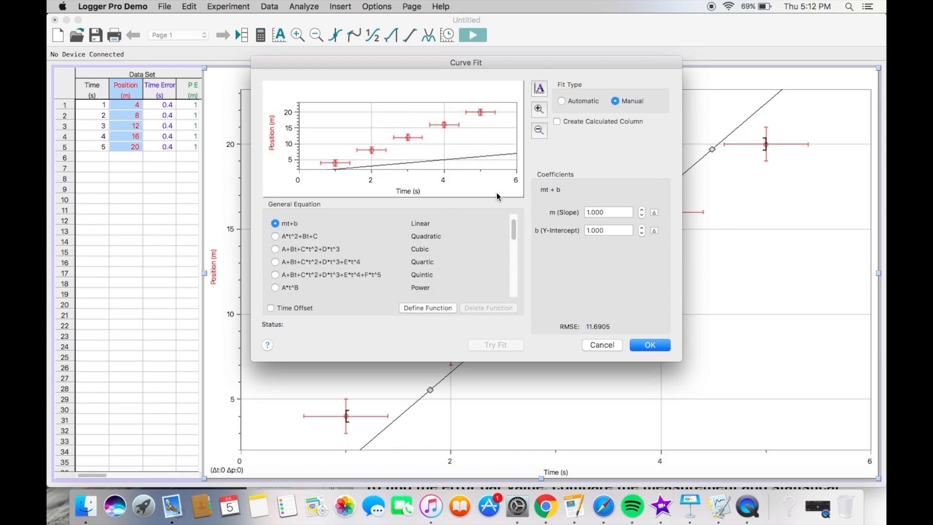
click(649, 344)
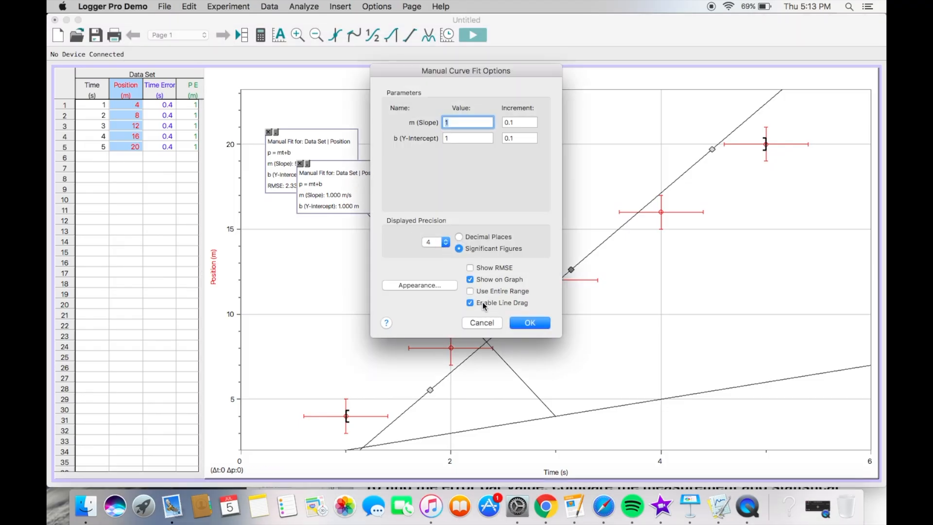
click(528, 323)
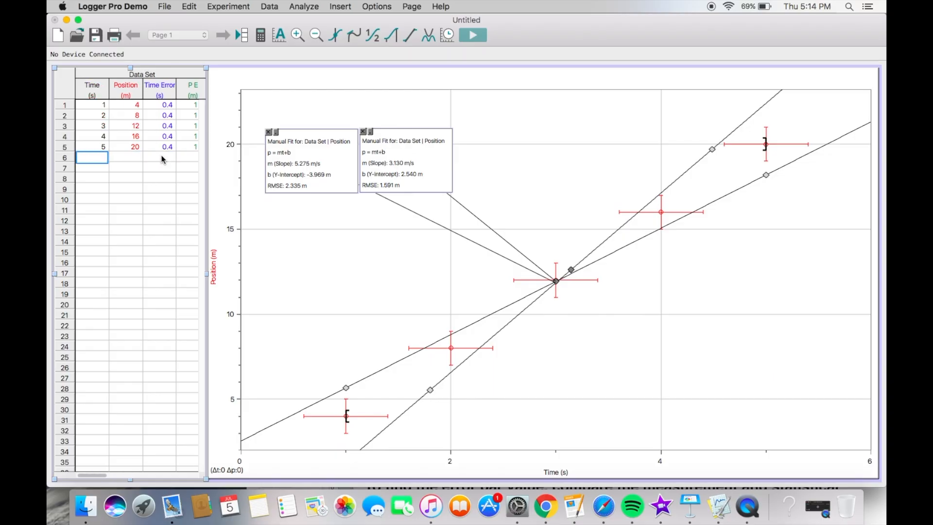
Bring up the Data menu of column commands
click(269, 7)
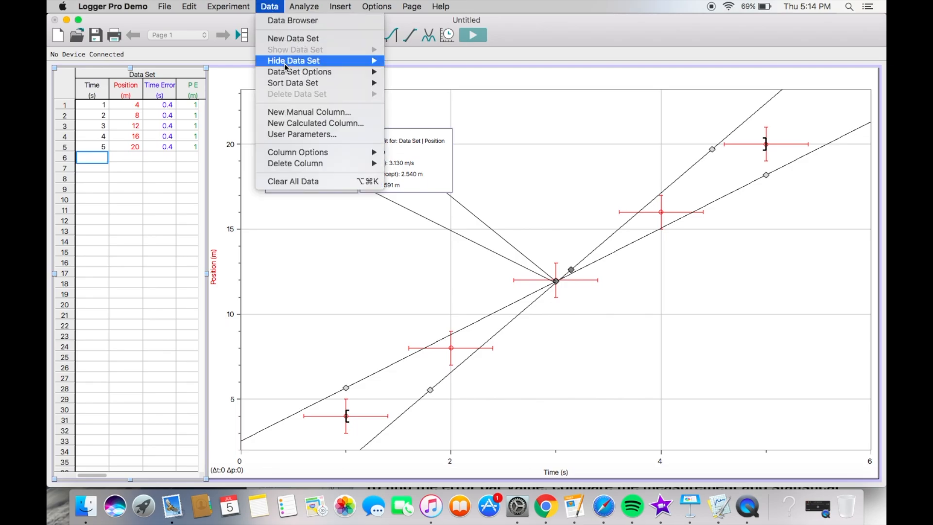
mouse_move(302, 134)
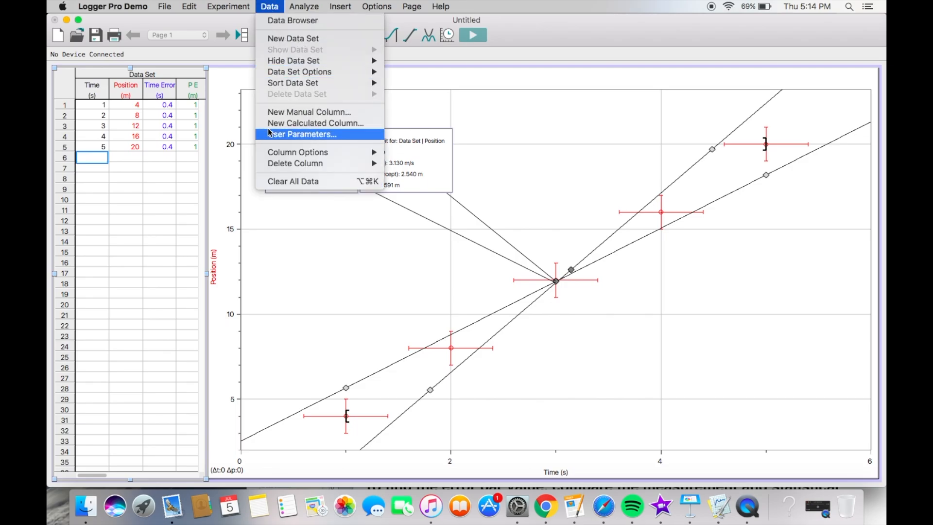
mouse_move(344, 131)
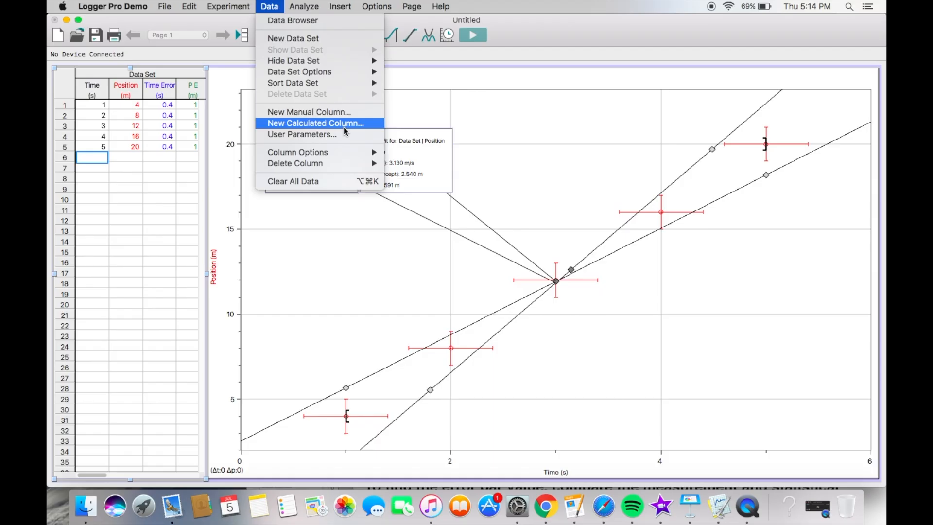
mouse_move(356, 126)
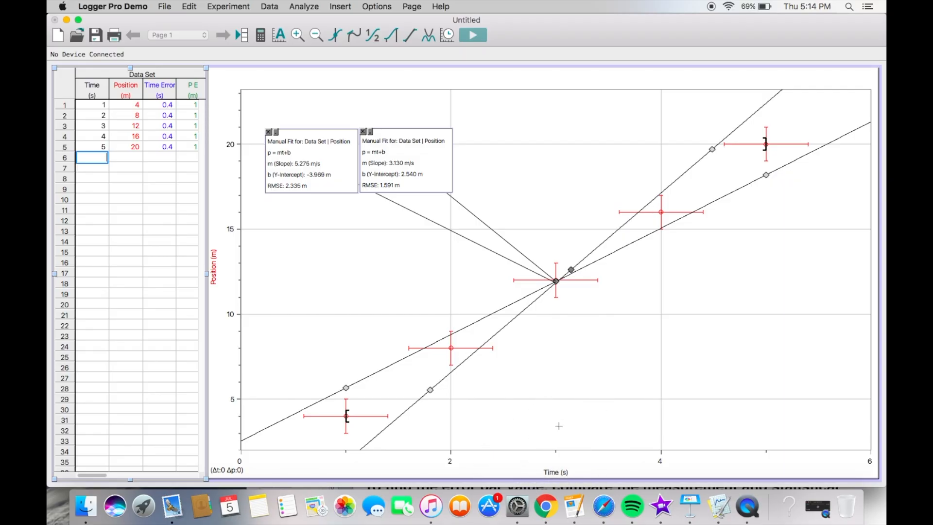
mouse_move(614, 375)
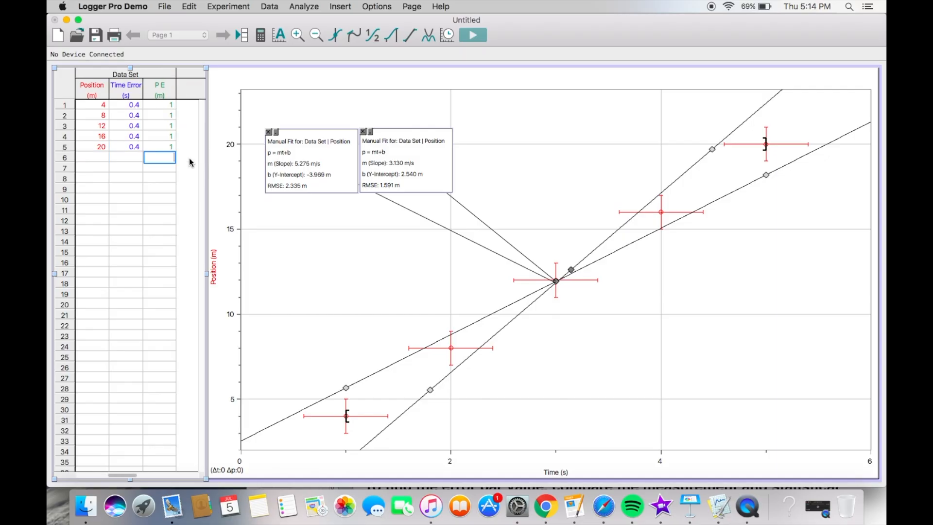
mouse_move(276, 5)
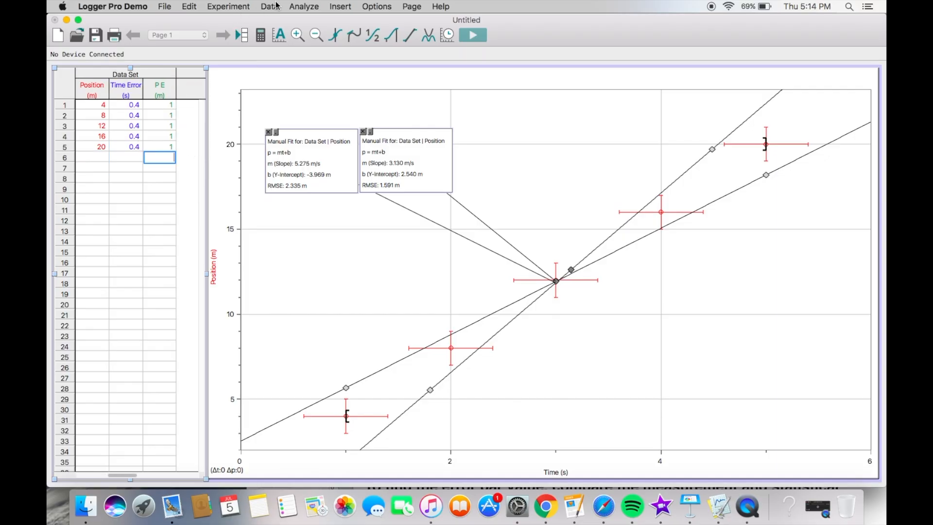
mouse_move(456, 300)
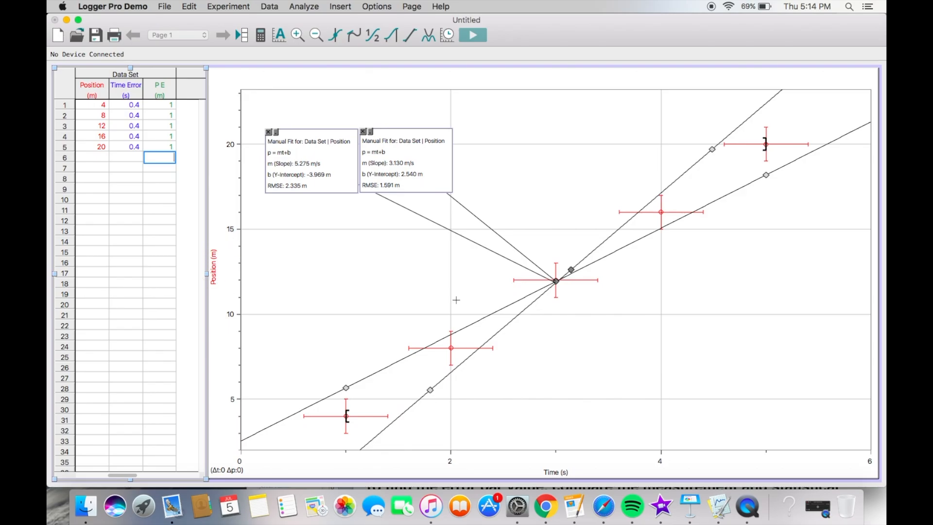
mouse_move(205, 256)
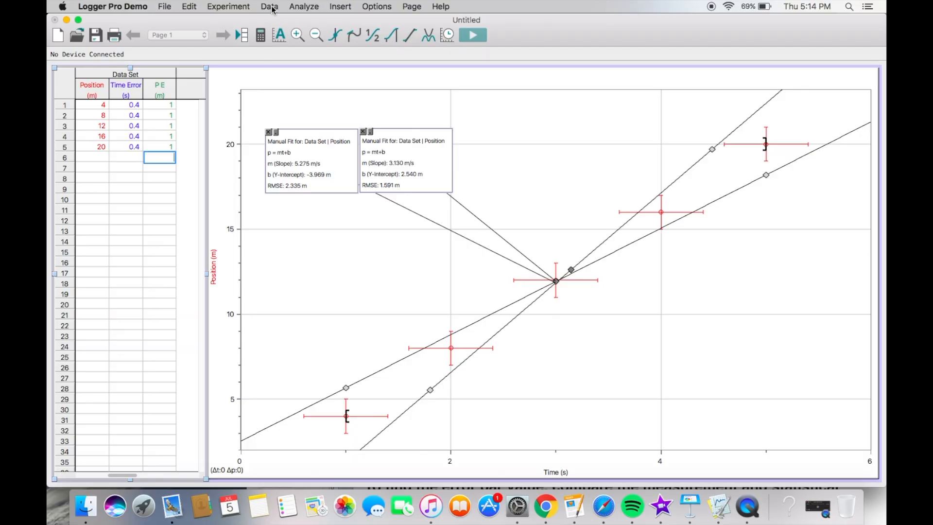
Start a new calculated column named Time with units s^2
click(268, 7)
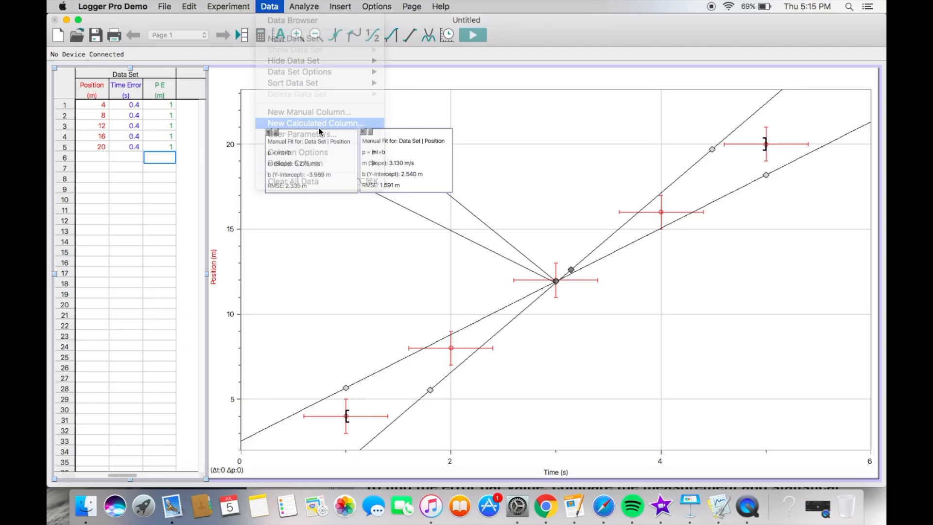
click(314, 123)
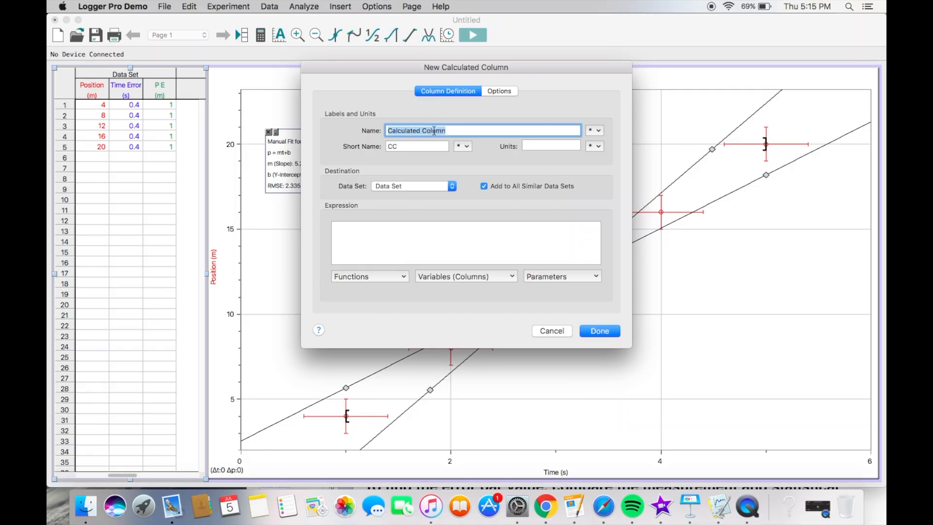
text(Time^)
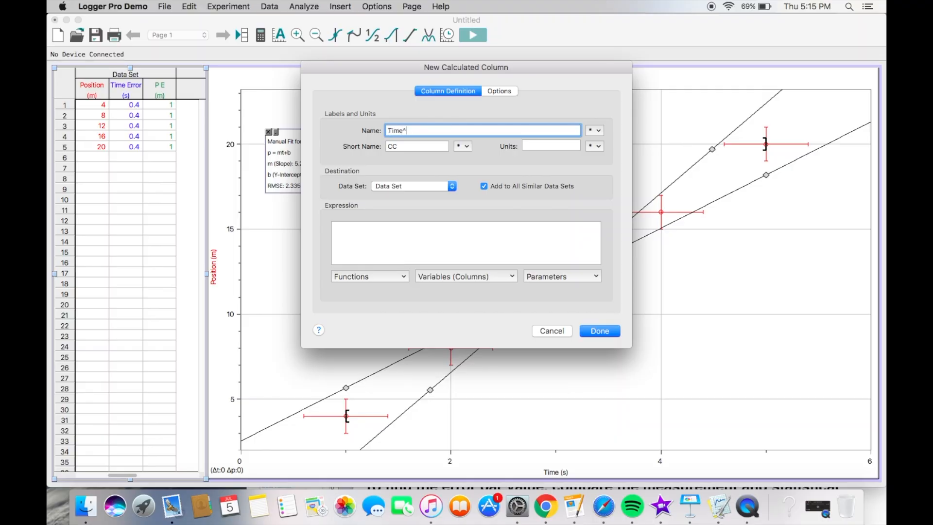
click(417, 146)
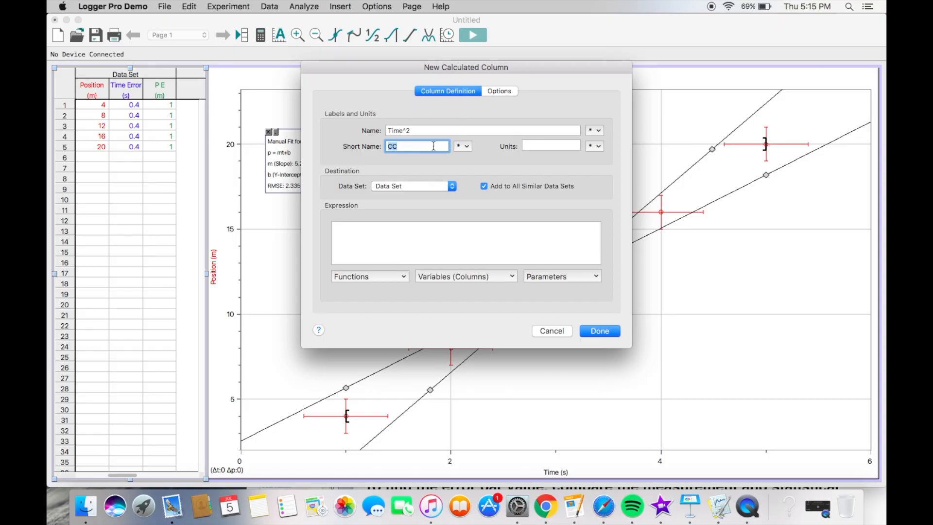
click(549, 145)
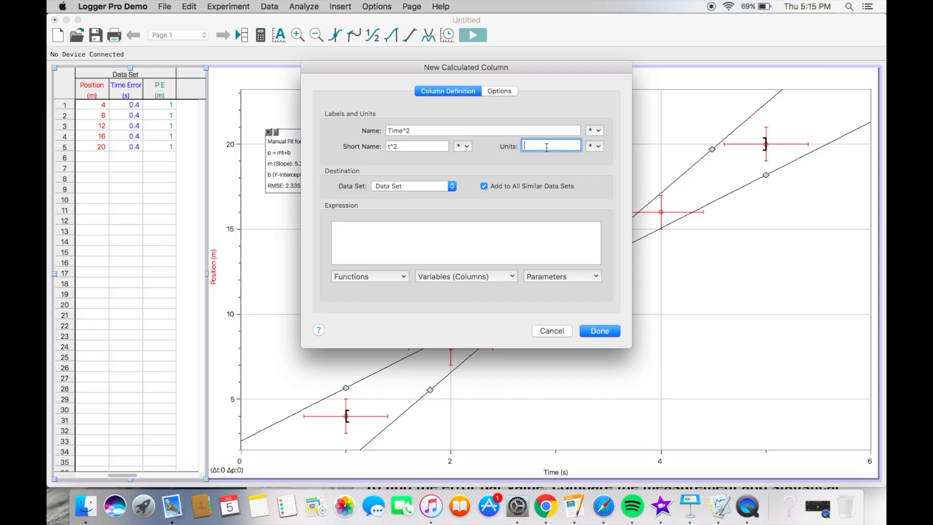
text(s^2)
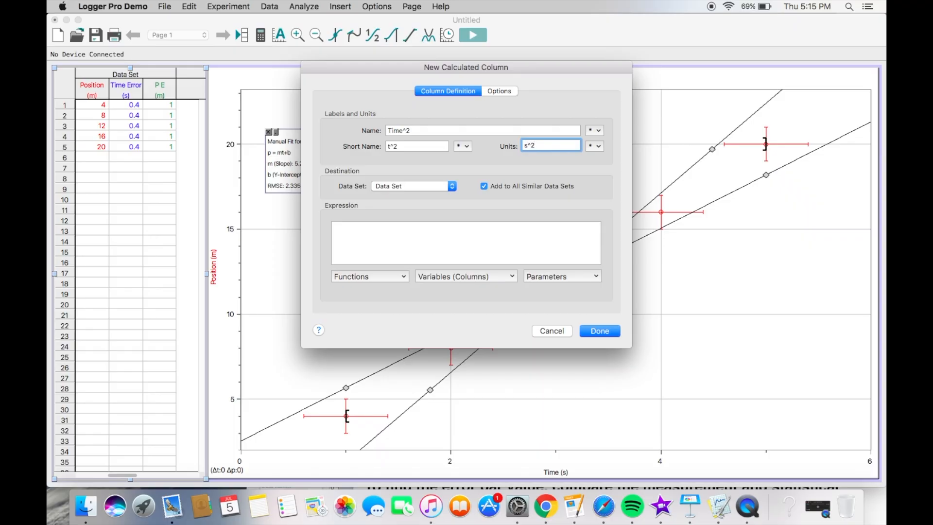
Set the column expression to "Time"^2 and create the column
click(466, 242)
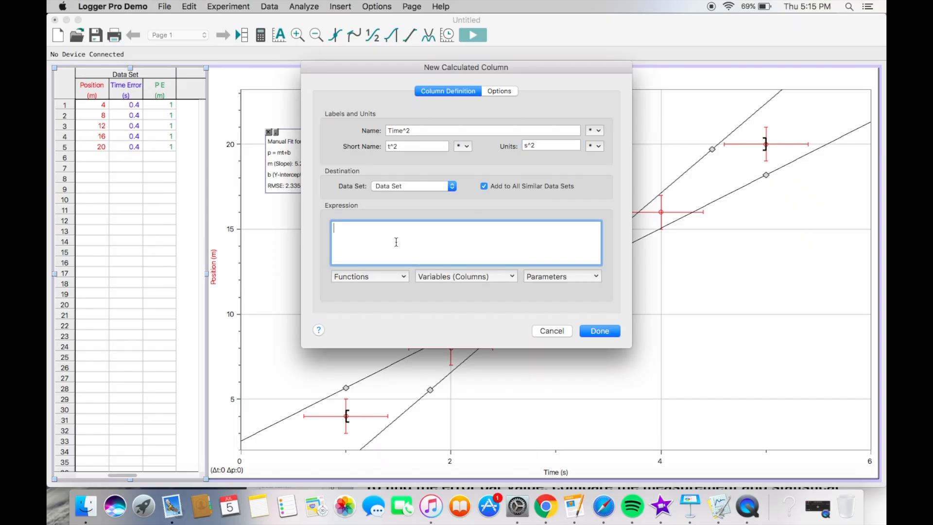
click(465, 276)
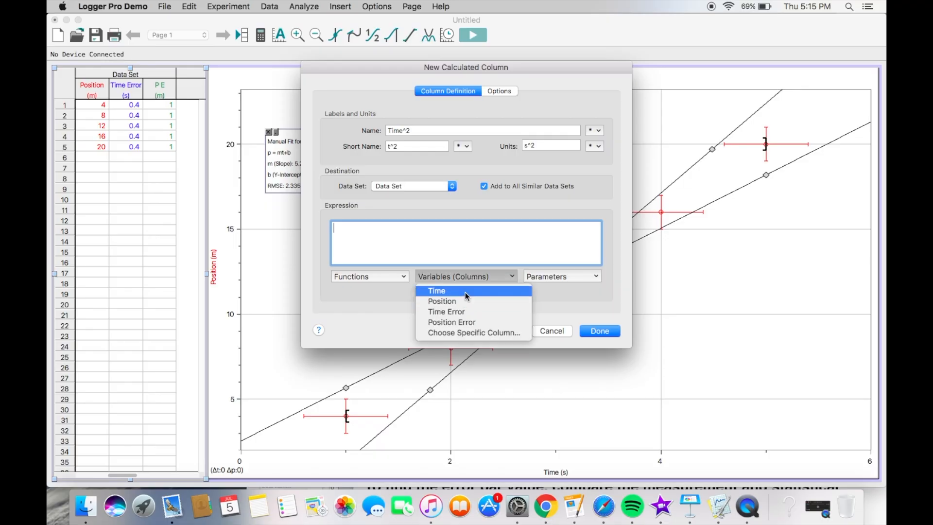
click(436, 291)
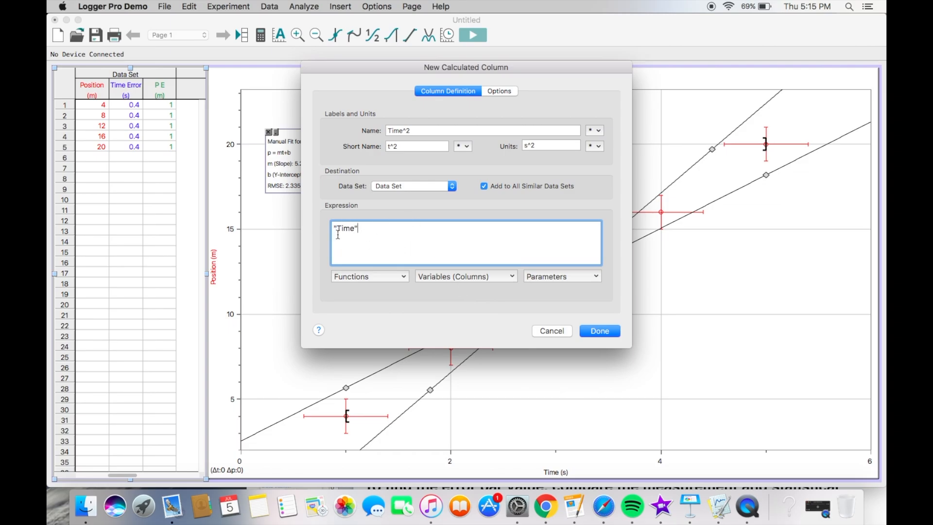
text(^)
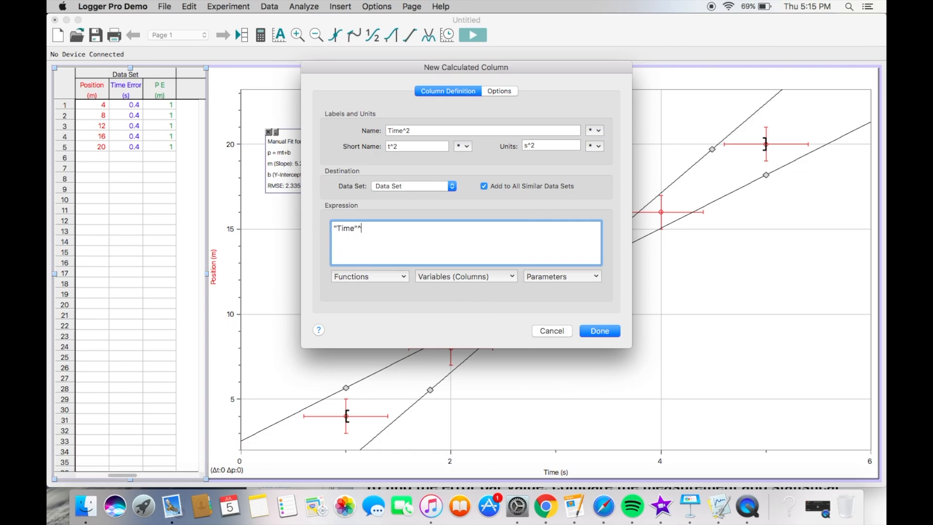
text(2)
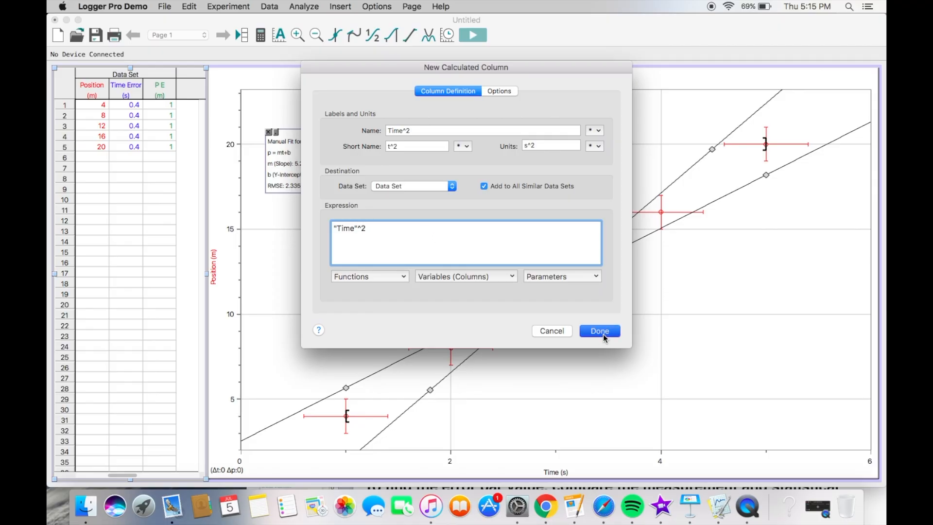
click(599, 331)
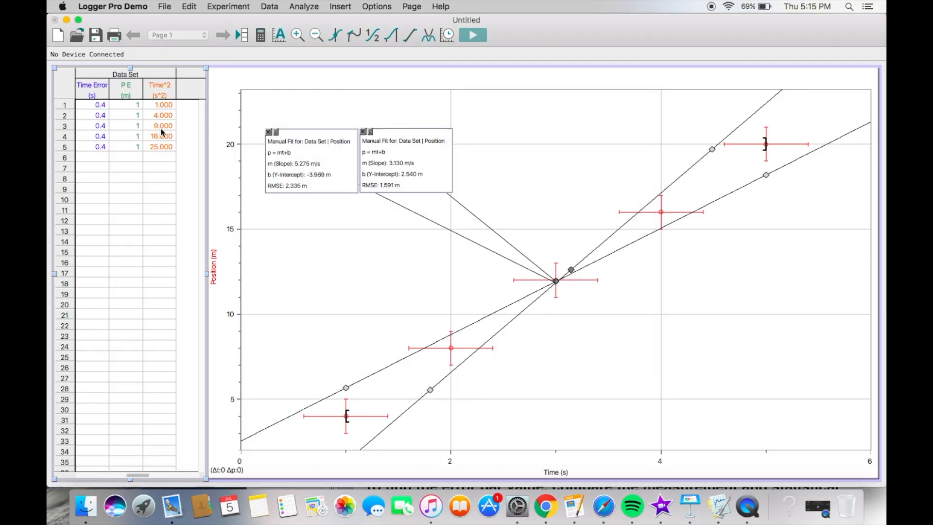
Check the Time^2 values and plot Position against Time^2 on the horizontal axis
click(161, 114)
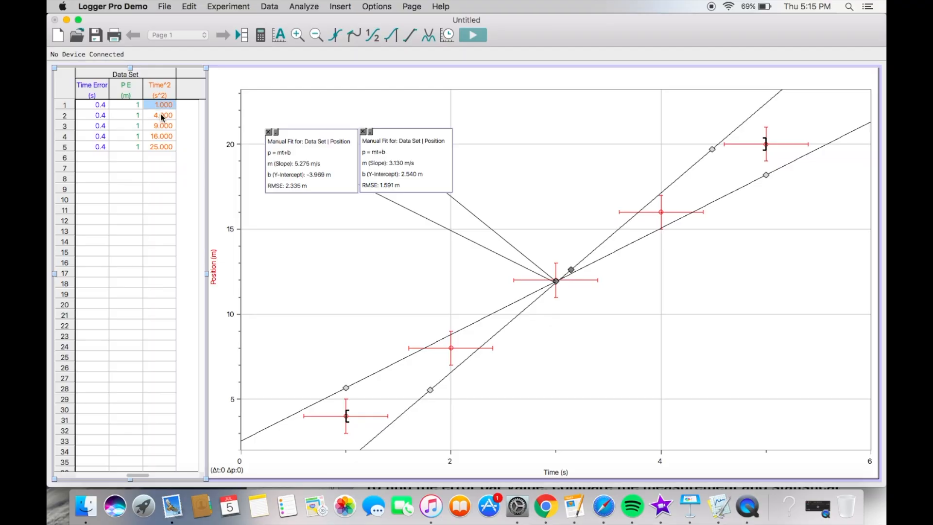
click(161, 125)
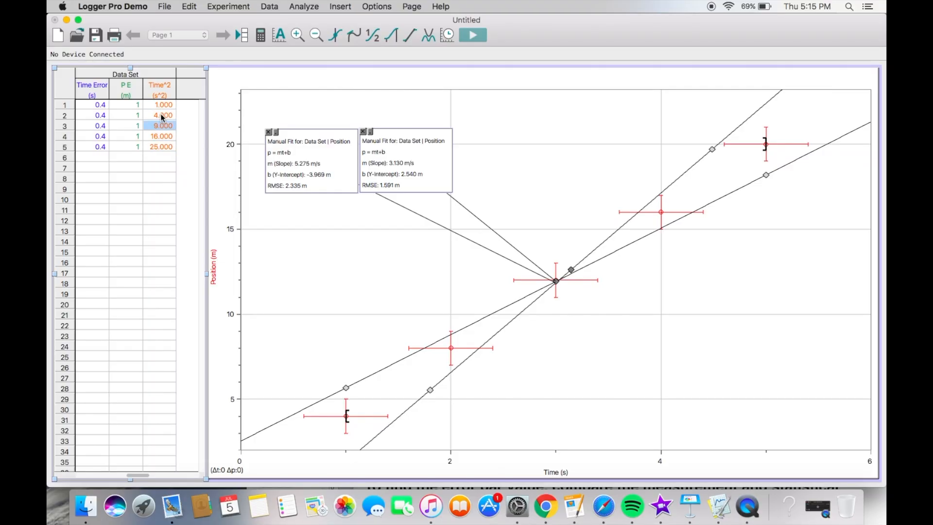
click(161, 115)
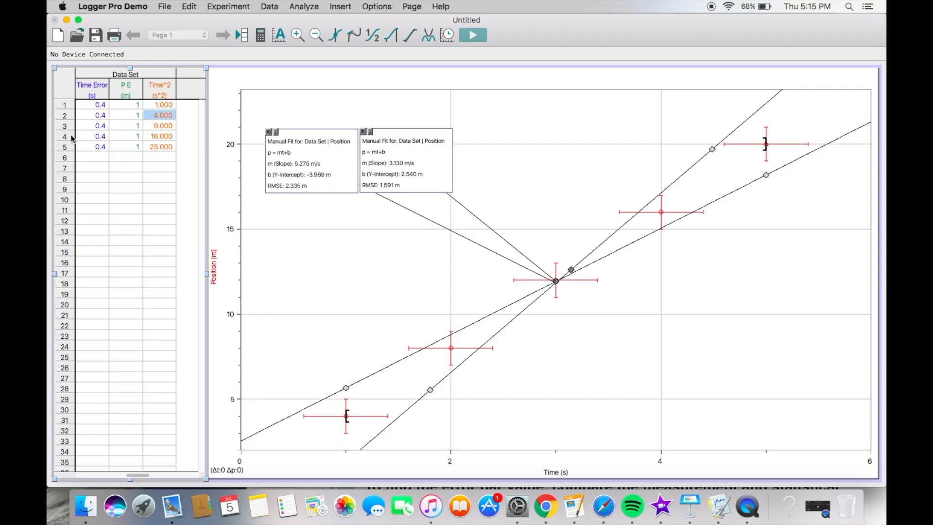
click(161, 146)
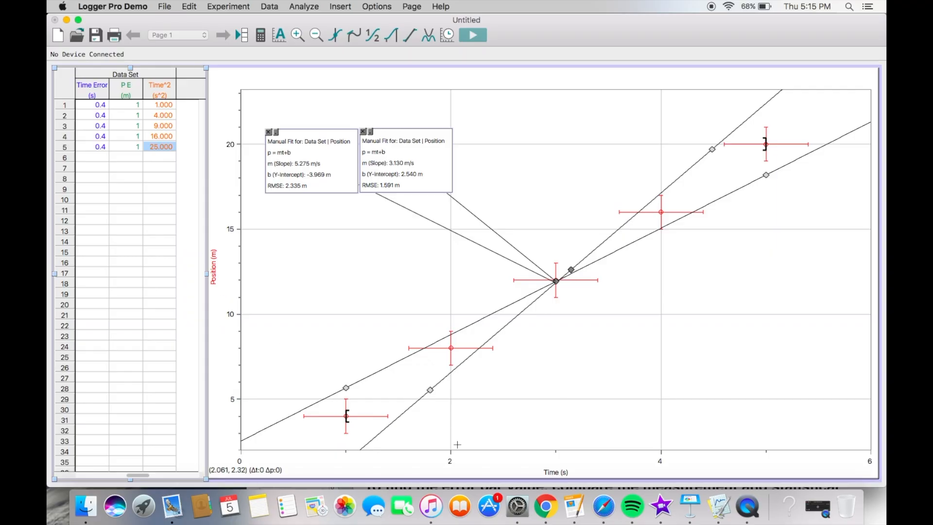
click(553, 471)
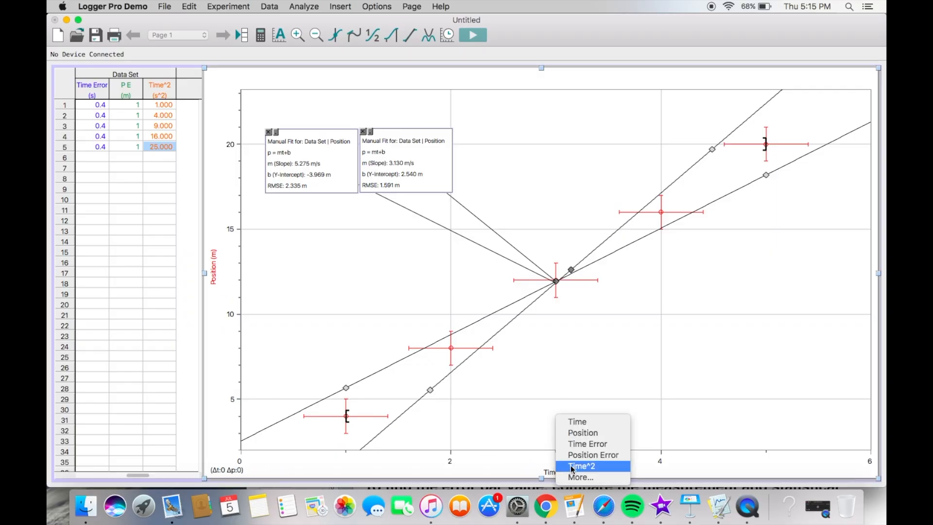
click(580, 466)
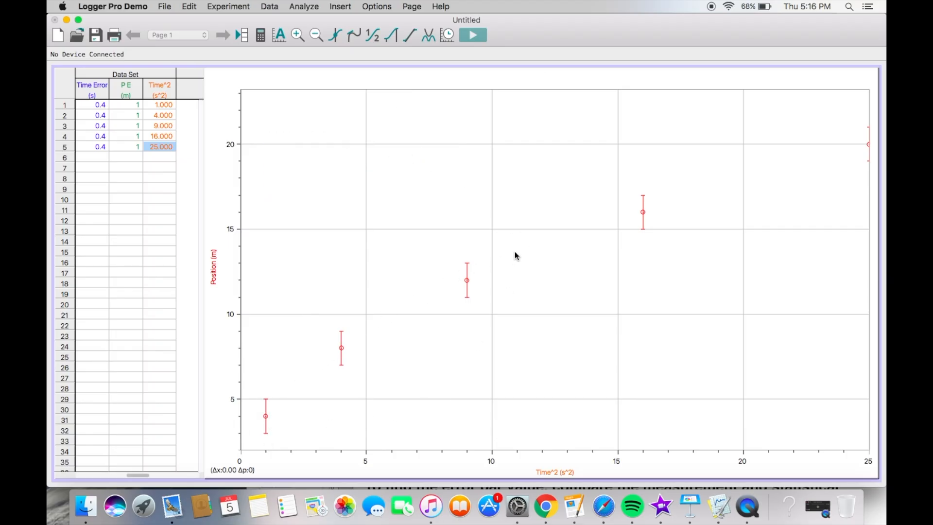
mouse_move(498, 254)
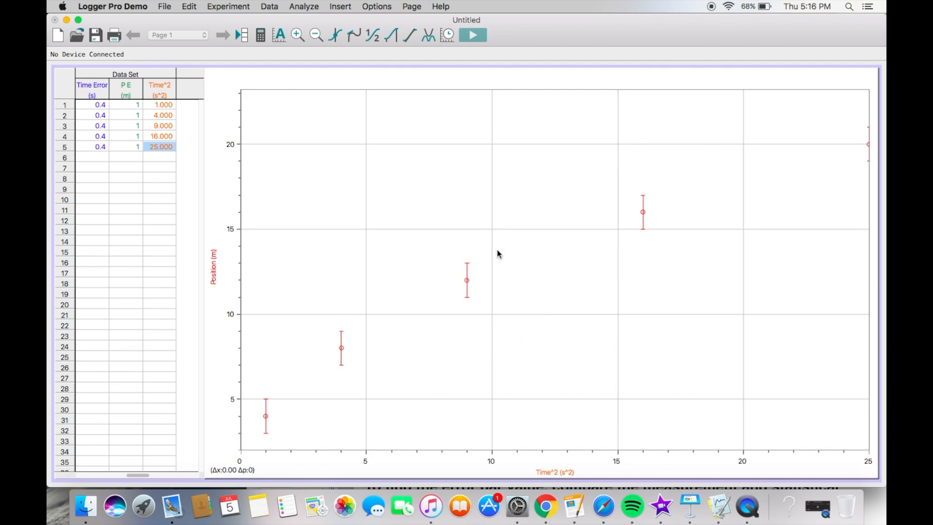
mouse_move(339, 351)
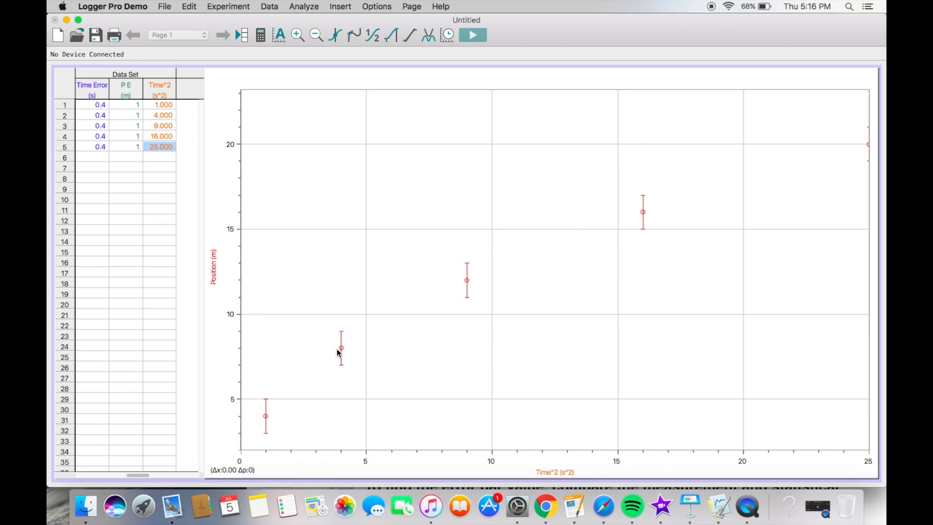
mouse_move(109, 216)
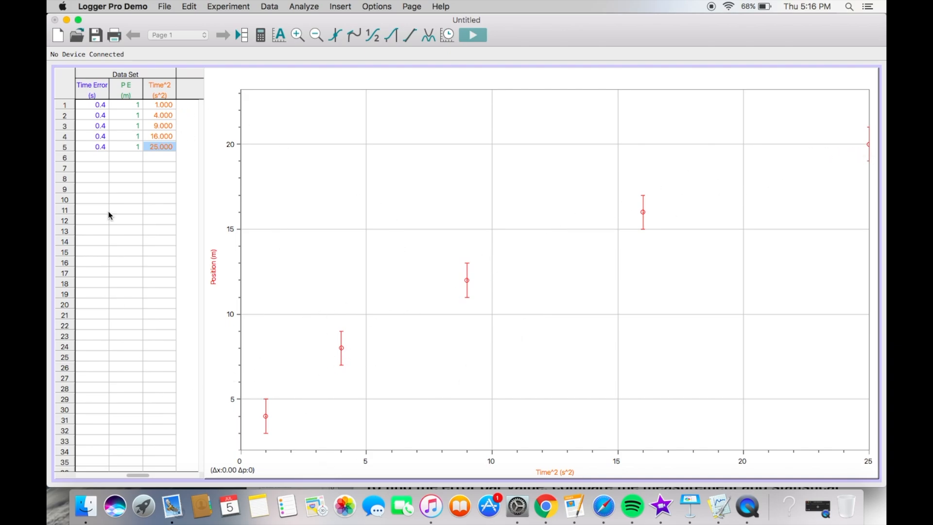
Create a new manual column named 'Time^2 ero' for the Time^2 errors
click(268, 6)
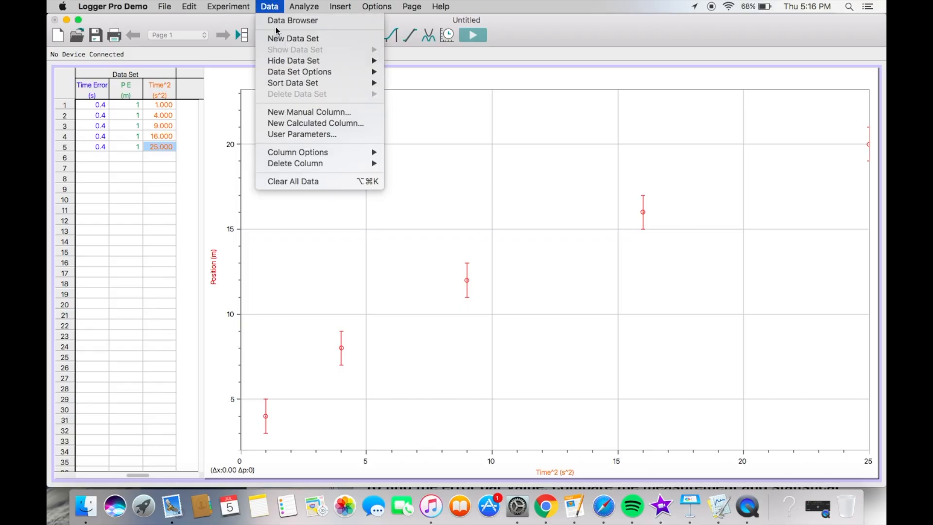
click(309, 112)
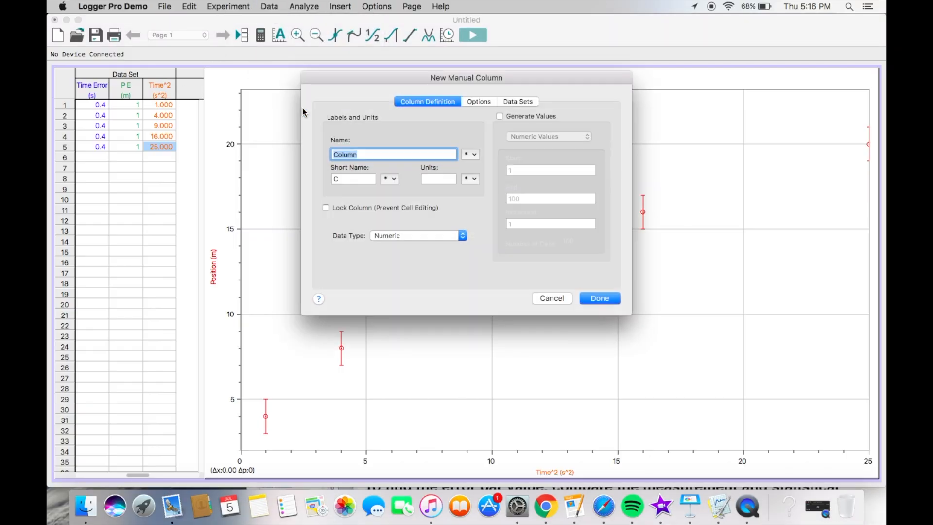
text(Time^2 ero)
click(439, 179)
text(s^2)
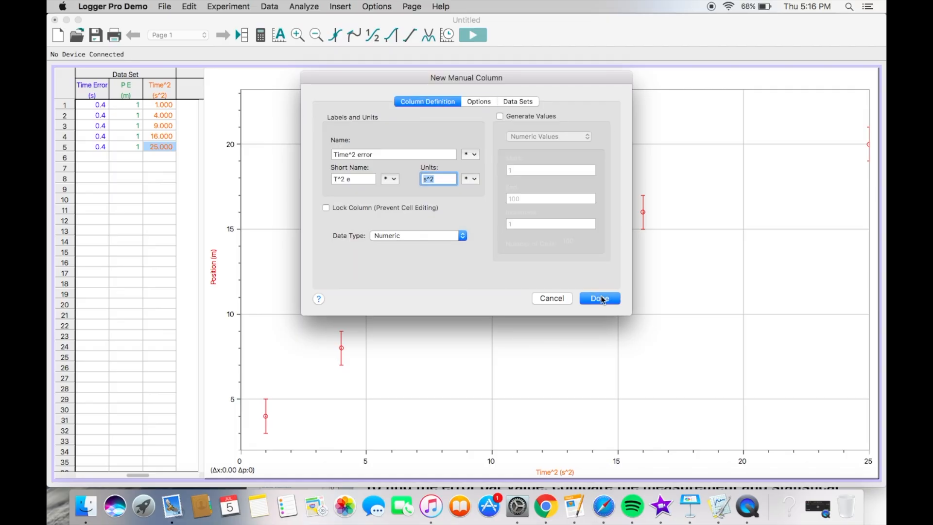
click(599, 297)
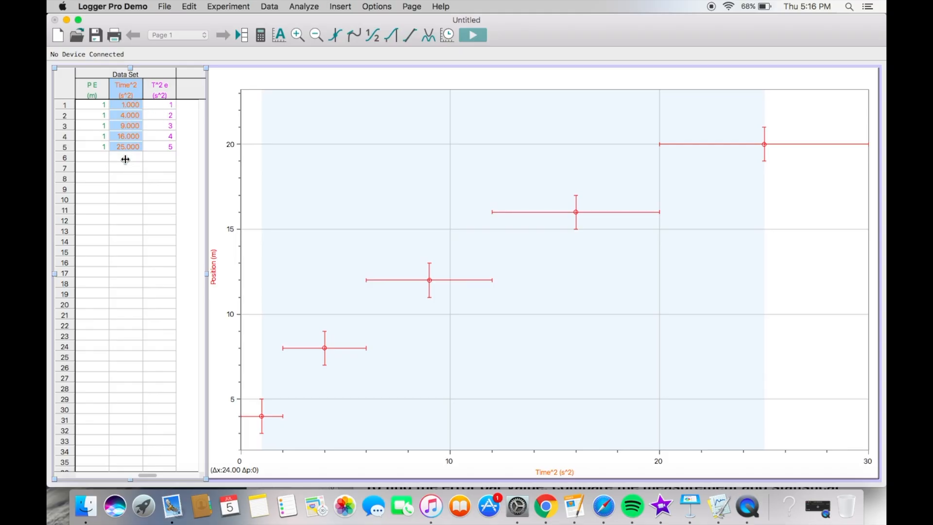
click(268, 7)
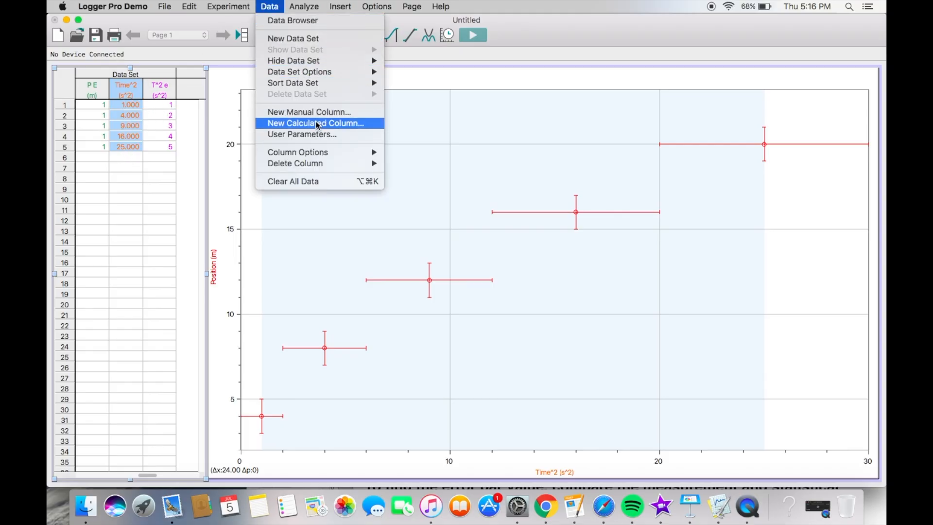